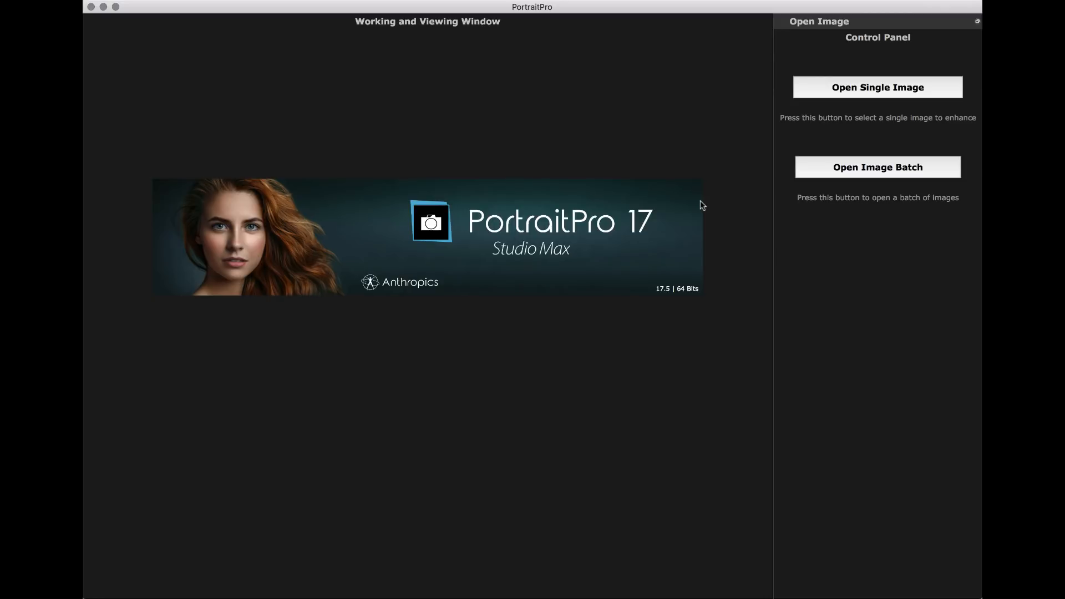
{"action": "mouse_move", "coordinate": [855, 320]}
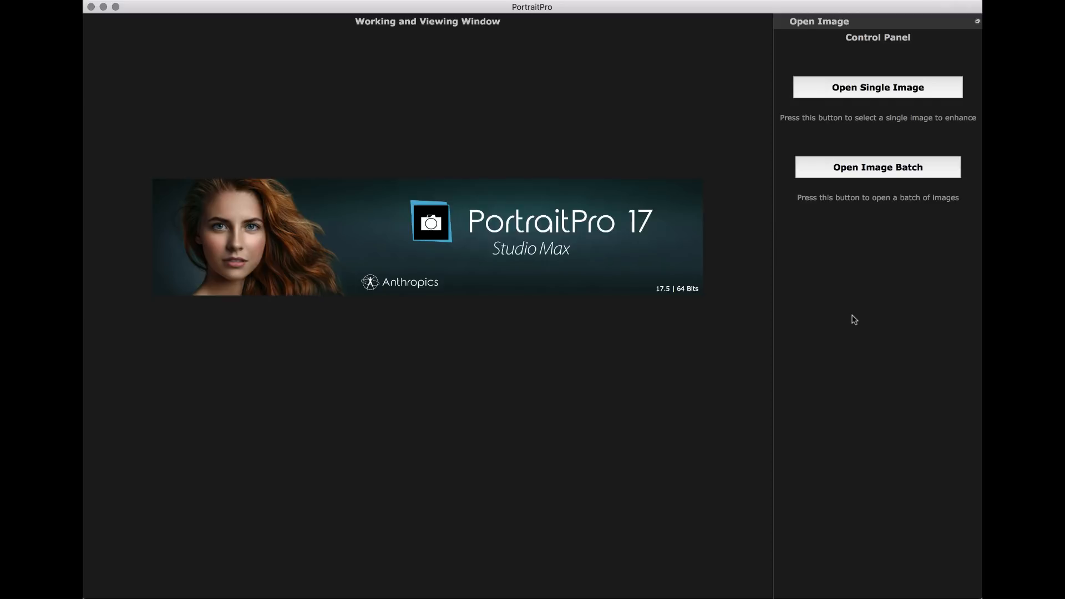
{"action": "mouse_move", "coordinate": [873, 342]}
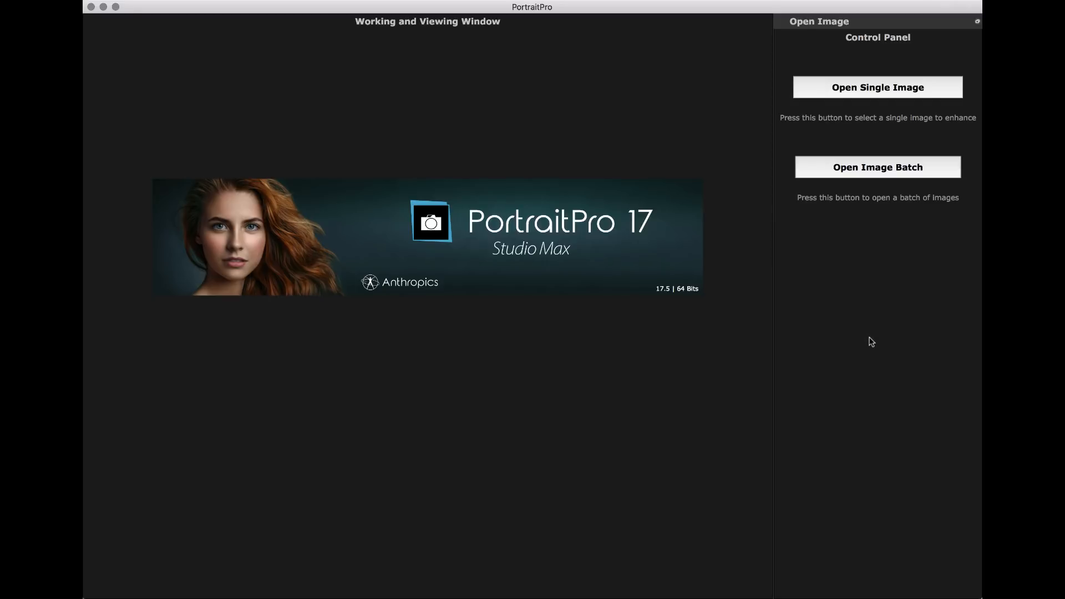
{"action": "mouse_move", "coordinate": [901, 171]}
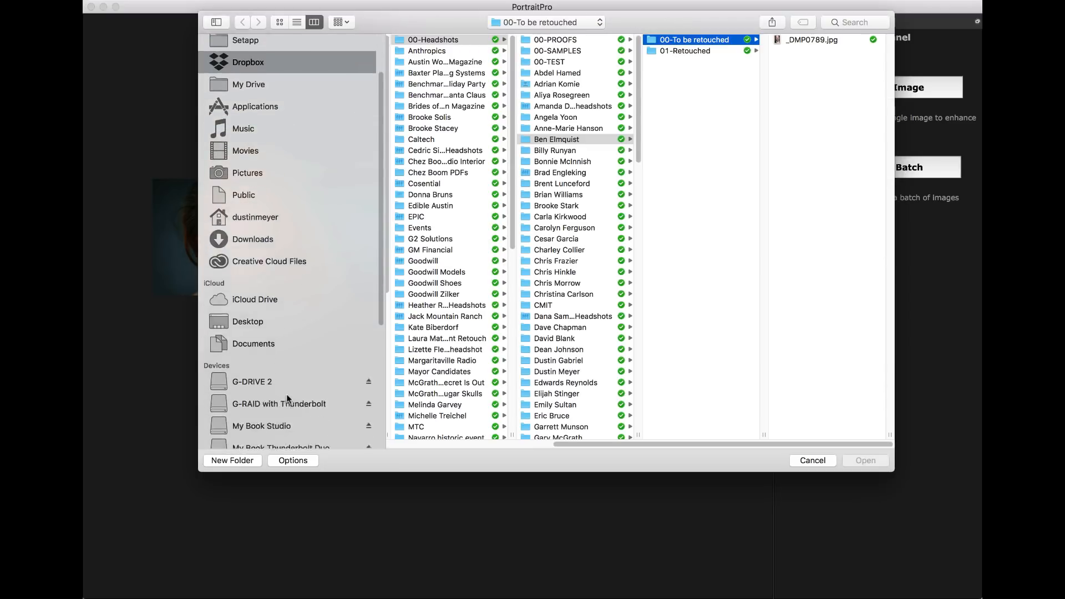
{"action": "left_click", "coordinate": [252, 381]}
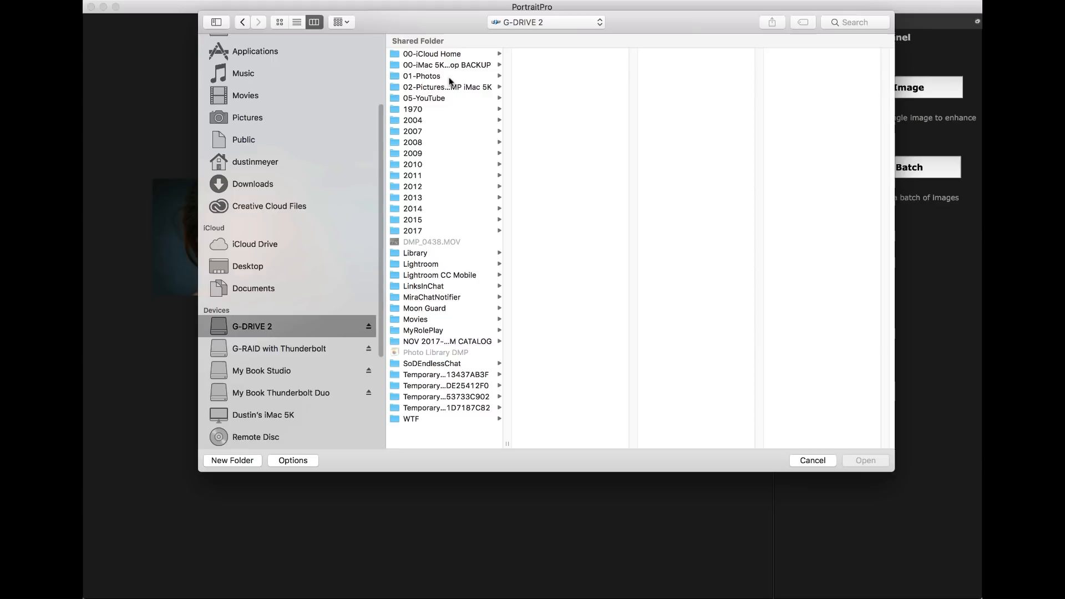
{"action": "left_click", "coordinate": [422, 76]}
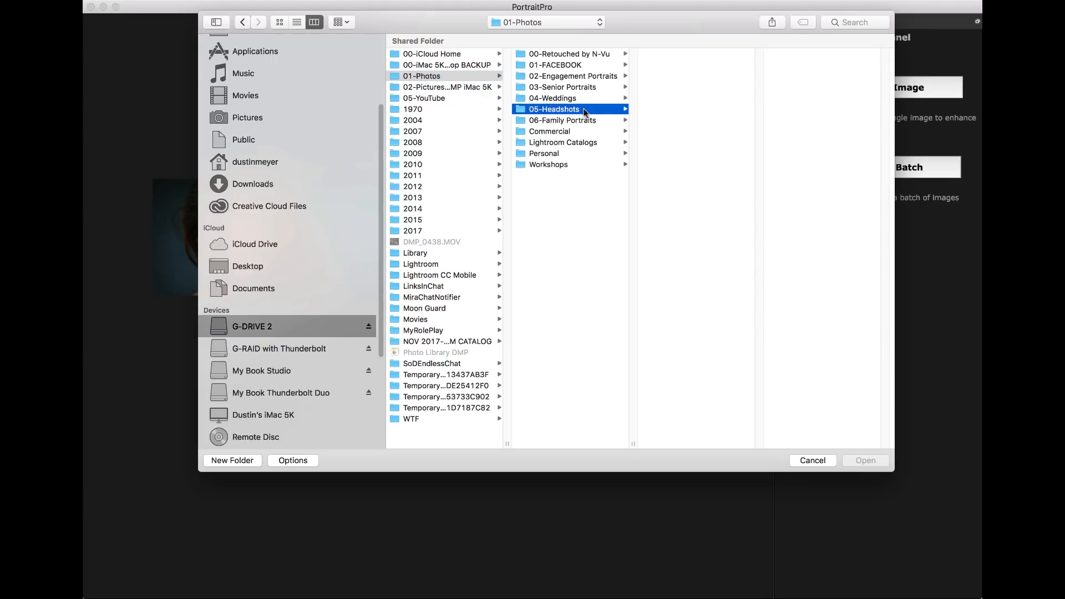
{"action": "left_click", "coordinate": [684, 86]}
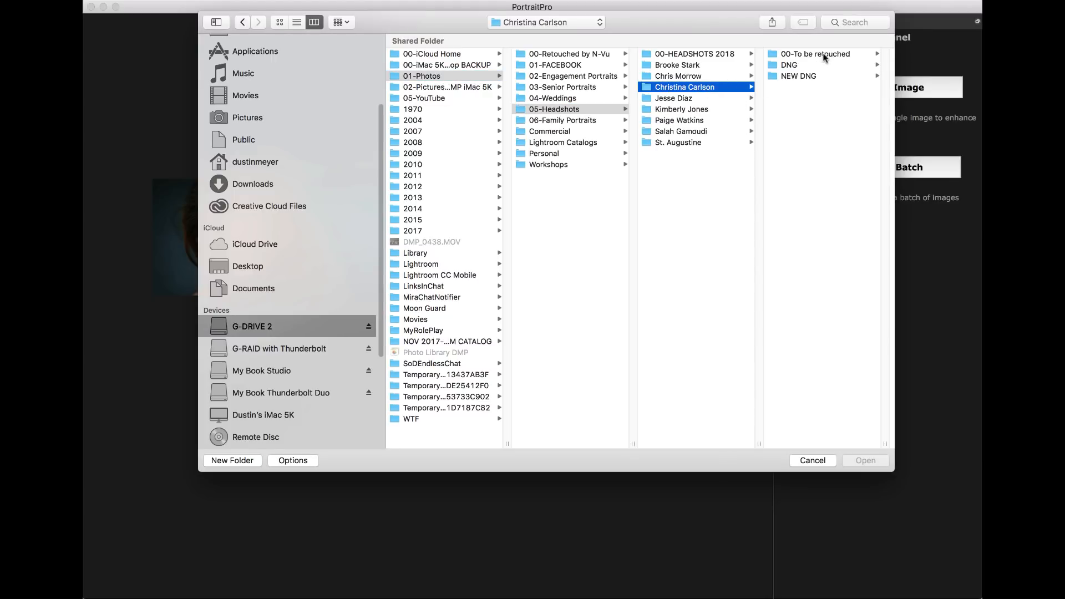
{"action": "left_click", "coordinate": [815, 53]}
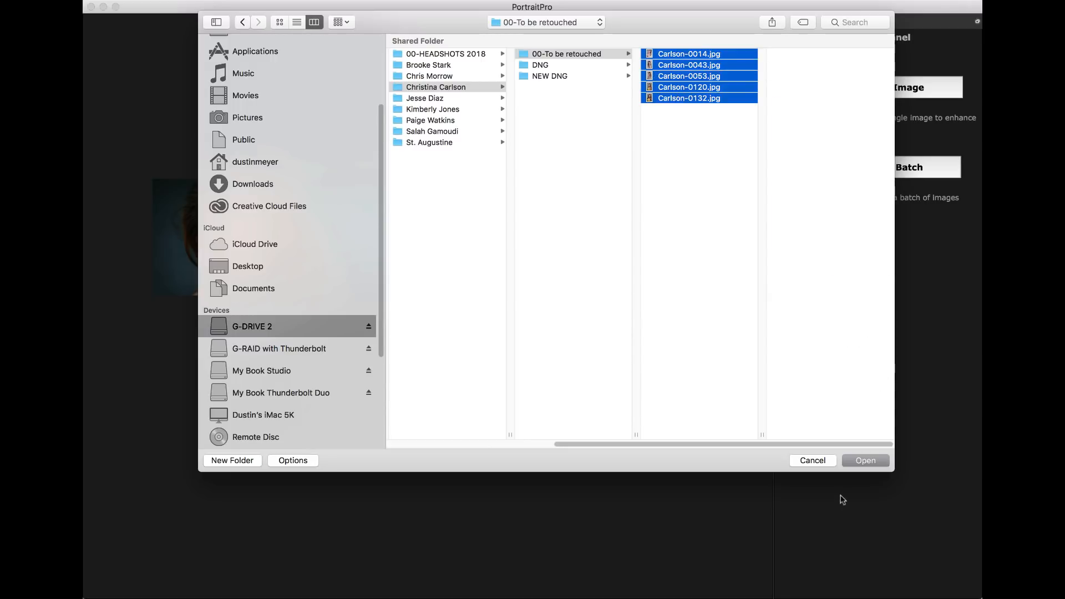
{"action": "left_click", "coordinate": [864, 460]}
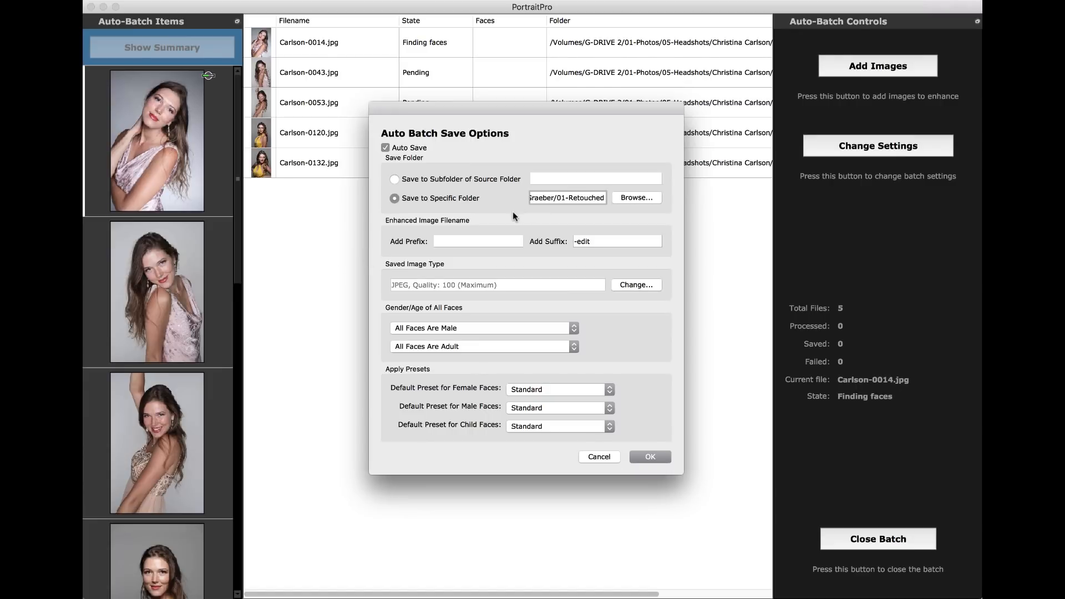
{"action": "left_click", "coordinate": [635, 198]}
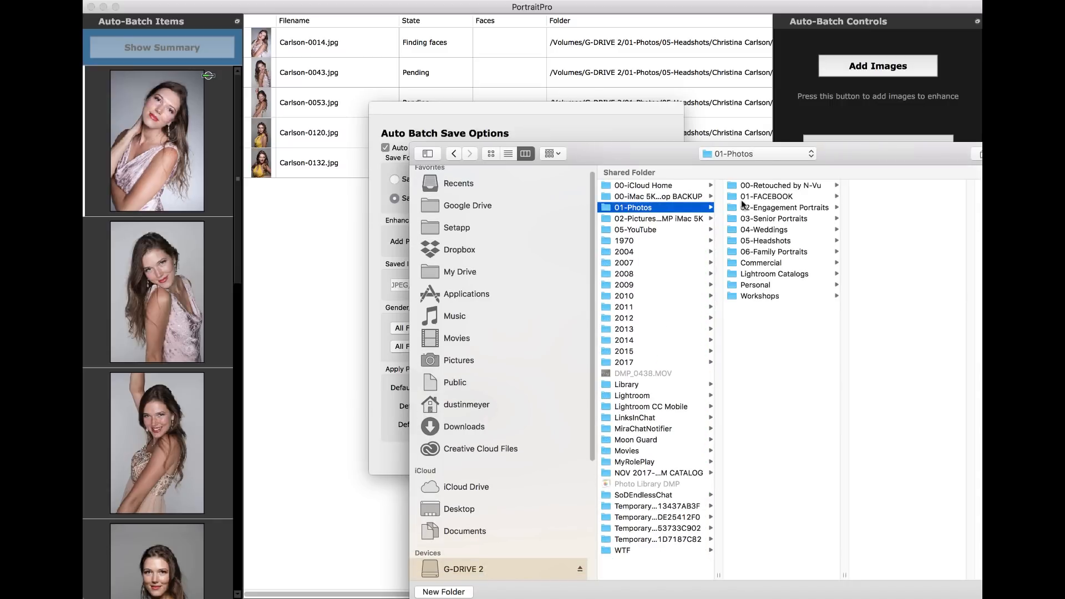
{"action": "left_click", "coordinate": [765, 241]}
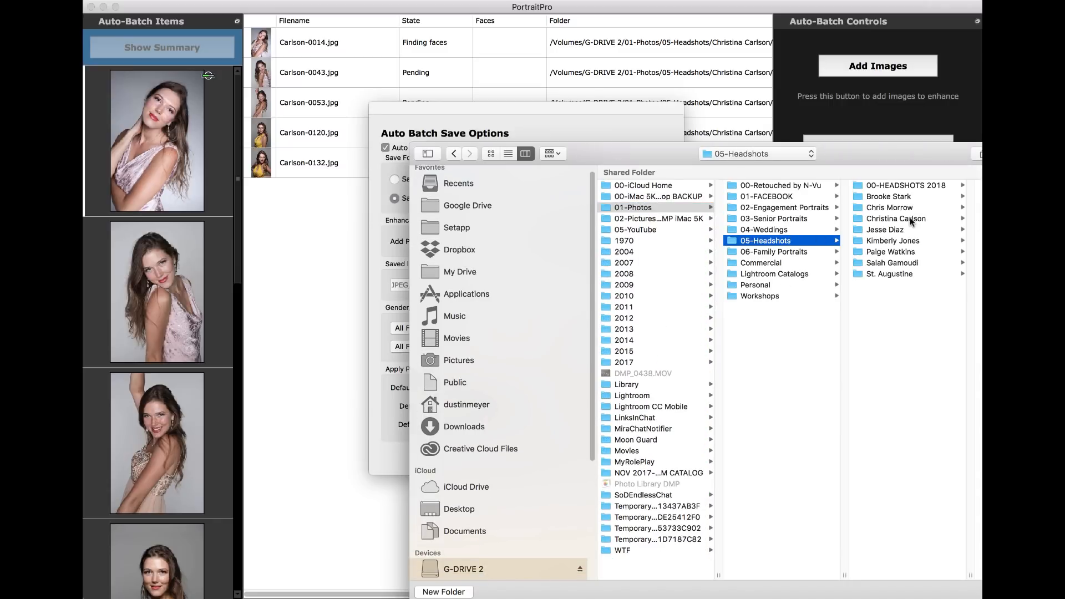
{"action": "left_click", "coordinate": [896, 218]}
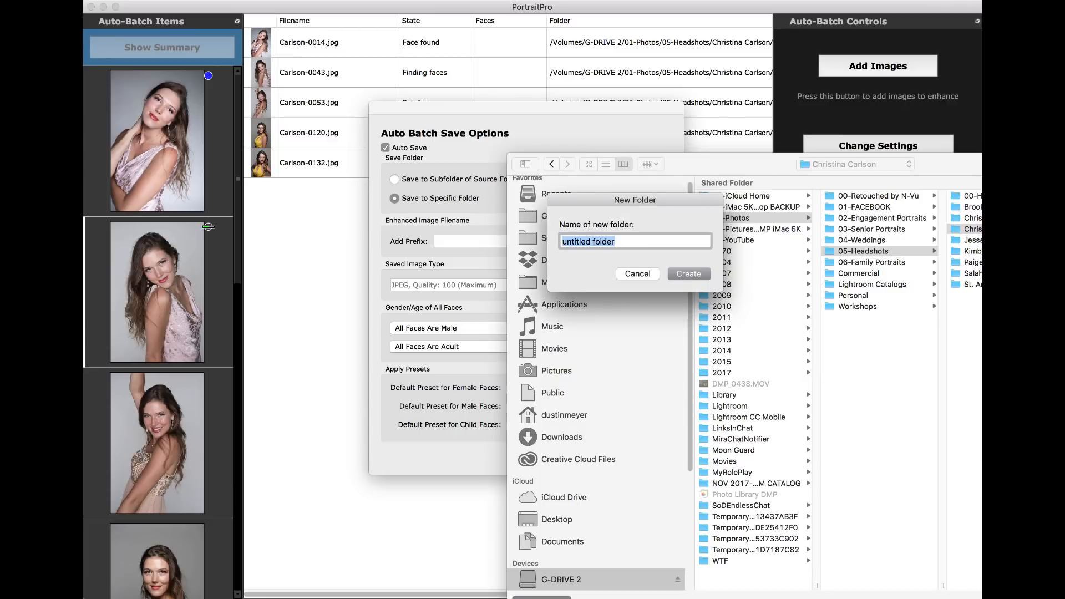
{"action": "type", "text": "01-r"}
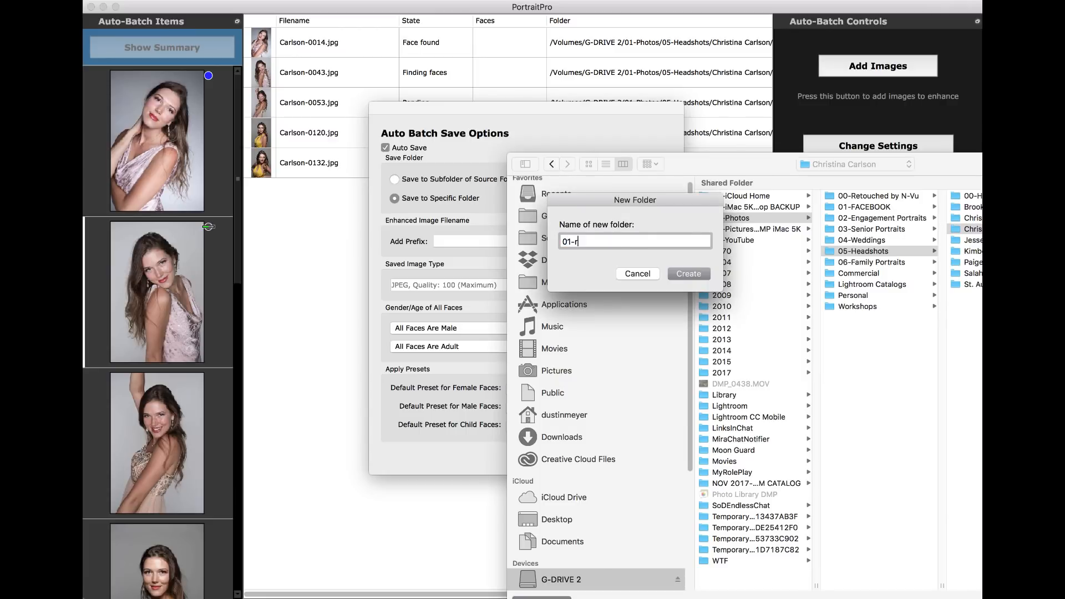
{"action": "left_click", "coordinate": [688, 273]}
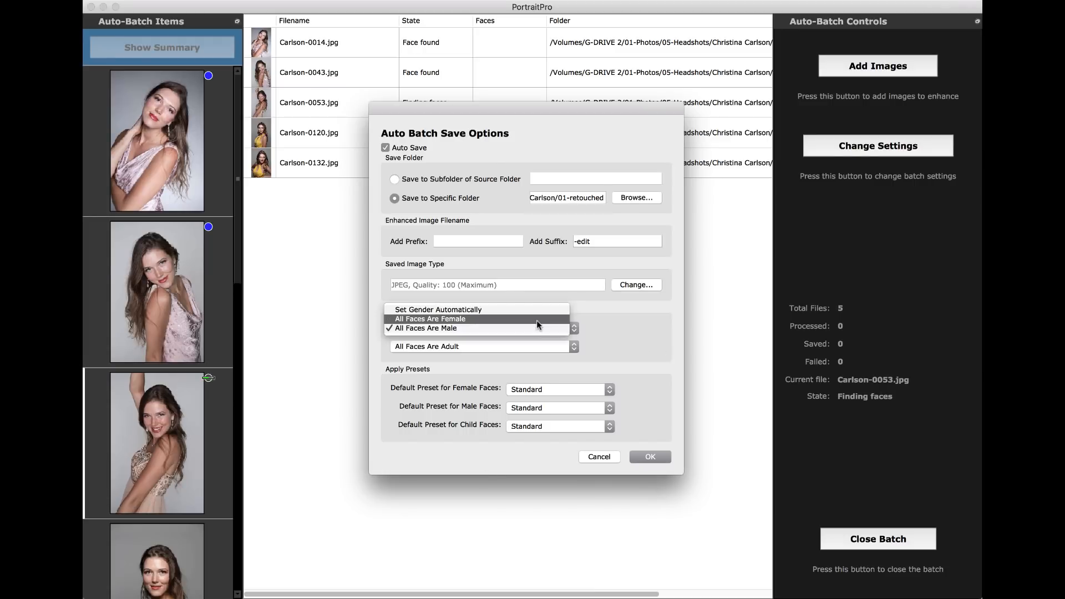
Step: Set Gender to All Faces Are Female and confirm the save options to start the batch
{"action": "left_click", "coordinate": [430, 319]}
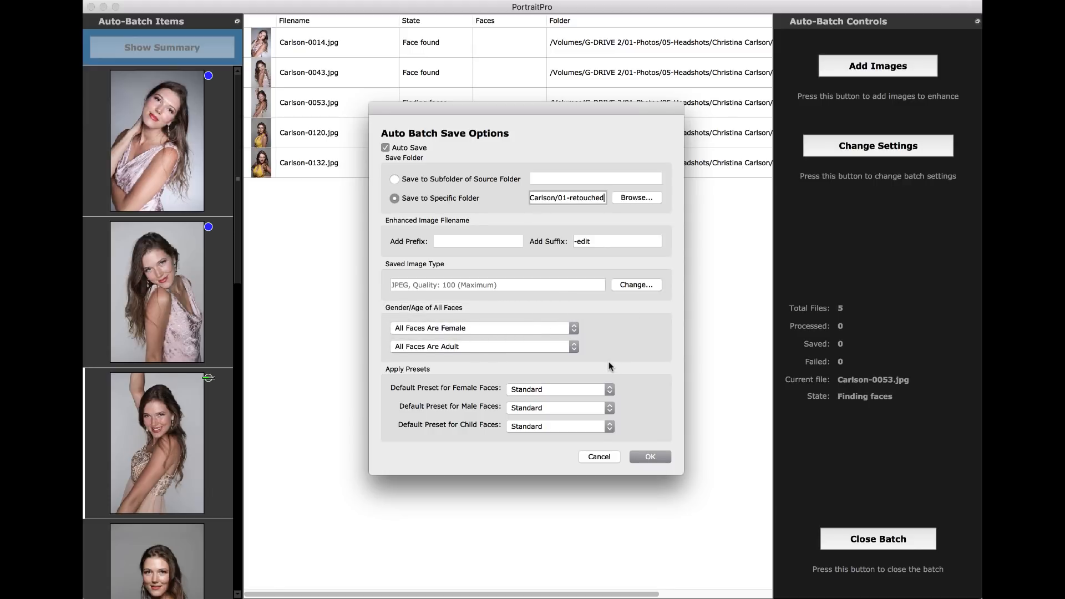
{"action": "mouse_move", "coordinate": [522, 405]}
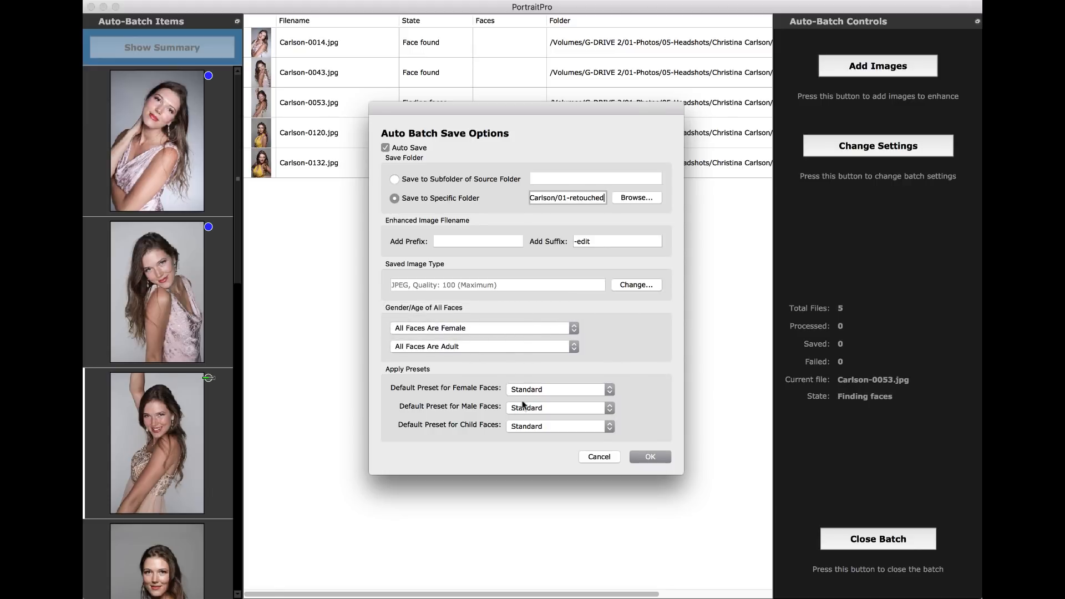
{"action": "mouse_move", "coordinate": [619, 356]}
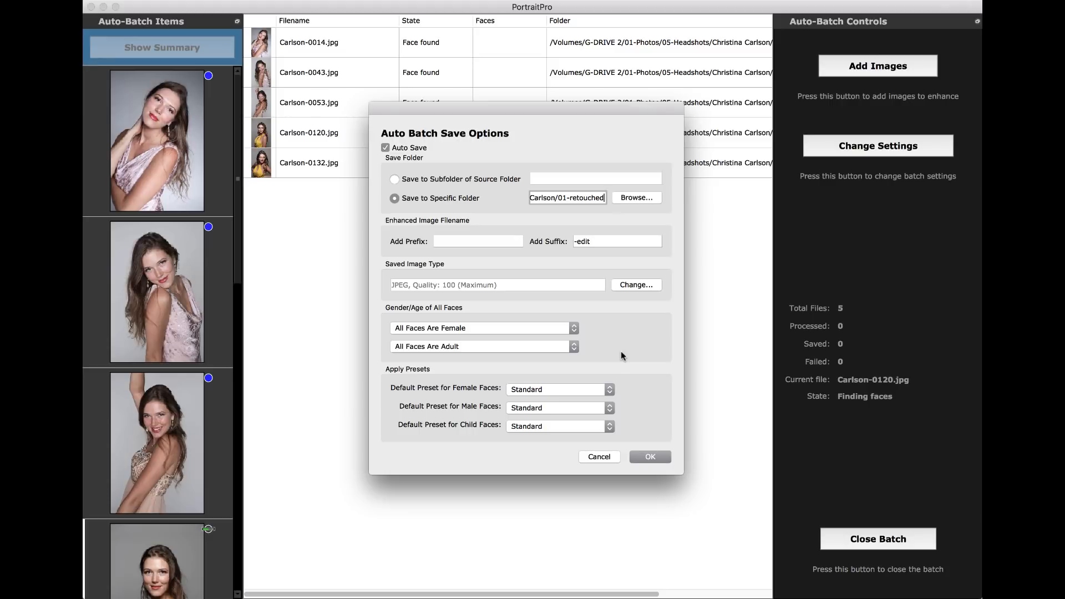
{"action": "mouse_move", "coordinate": [643, 373]}
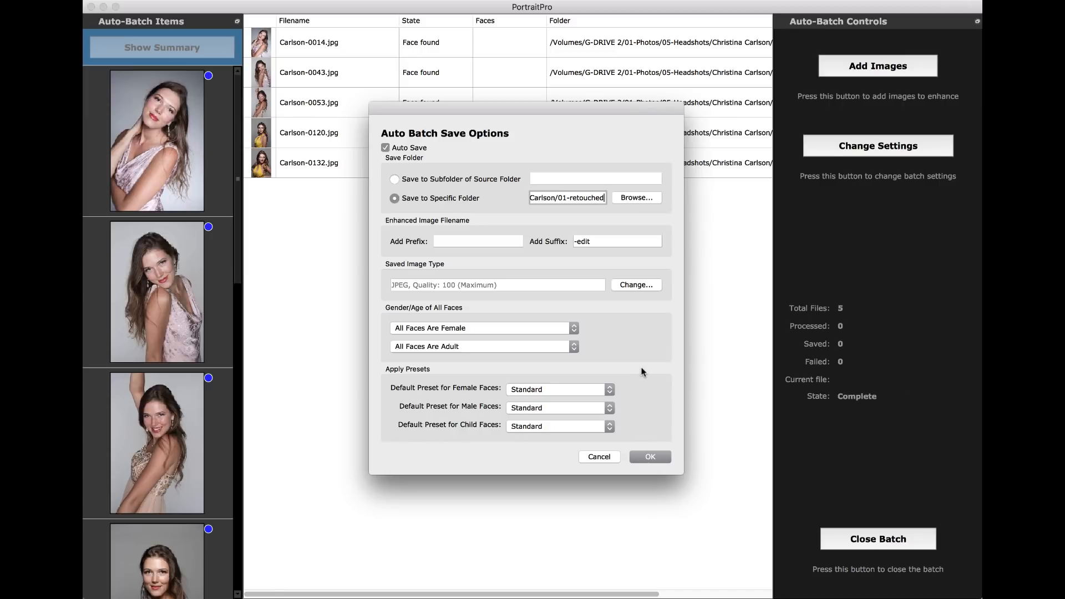
{"action": "left_click", "coordinate": [649, 456]}
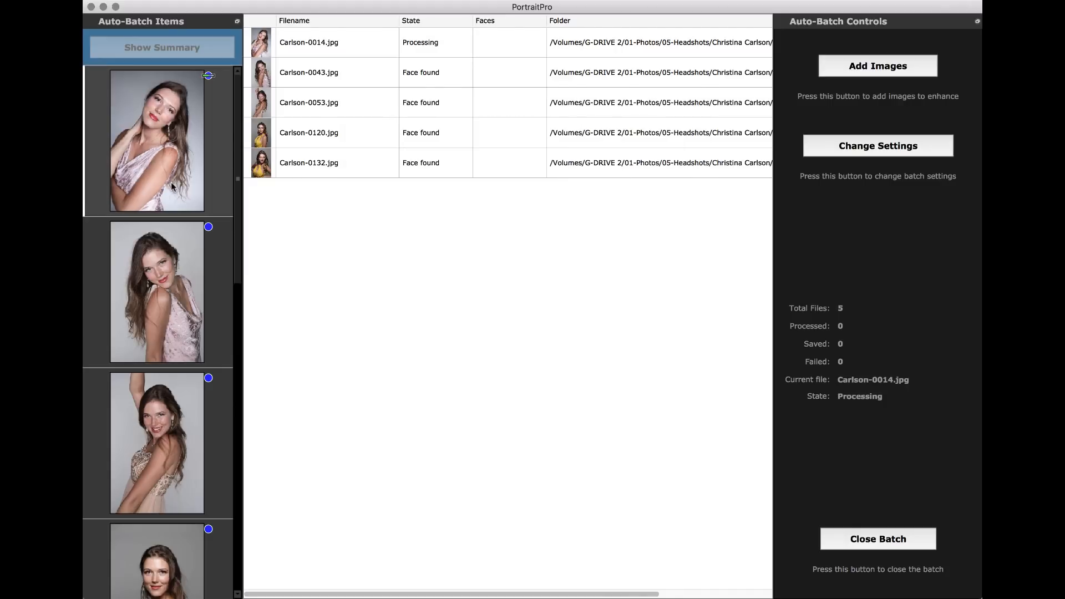
{"action": "mouse_move", "coordinate": [211, 81]}
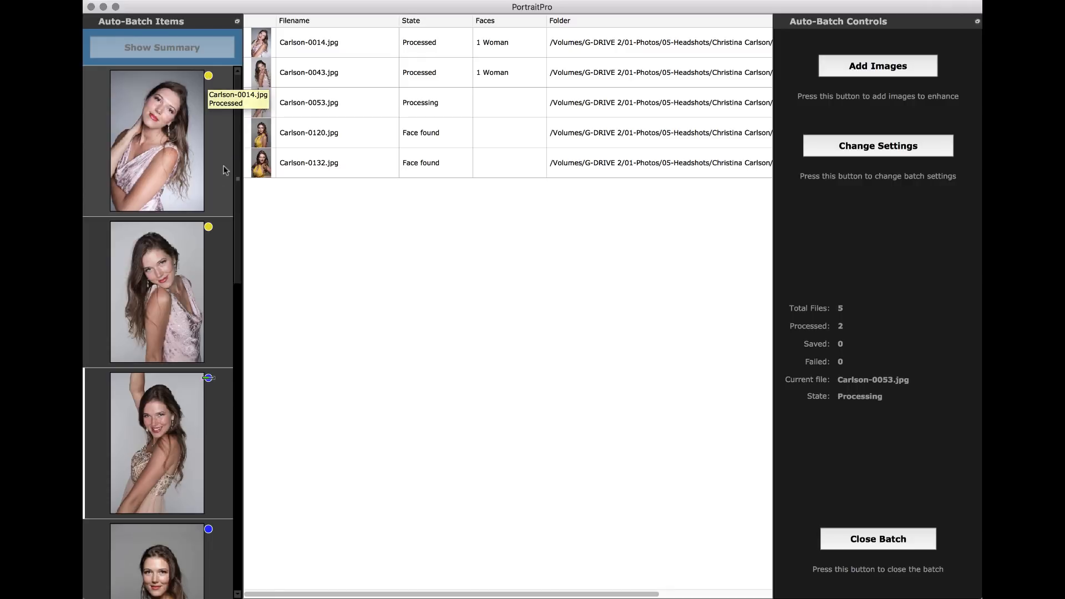
{"action": "mouse_move", "coordinate": [226, 389]}
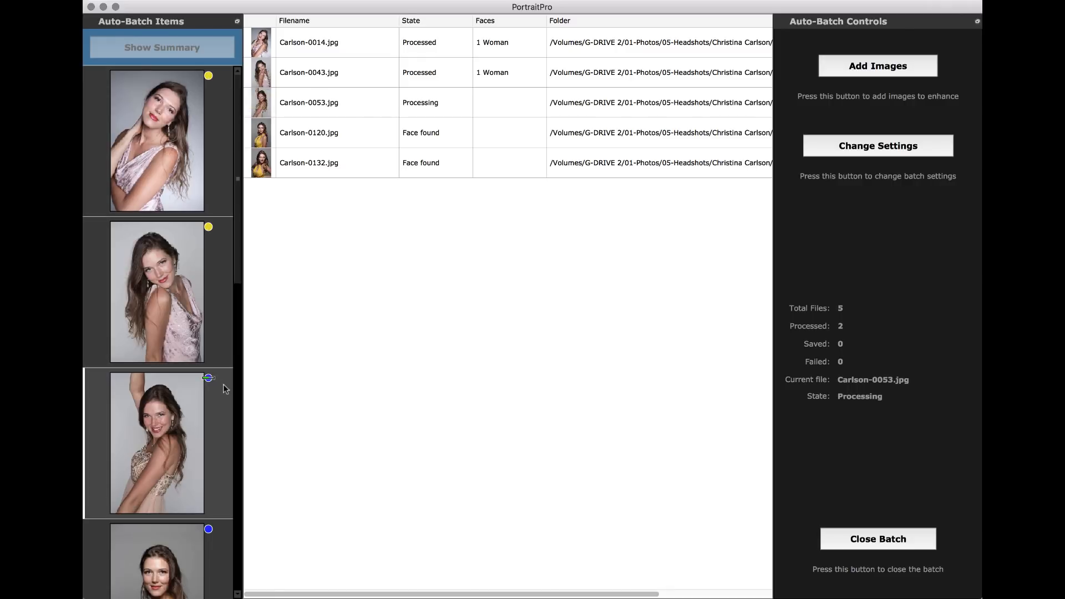
{"action": "mouse_move", "coordinate": [221, 397]}
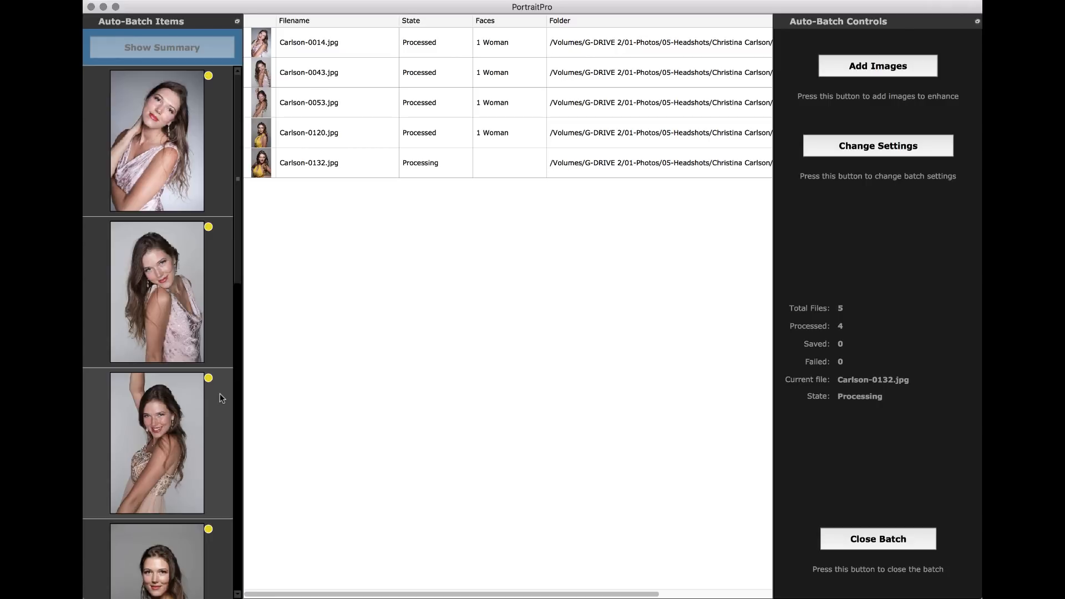
Step: Let the batch run, then select the yellow-dress portrait in the Auto-Batch Items list
{"action": "scroll", "scroll_direction": "down", "scroll_amount": 3}
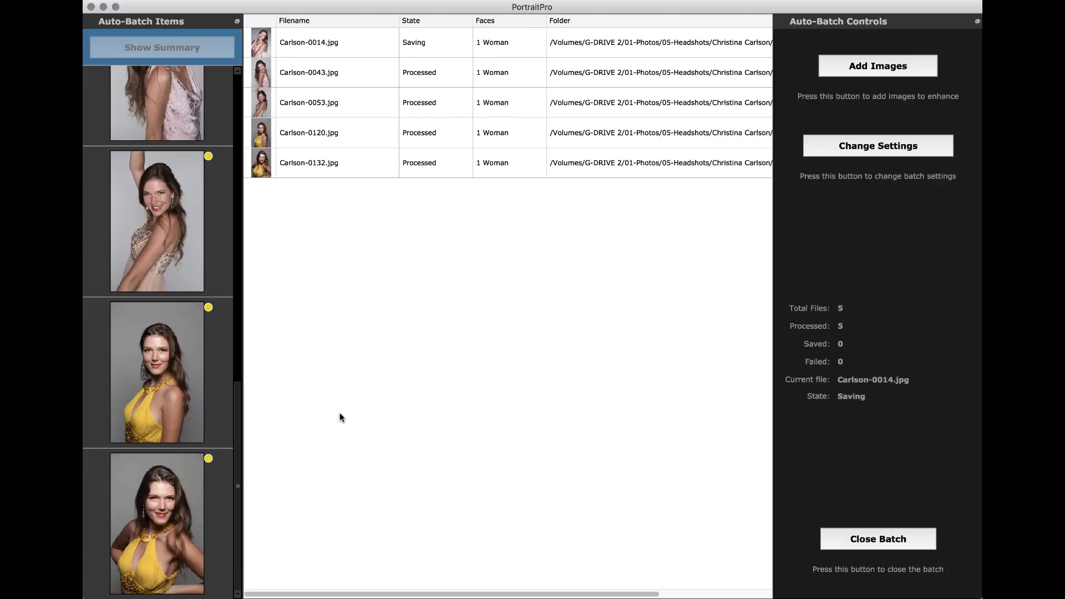
{"action": "mouse_move", "coordinate": [210, 380]}
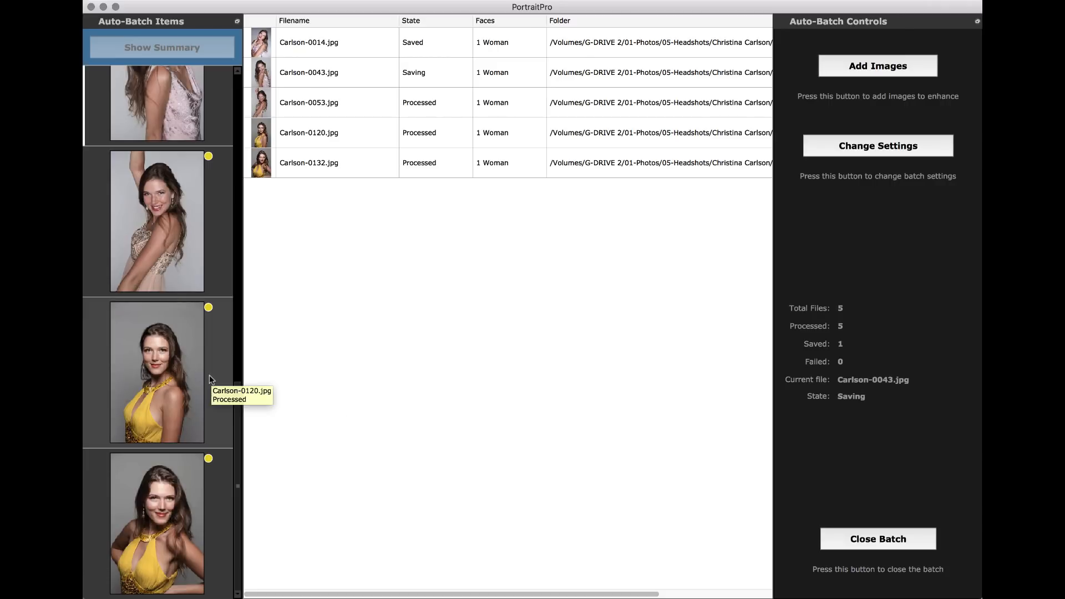
{"action": "scroll", "scroll_direction": "up", "scroll_amount": 3}
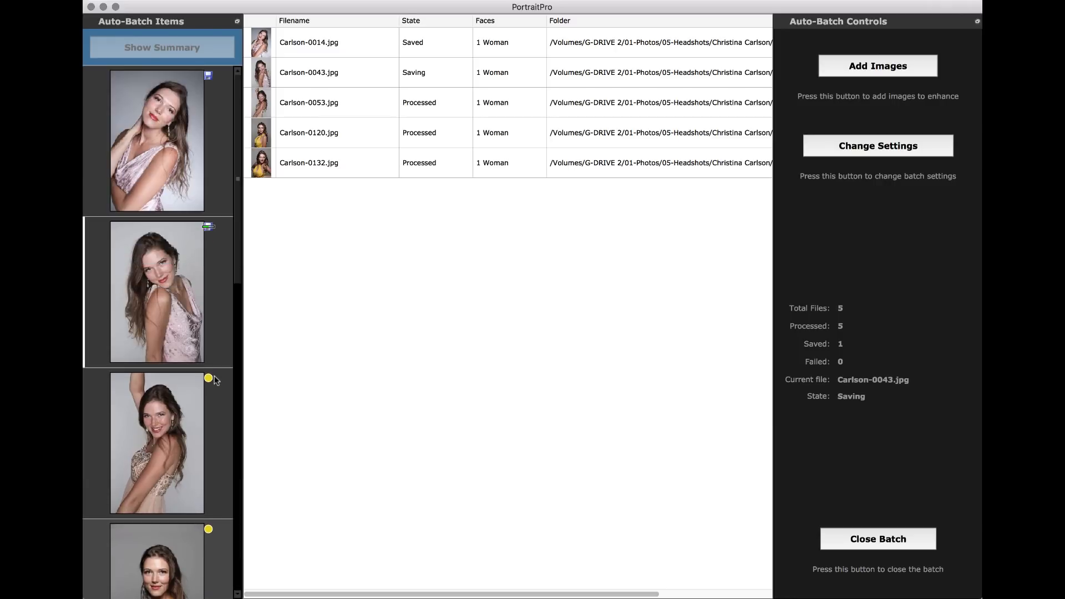
{"action": "mouse_move", "coordinate": [375, 404]}
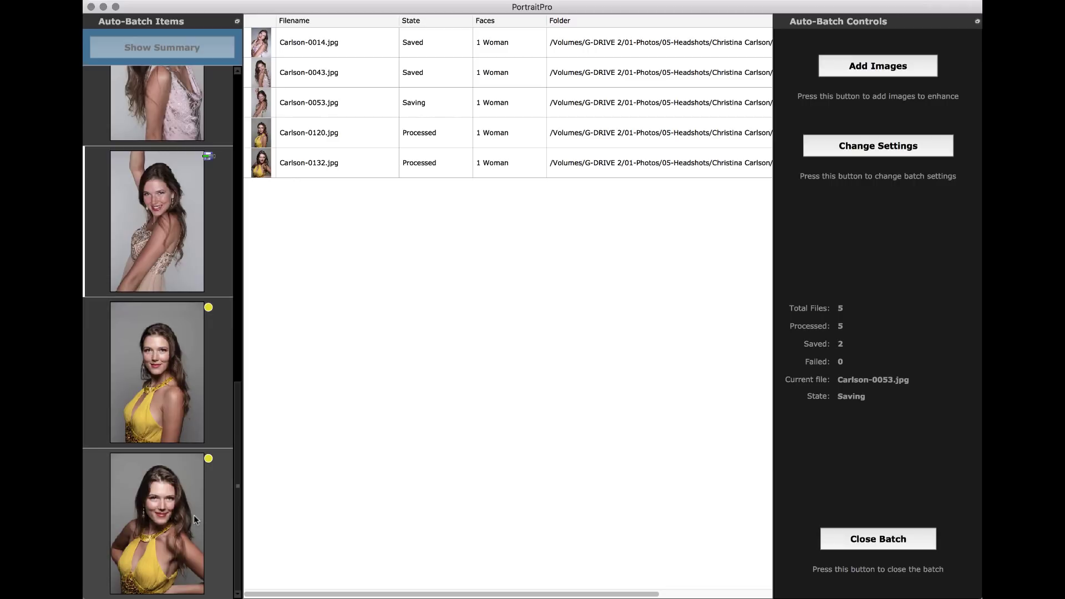
{"action": "mouse_move", "coordinate": [217, 519]}
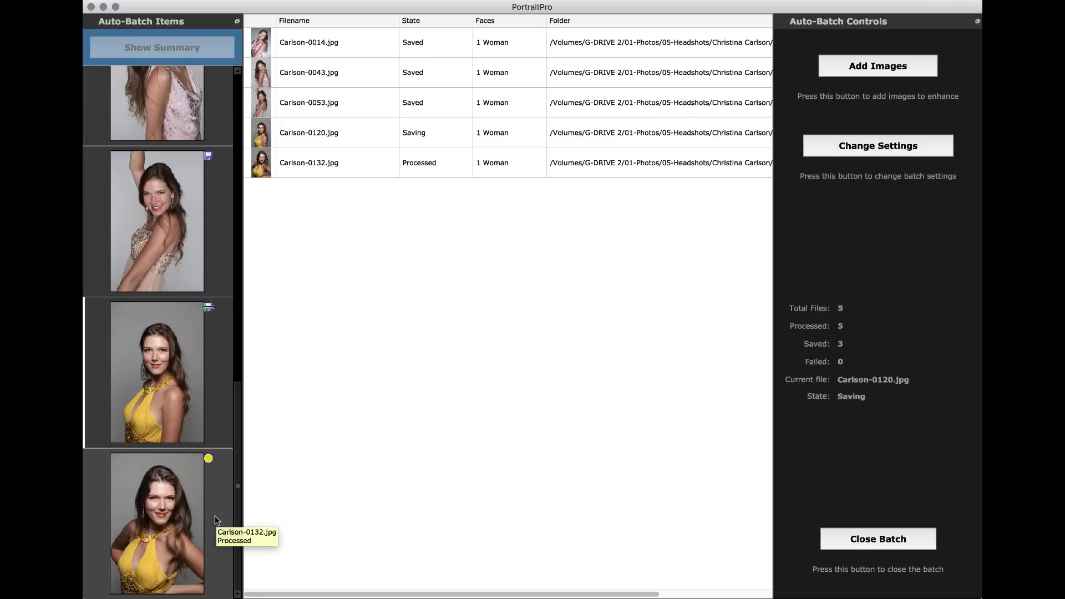
{"action": "mouse_move", "coordinate": [362, 458]}
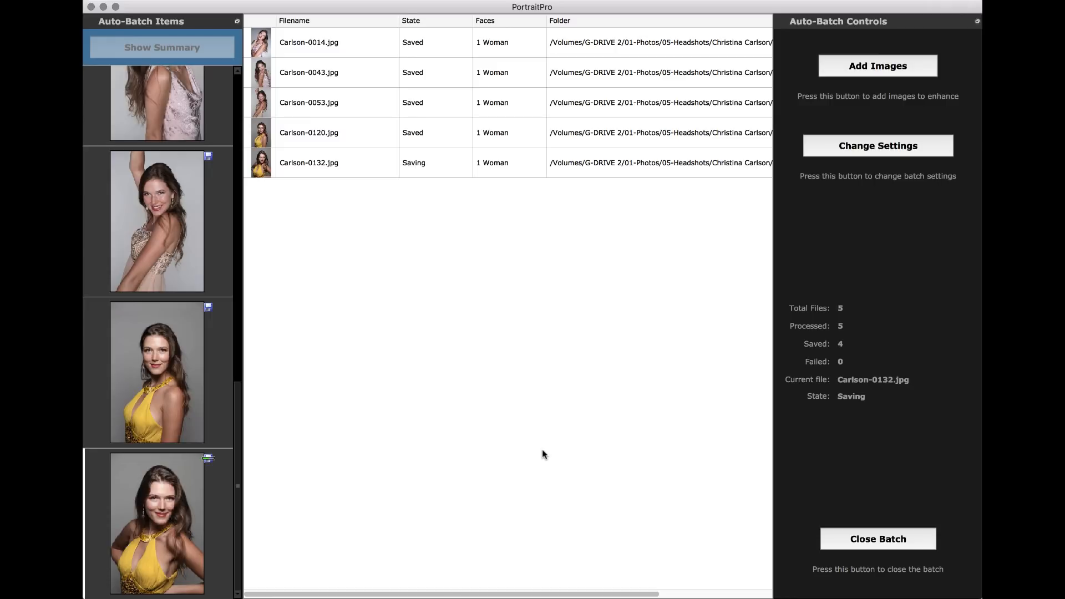
{"action": "mouse_move", "coordinate": [187, 370]}
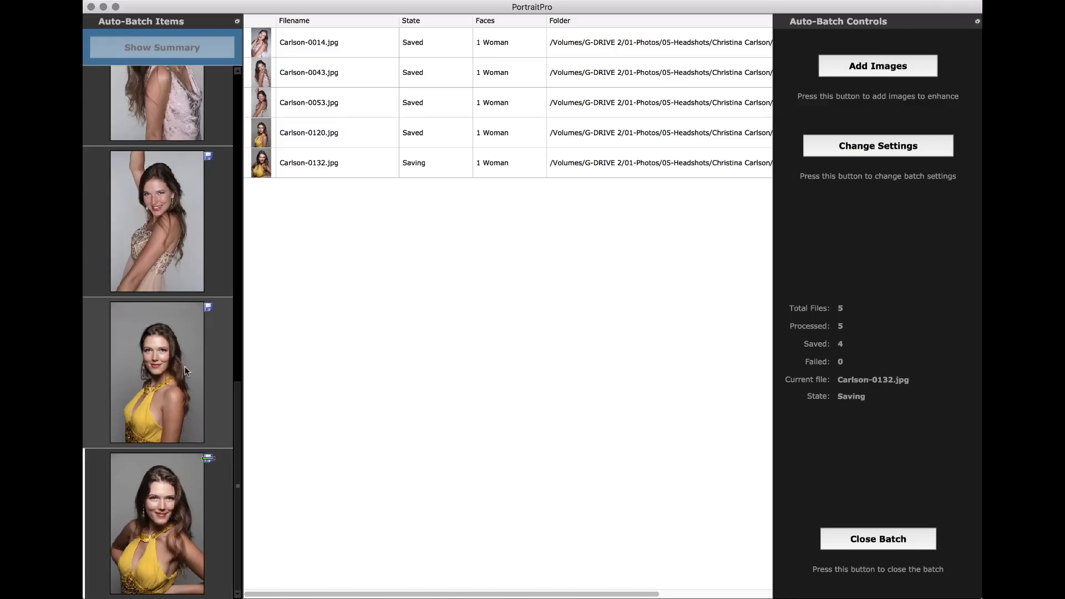
{"action": "left_click", "coordinate": [157, 372]}
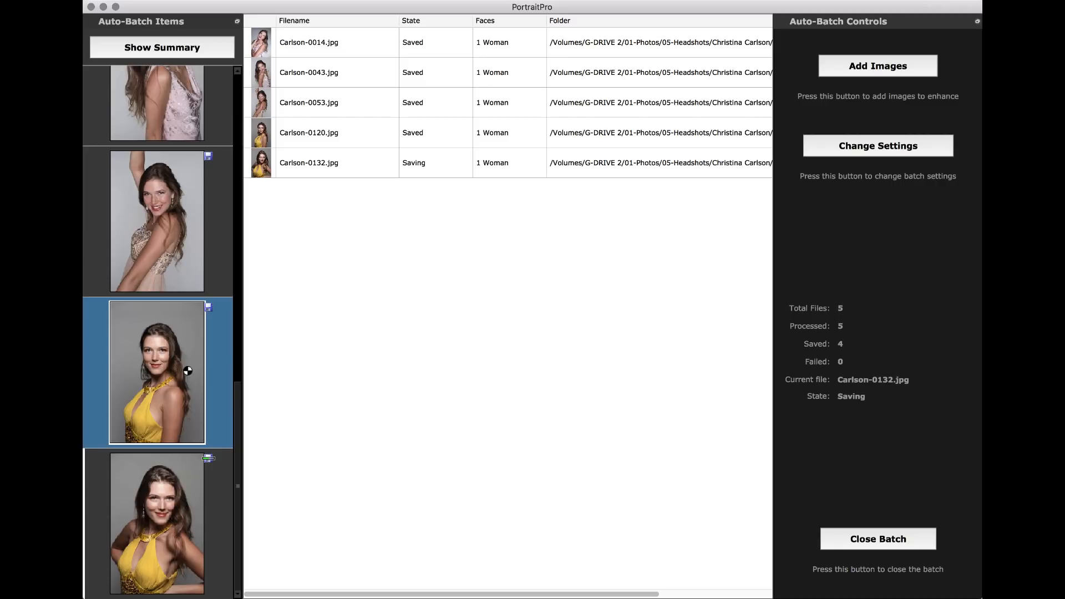
Step: Open the yellow-dress portrait Carlson-0120 in Enhance Photo and expand Face Sculpt
{"action": "double_click", "coordinate": [157, 372]}
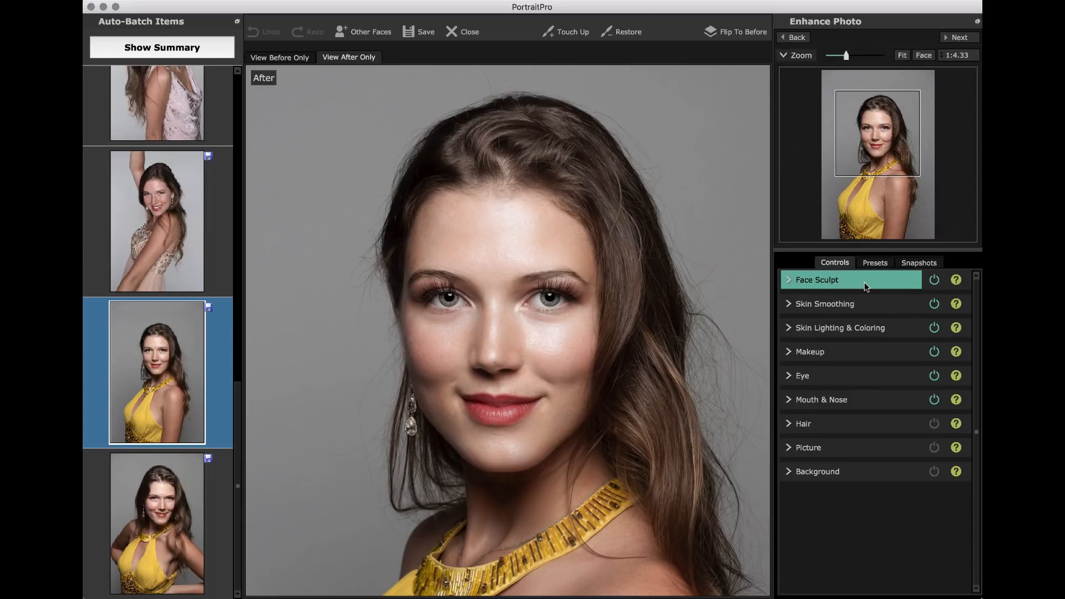
{"action": "left_click", "coordinate": [816, 280]}
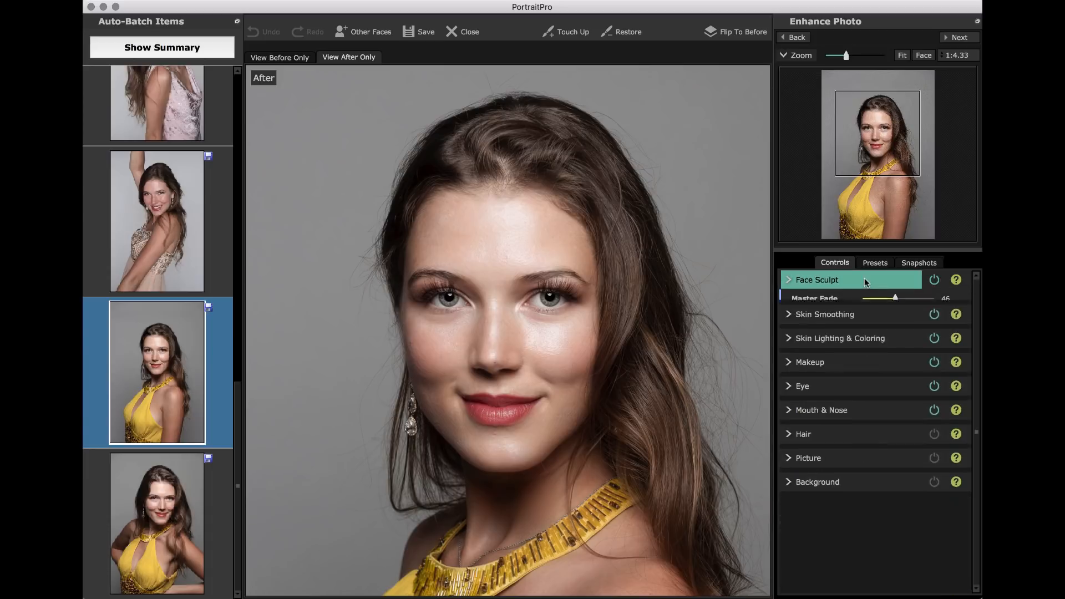
Step: Expand the Skin Smoothing settings to adjust Master Fade and Remove Shine
{"action": "left_click", "coordinate": [825, 314]}
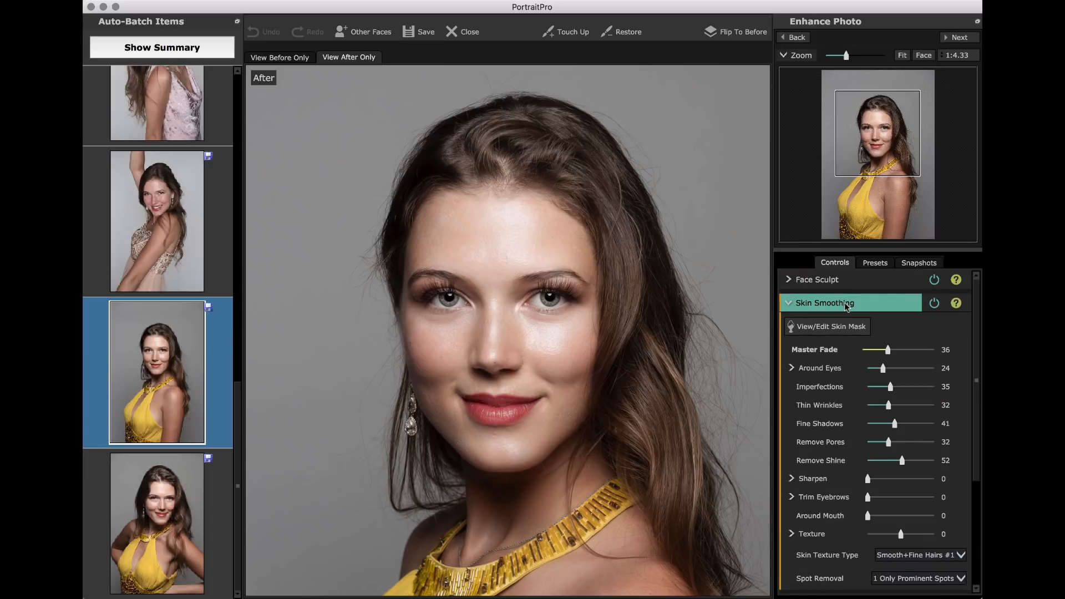
{"action": "mouse_move", "coordinate": [968, 351]}
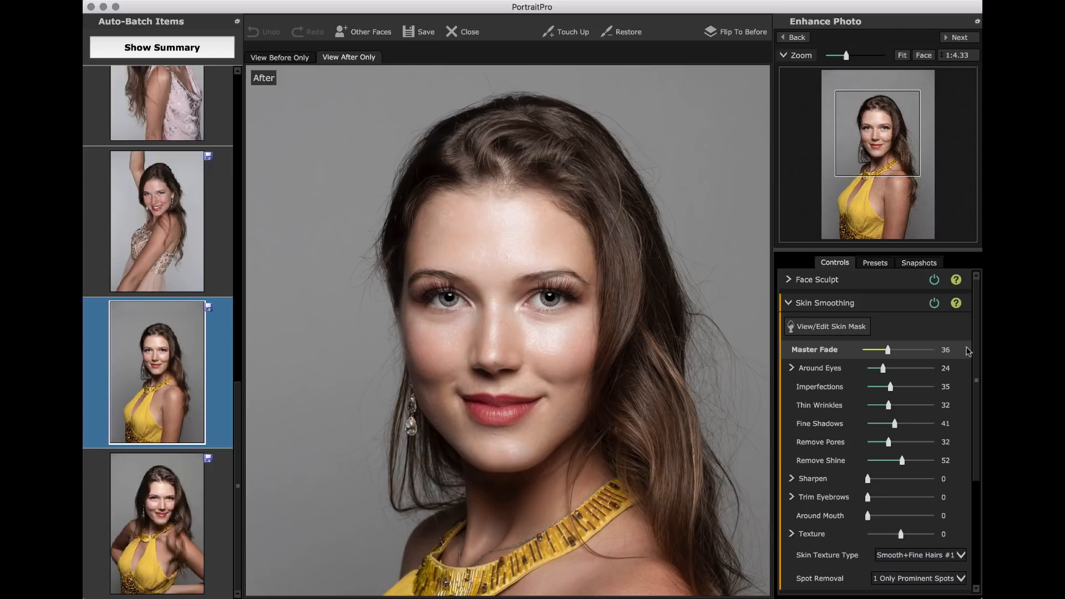
{"action": "mouse_move", "coordinate": [849, 359]}
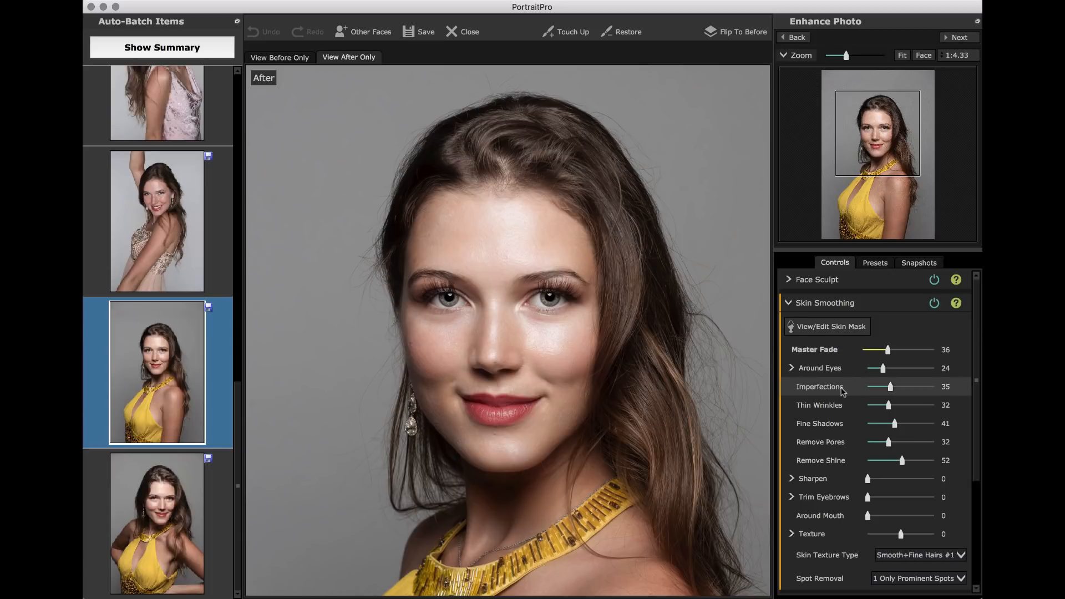
{"action": "mouse_move", "coordinate": [855, 408]}
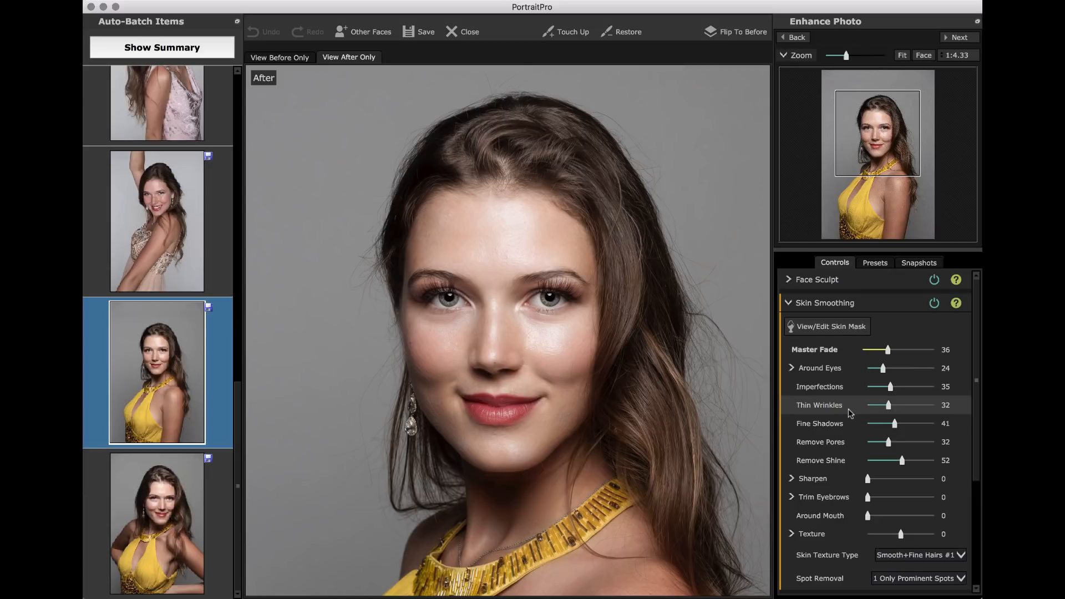
{"action": "mouse_move", "coordinate": [904, 461]}
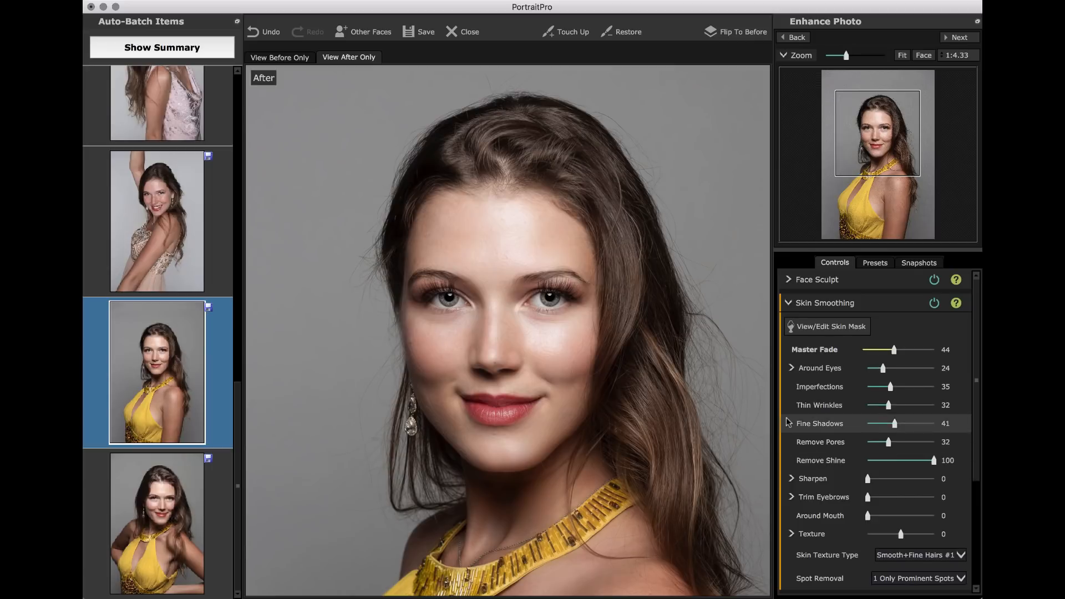
{"action": "mouse_move", "coordinate": [137, 19]}
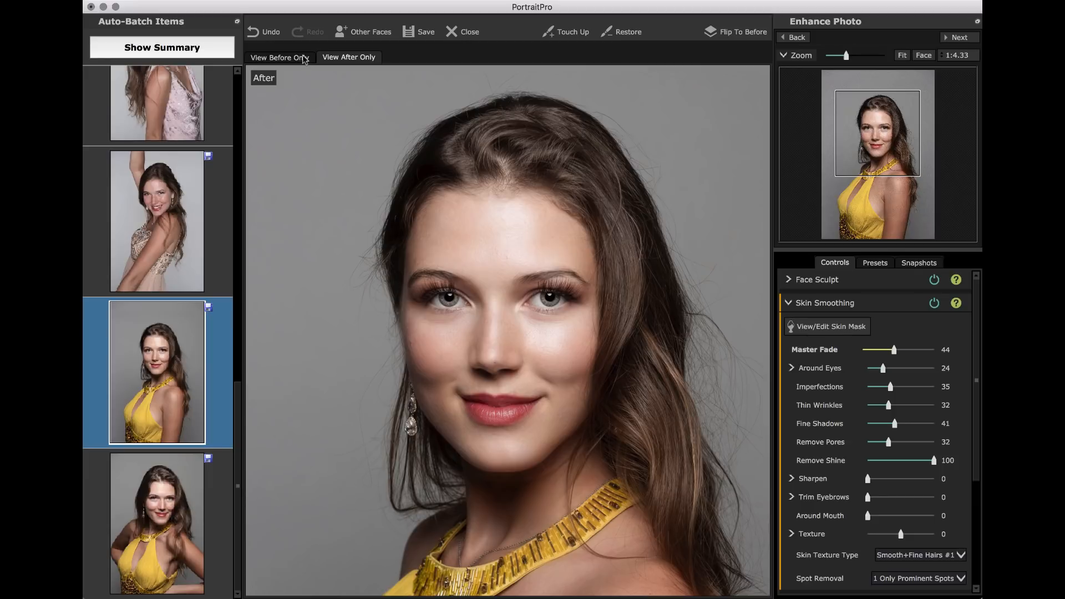
{"action": "mouse_move", "coordinate": [281, 59]}
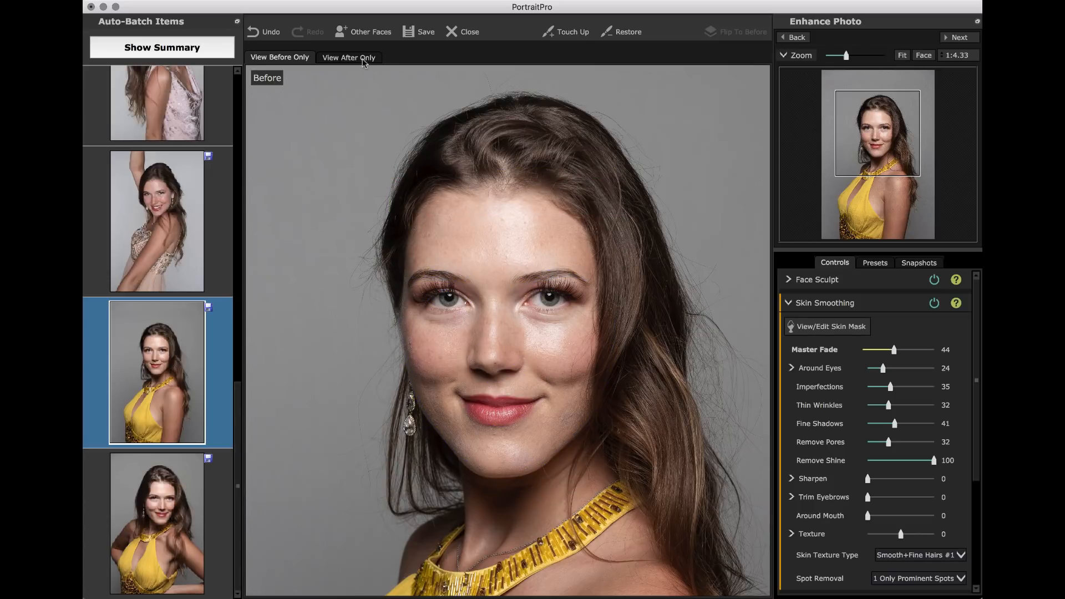
{"action": "left_click", "coordinate": [349, 56]}
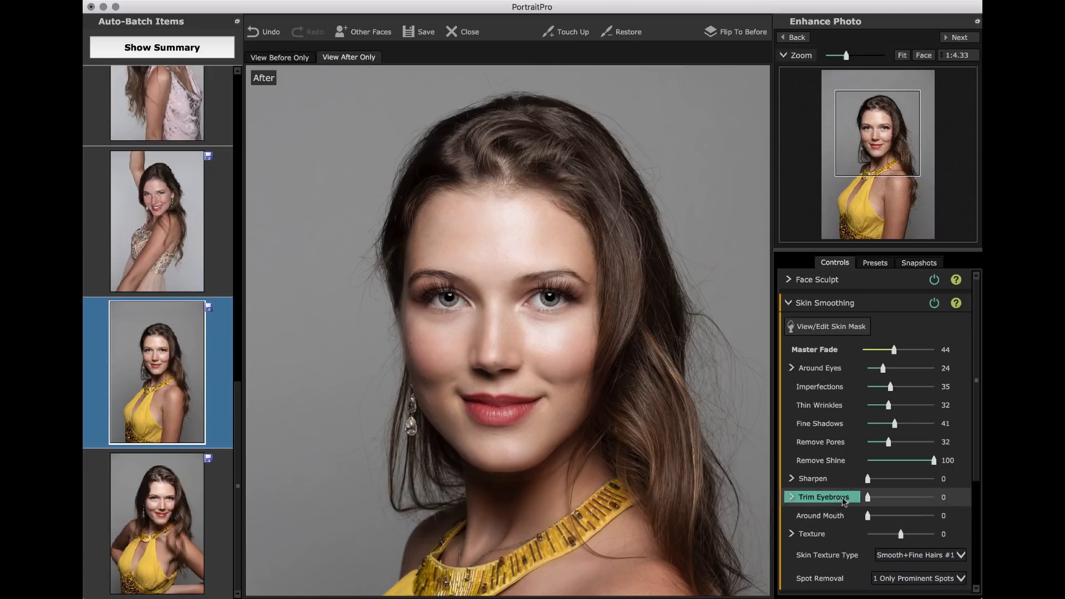
{"action": "mouse_move", "coordinate": [887, 414]}
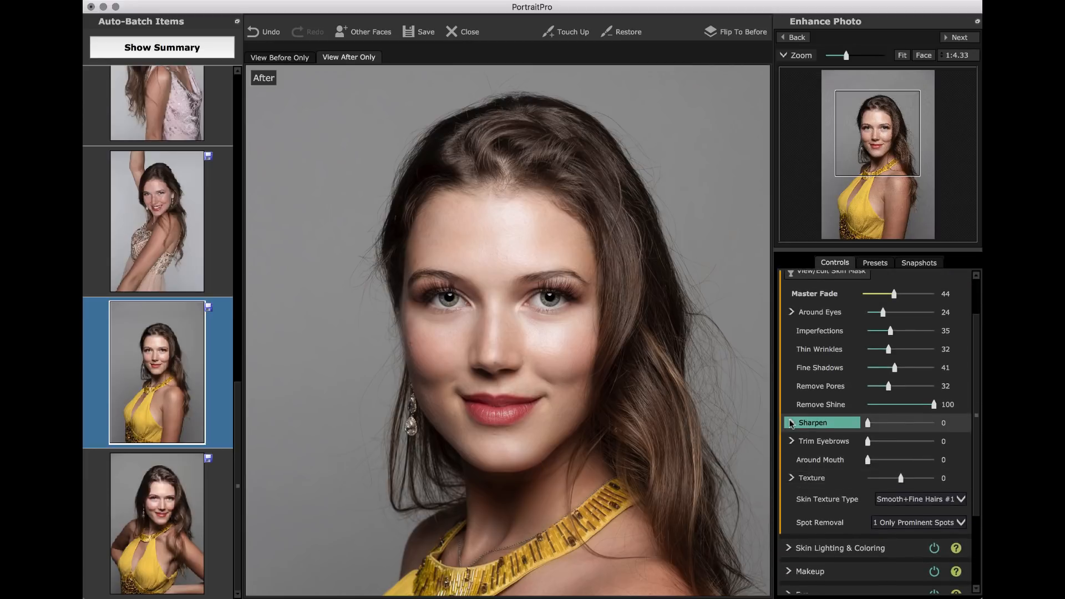
Step: Set skin Sharpen to 10, then move on to the Spot Removal choices
{"action": "left_click", "coordinate": [791, 423]}
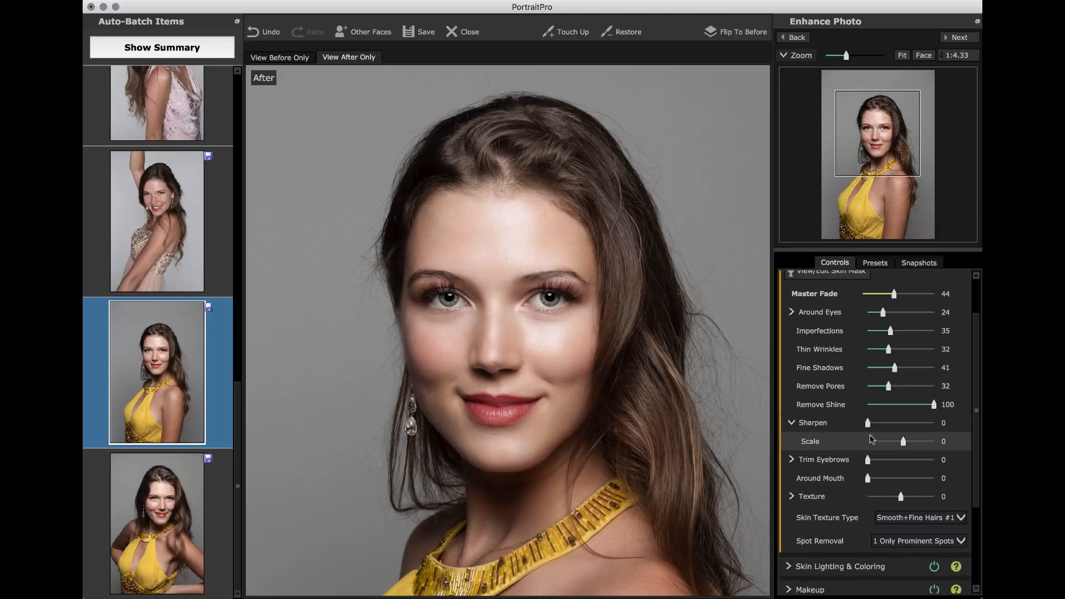
{"action": "left_click", "coordinate": [925, 56]}
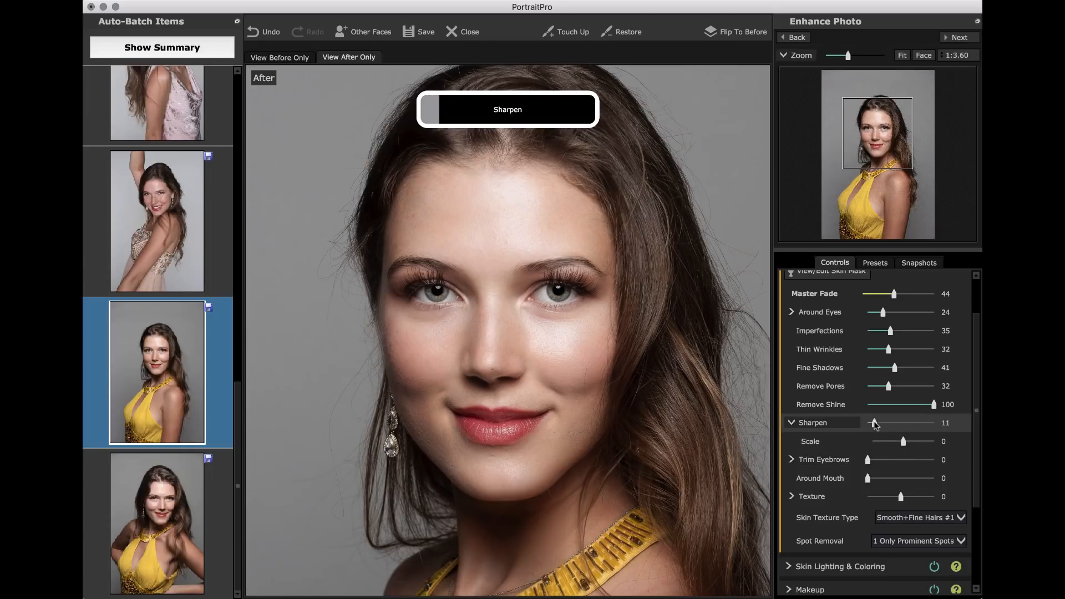
{"action": "left_click", "coordinate": [876, 423]}
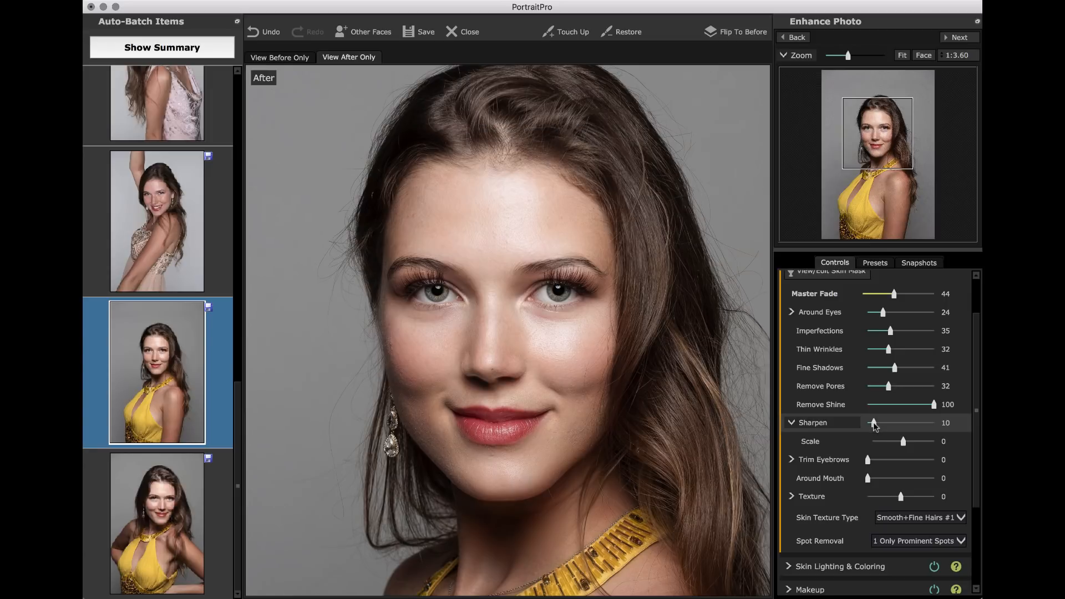
{"action": "mouse_move", "coordinate": [922, 339]}
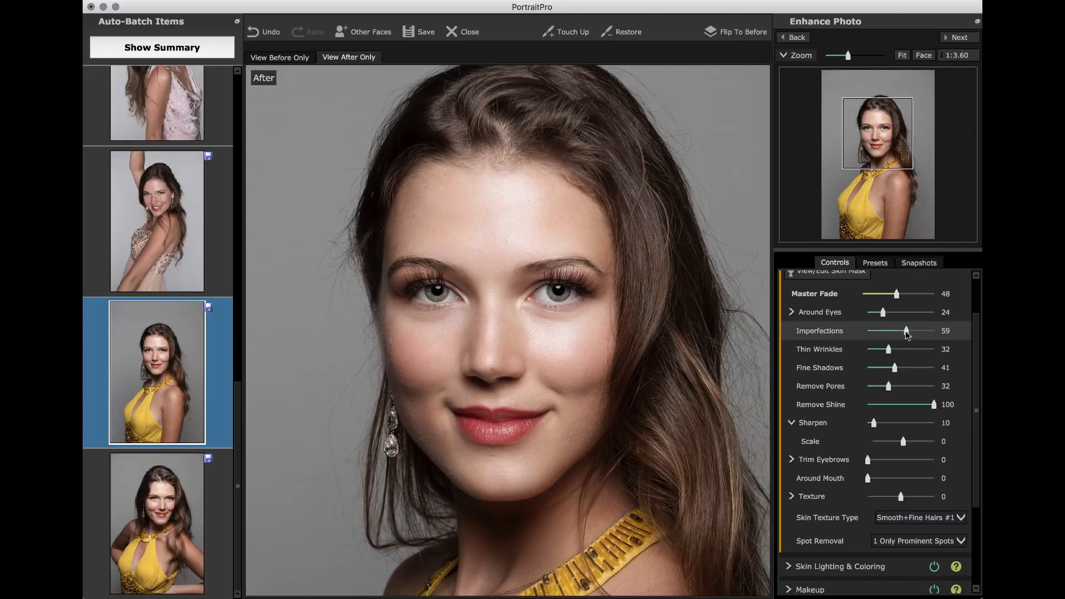
{"action": "mouse_move", "coordinate": [889, 360]}
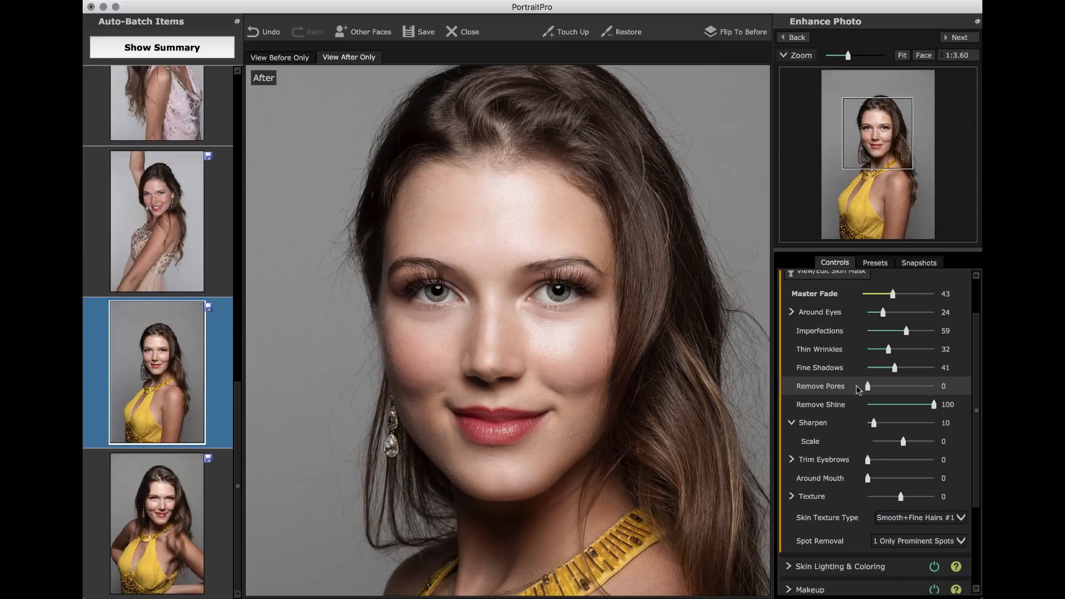
{"action": "mouse_move", "coordinate": [868, 395]}
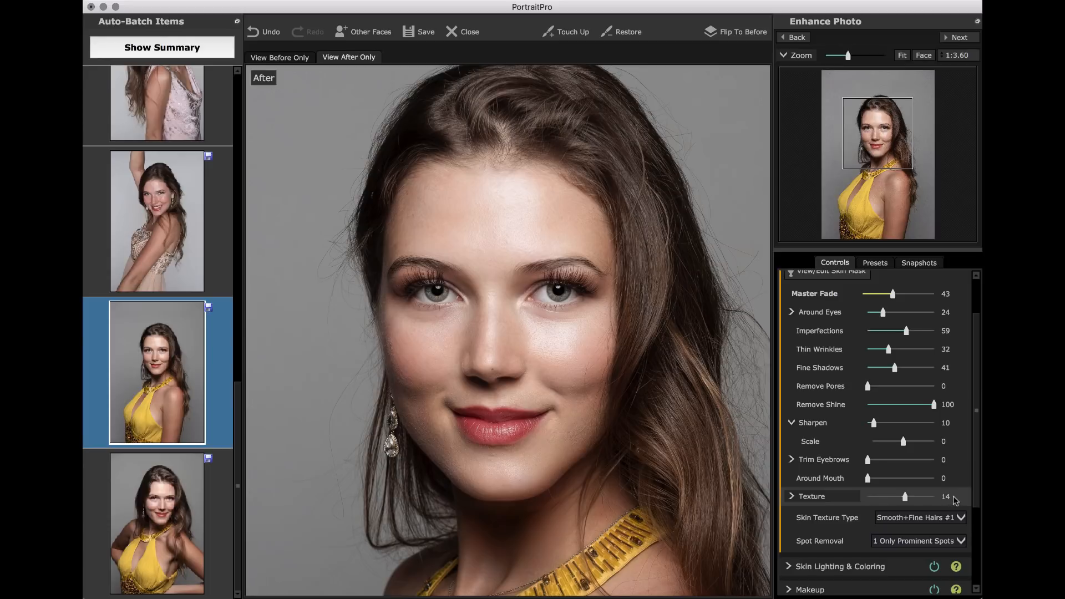
{"action": "left_click", "coordinate": [918, 541]}
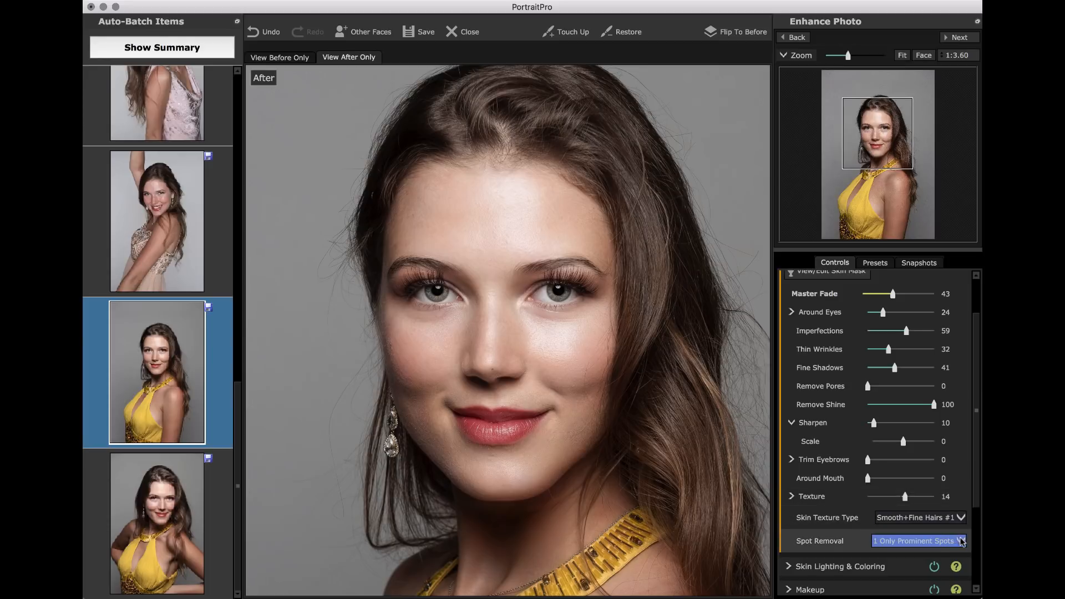
Step: In Skin Lighting & Coloring reset Sculpt Nose to 0 and expand Skin Color
{"action": "scroll", "scroll_direction": "down", "scroll_amount": 3}
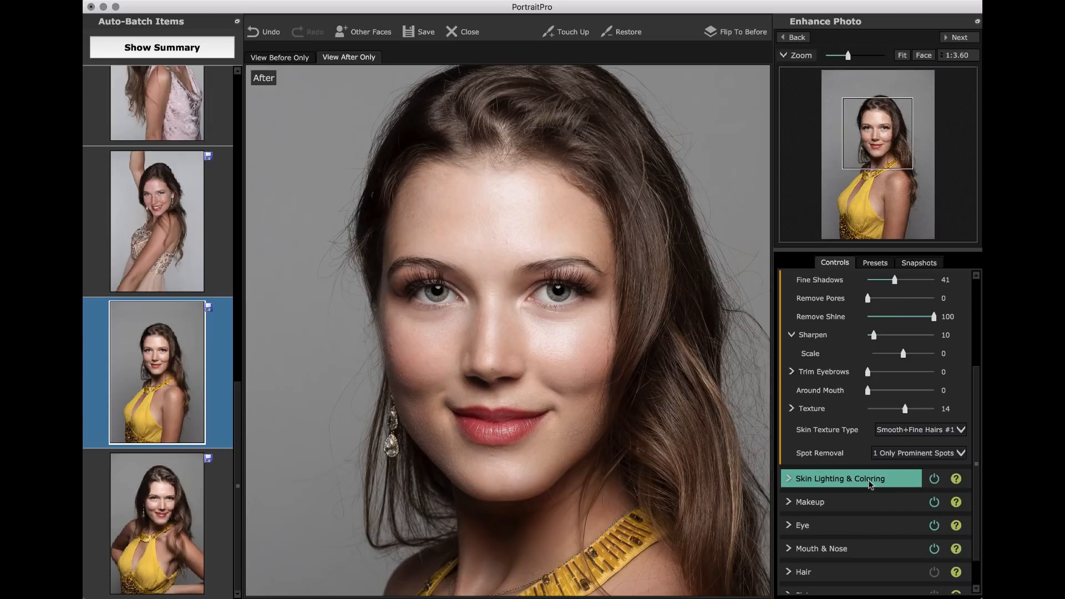
{"action": "left_click", "coordinate": [840, 479]}
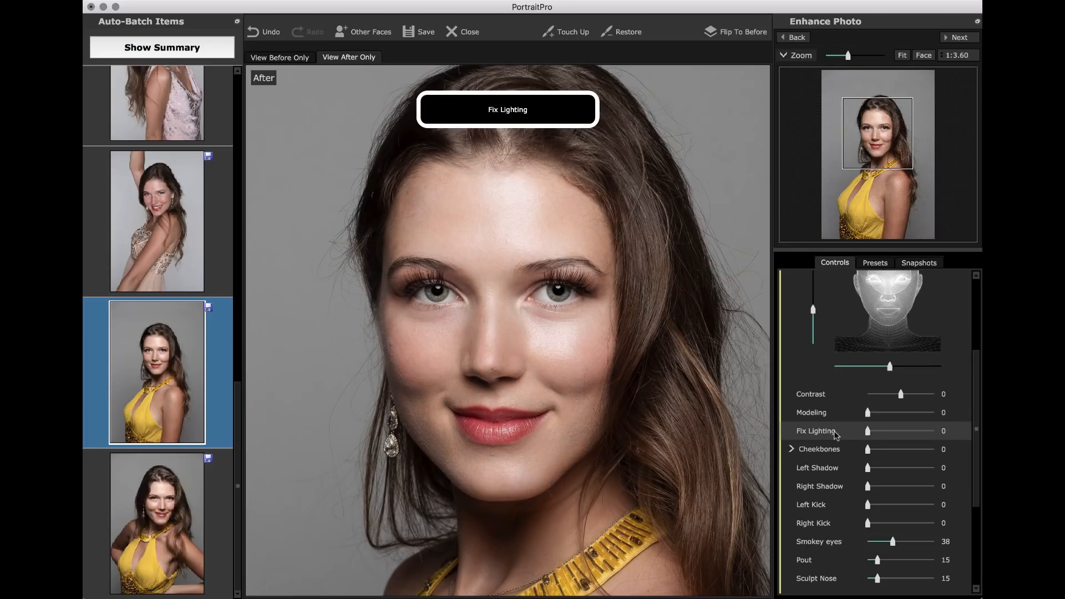
{"action": "mouse_move", "coordinate": [961, 470]}
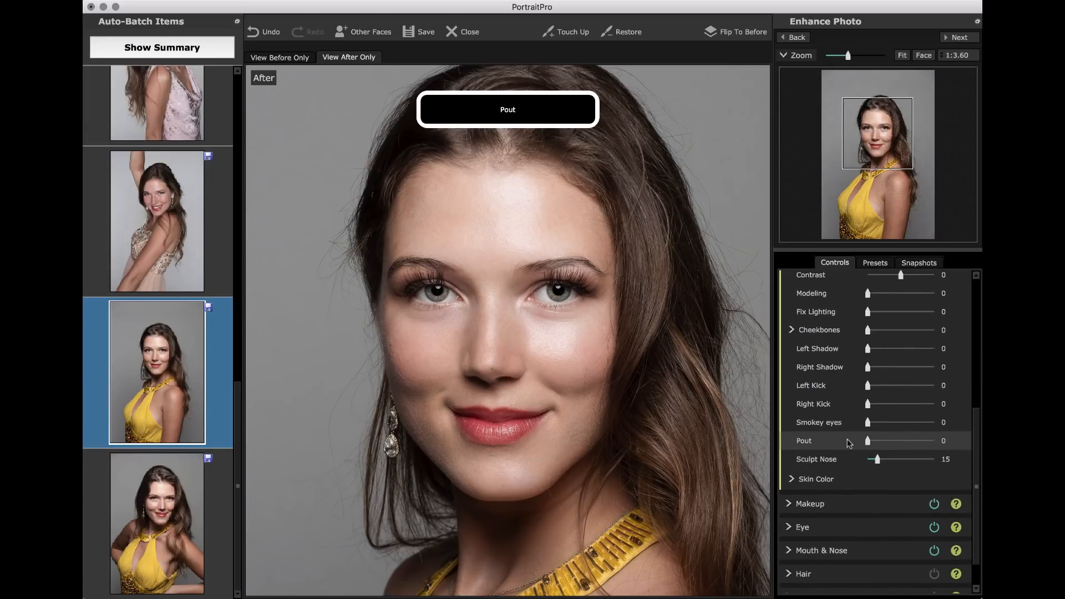
{"action": "left_click", "coordinate": [816, 480]}
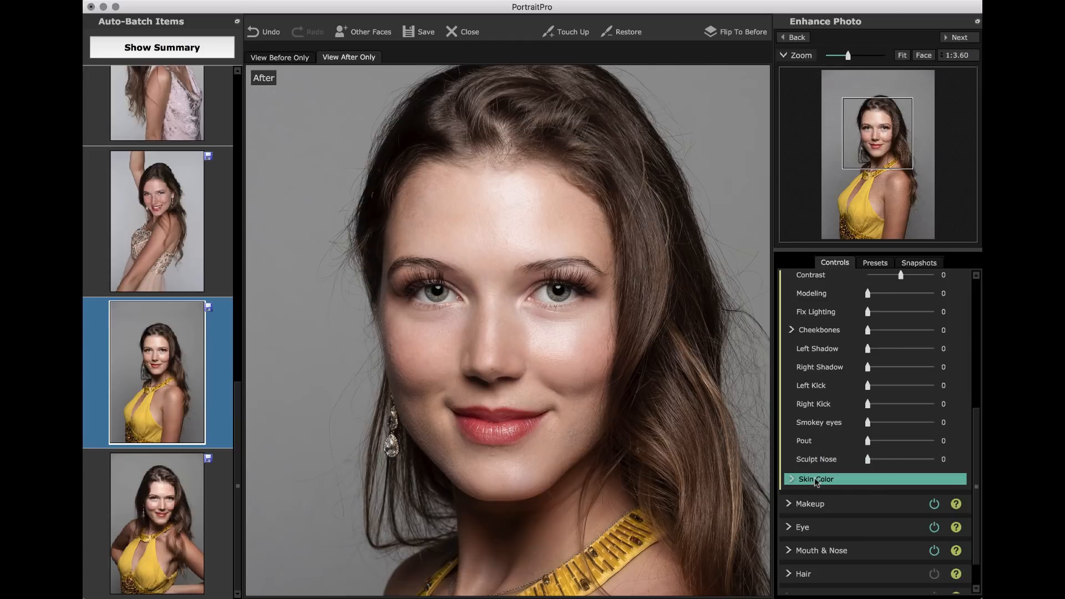
{"action": "left_click", "coordinate": [816, 480]}
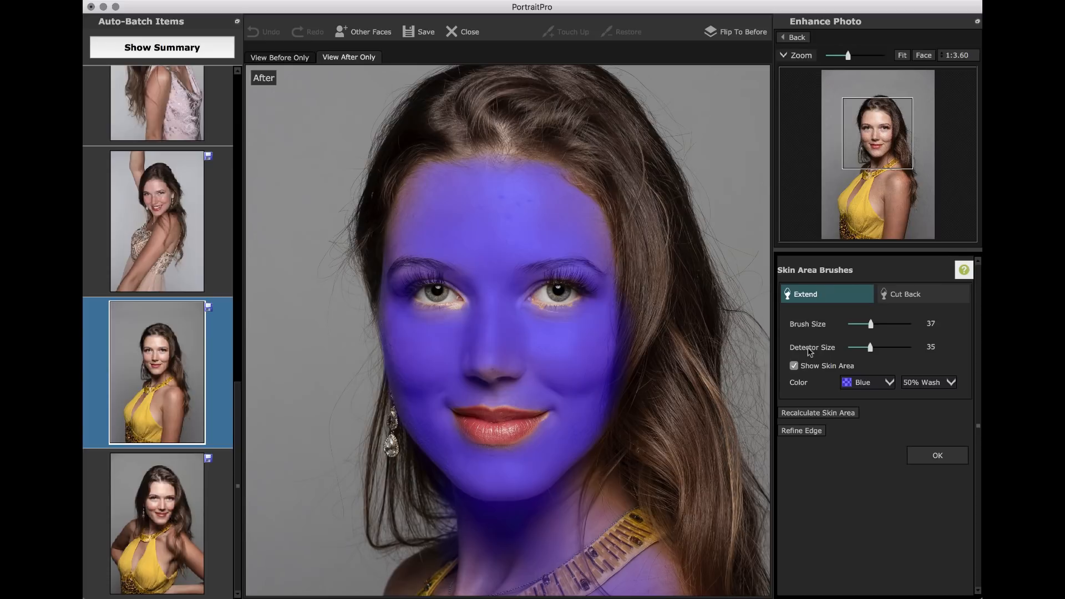
{"action": "mouse_move", "coordinate": [937, 455]}
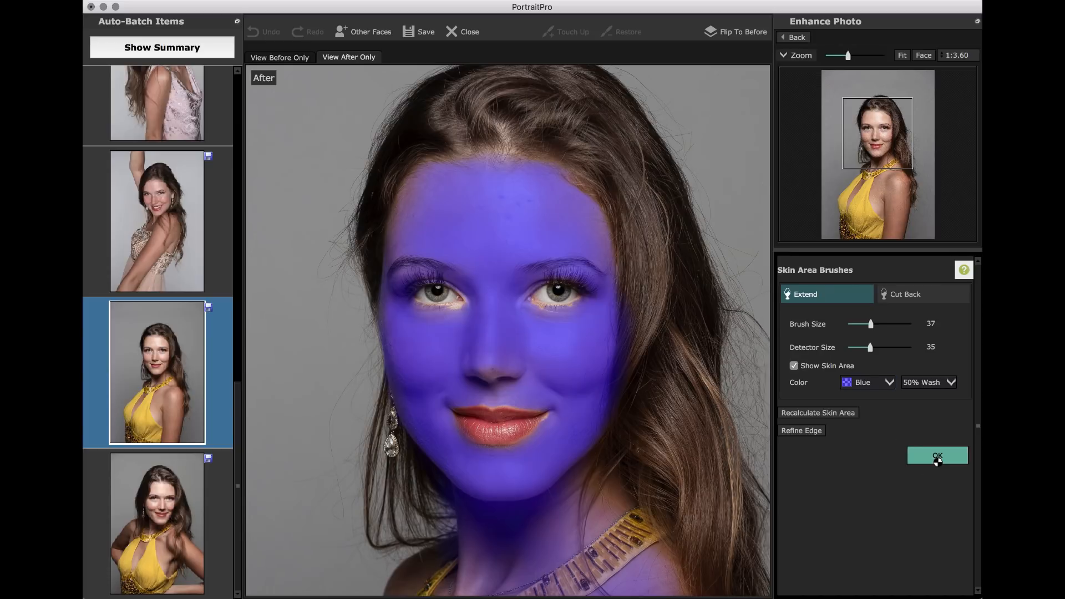
{"action": "left_click", "coordinate": [937, 455]}
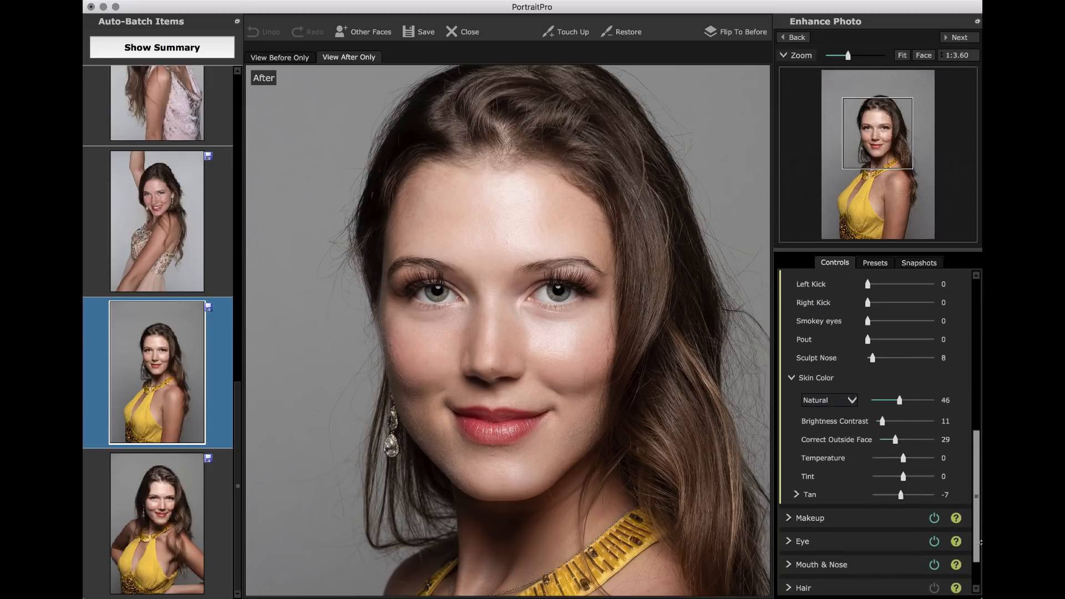
{"action": "mouse_move", "coordinate": [867, 440]}
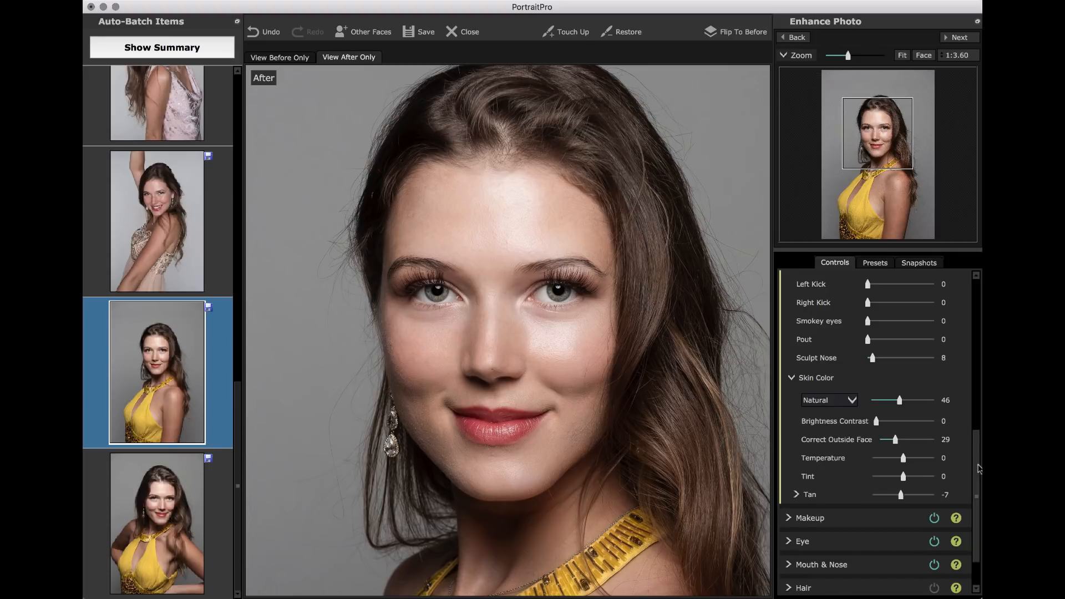
Step: Switch off all Makeup enhancements
{"action": "scroll", "scroll_direction": "down", "scroll_amount": 3}
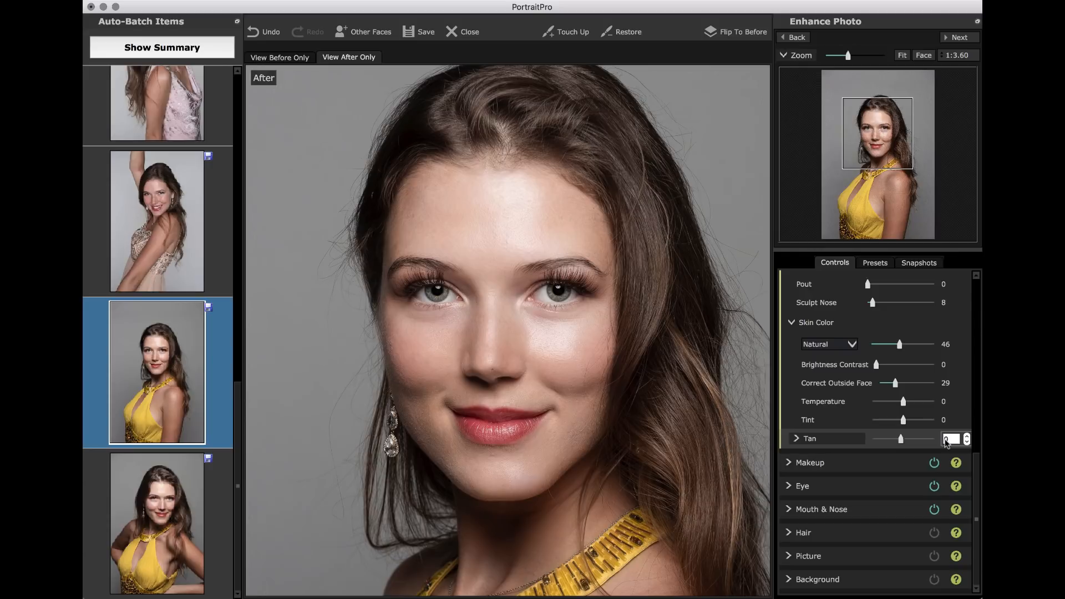
{"action": "left_click", "coordinate": [810, 462]}
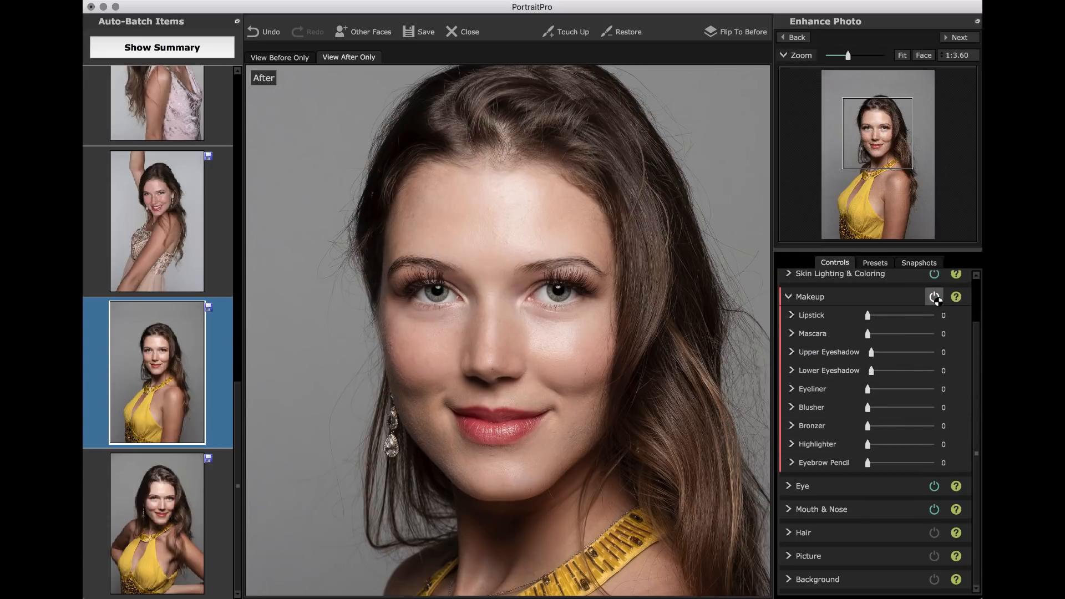
{"action": "left_click", "coordinate": [810, 297]}
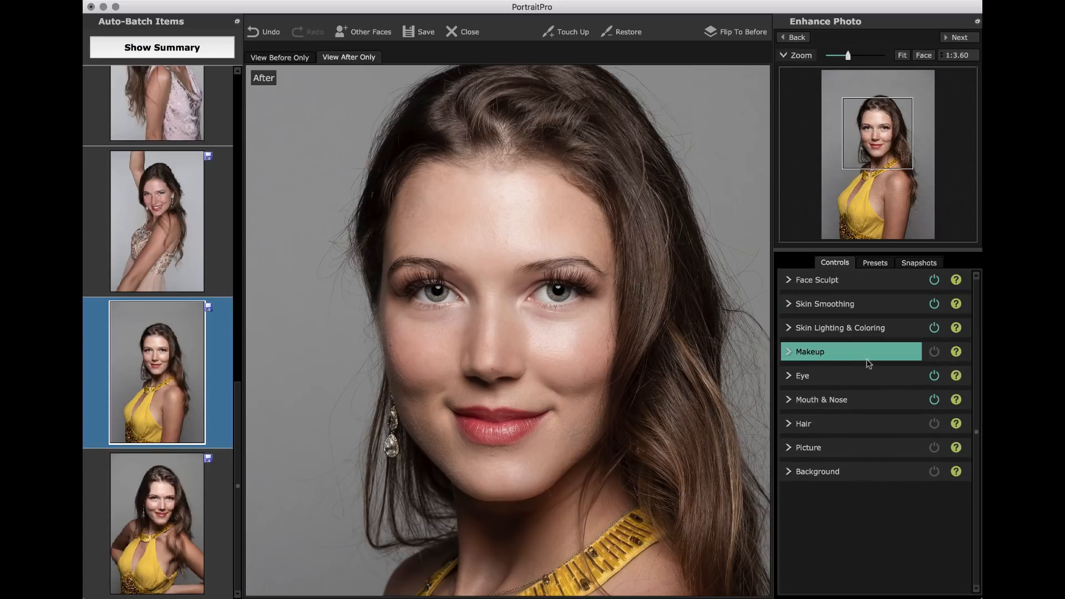
Step: Review the Eye sliders, switch off Mouth & Nose enhancements, and expand Hair
{"action": "left_click", "coordinate": [802, 376]}
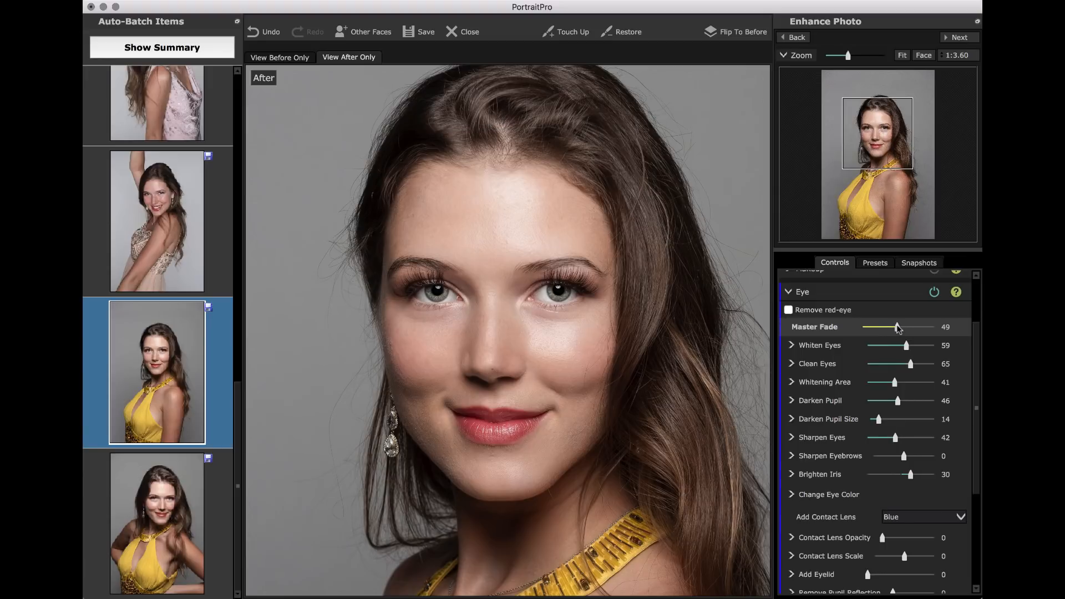
{"action": "left_click", "coordinate": [802, 292]}
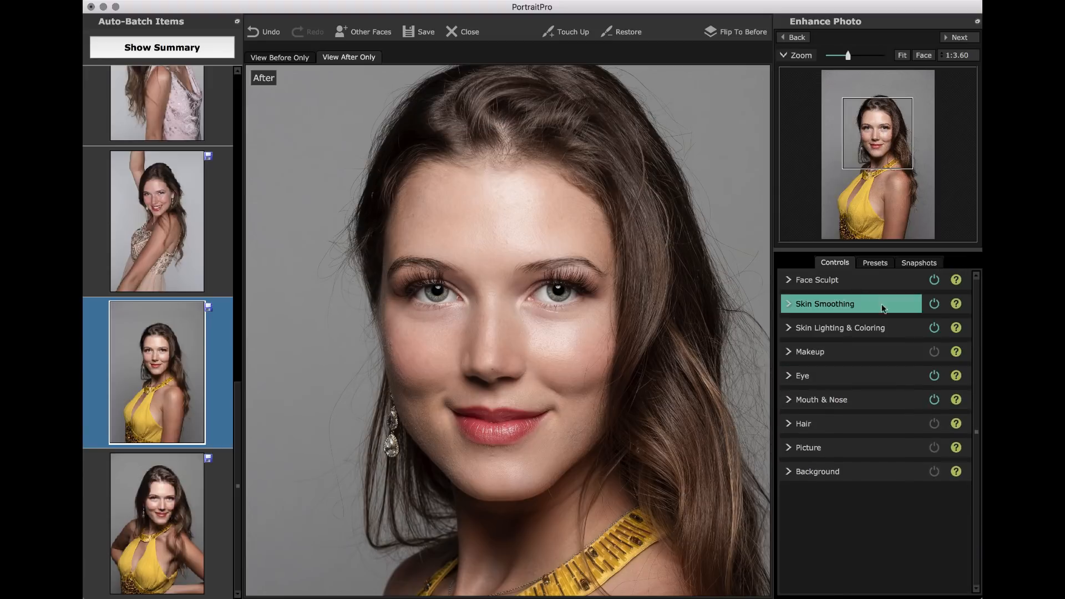
{"action": "left_click", "coordinate": [821, 400]}
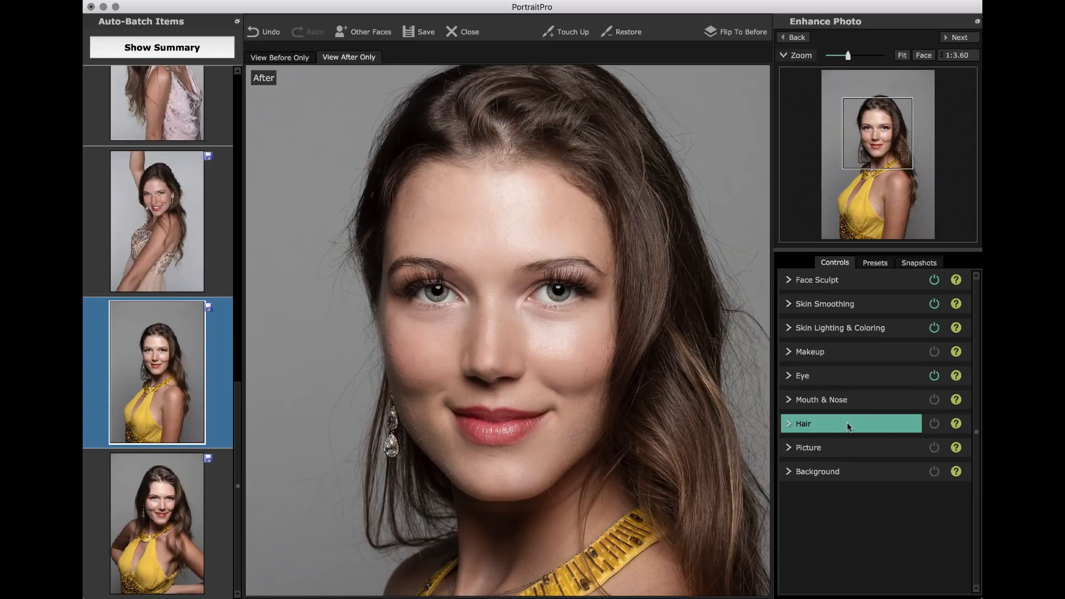
{"action": "mouse_move", "coordinate": [854, 434]}
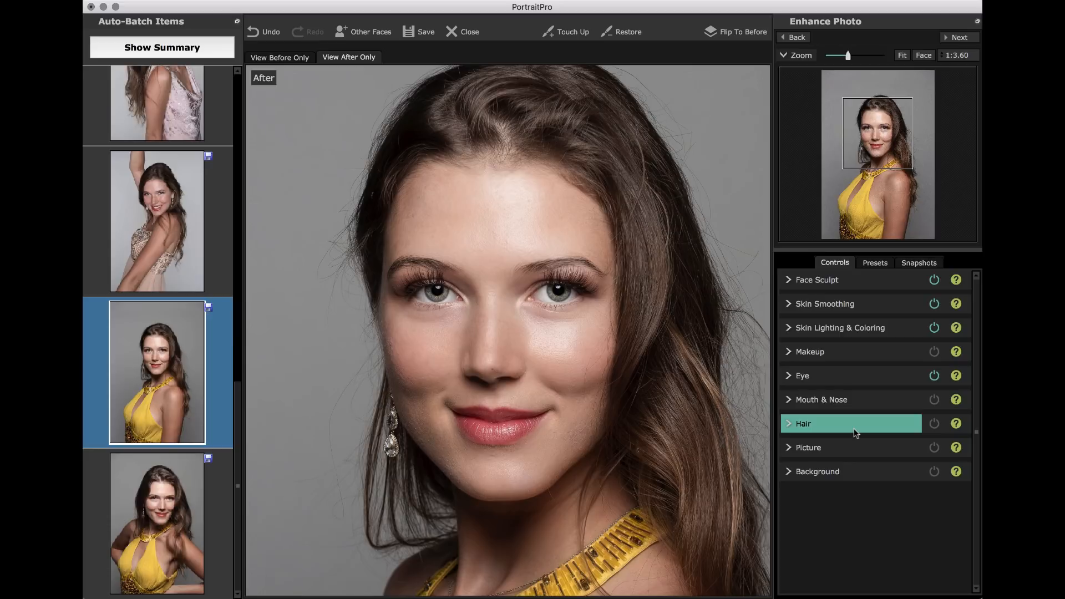
{"action": "left_click", "coordinate": [803, 423]}
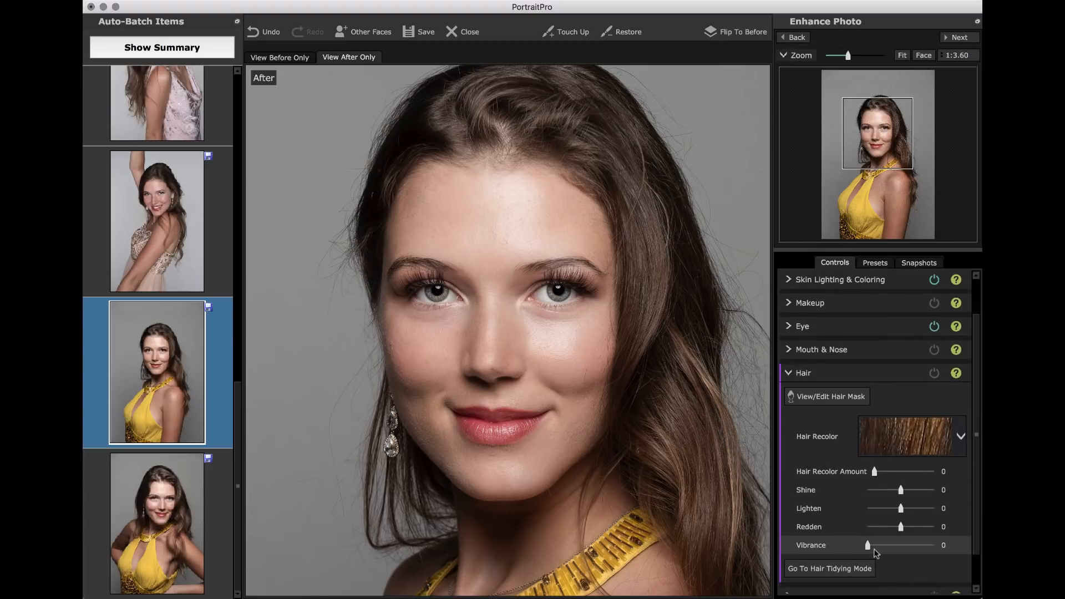
Step: Run Hair Tidying Mode with Smooth Hair at 66 and accept the result
{"action": "left_click", "coordinate": [830, 568]}
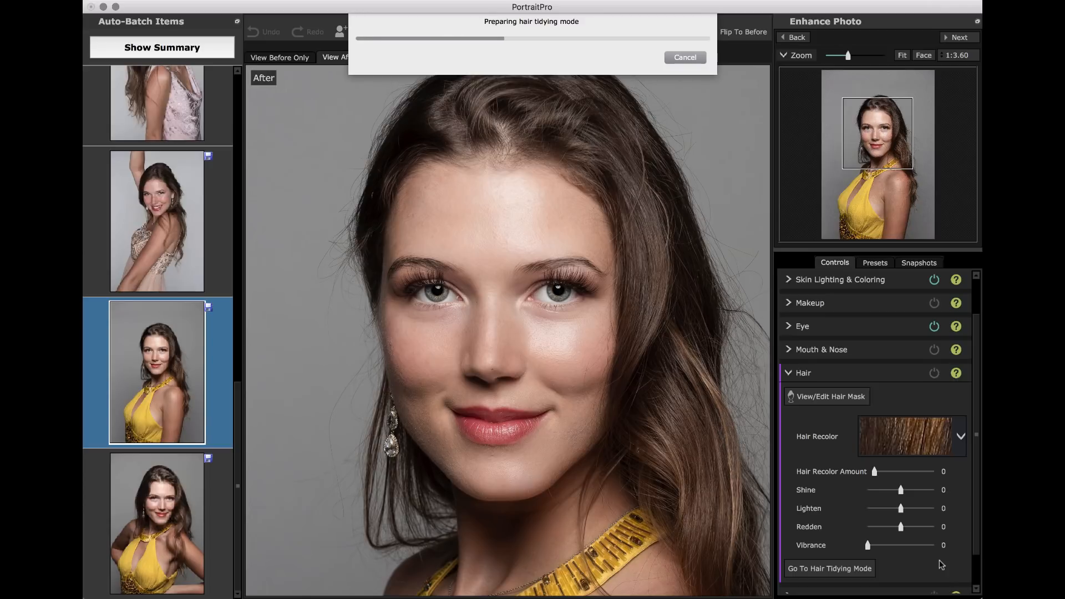
{"action": "left_click", "coordinate": [829, 569]}
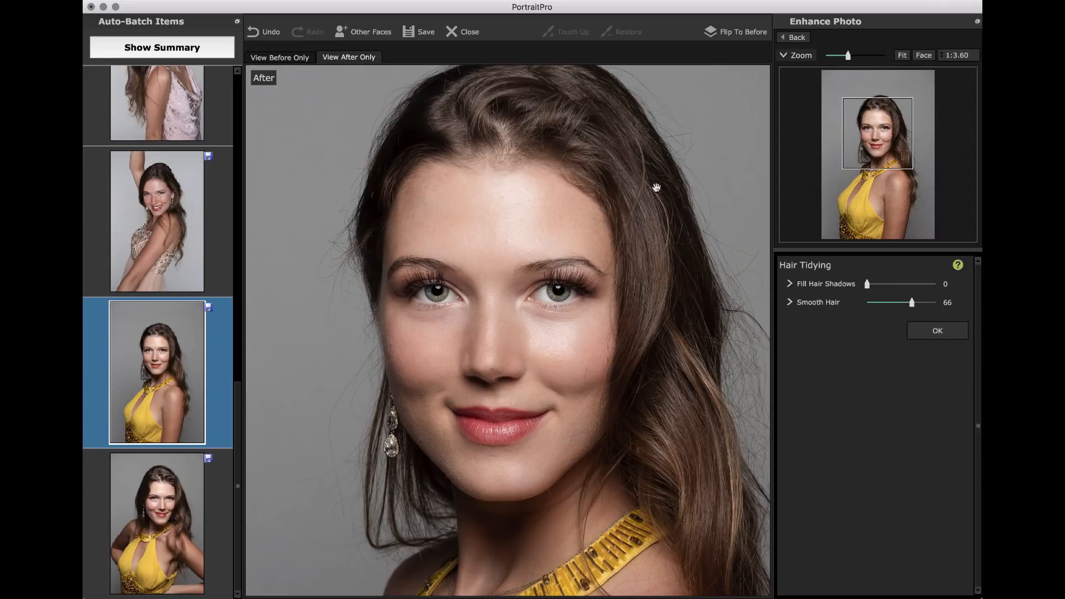
{"action": "mouse_move", "coordinate": [664, 434]}
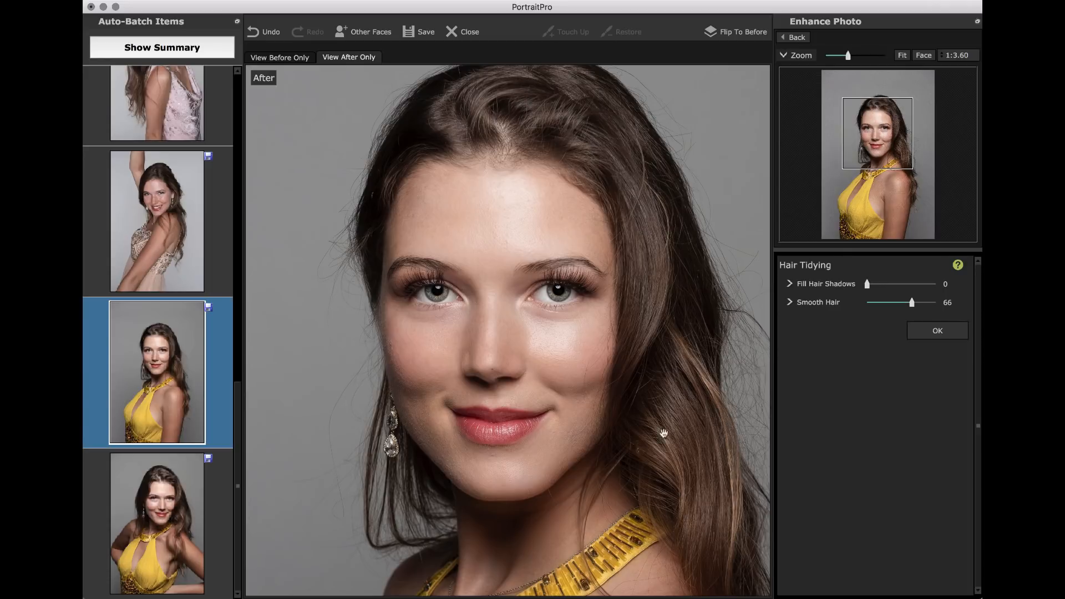
{"action": "mouse_move", "coordinate": [740, 291]}
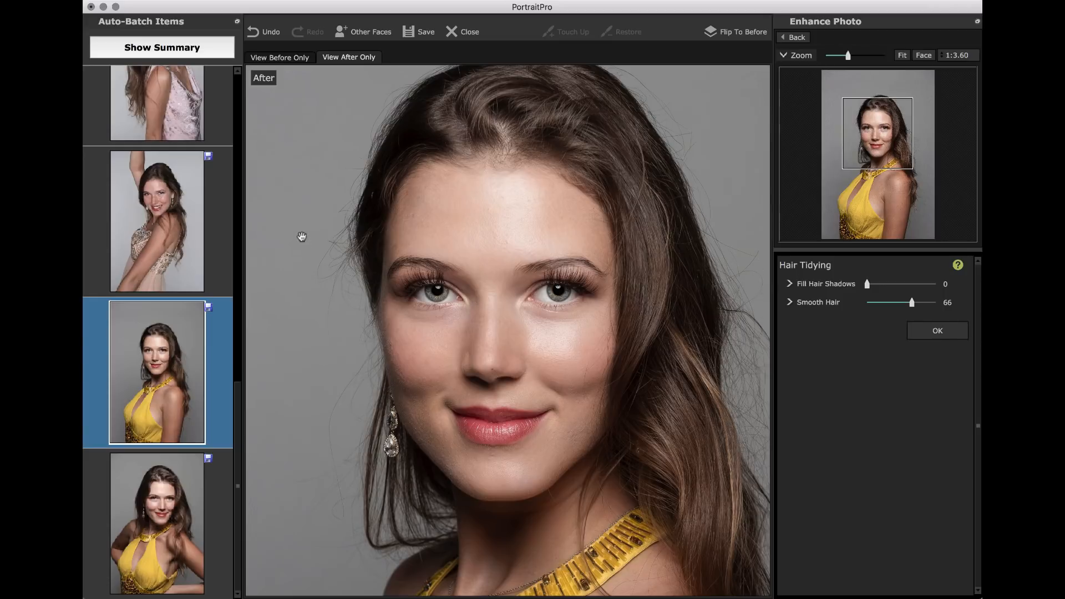
{"action": "mouse_move", "coordinate": [332, 274]}
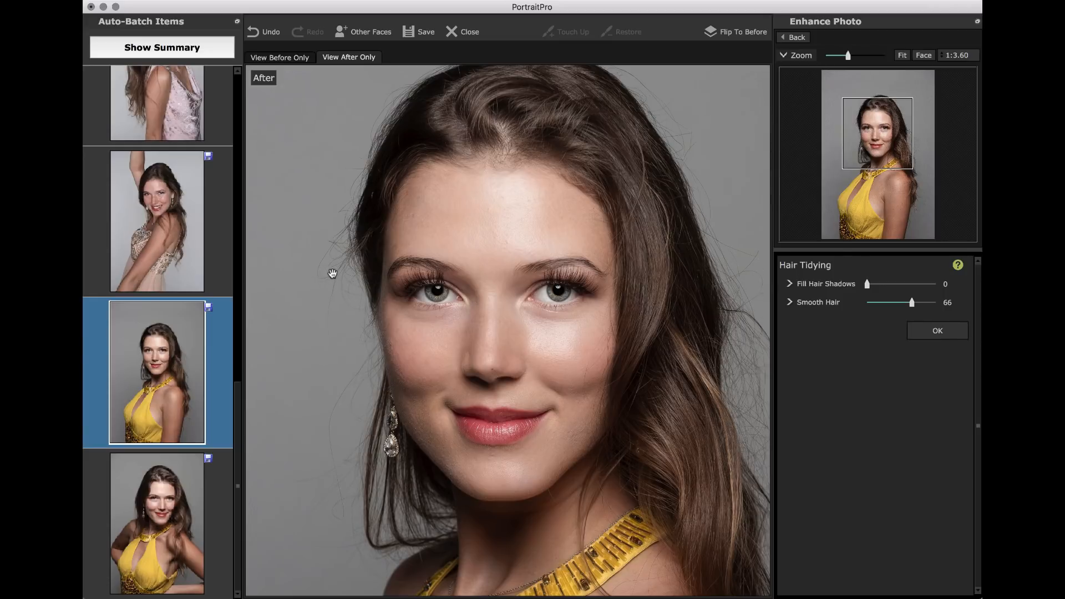
{"action": "mouse_move", "coordinate": [773, 423]}
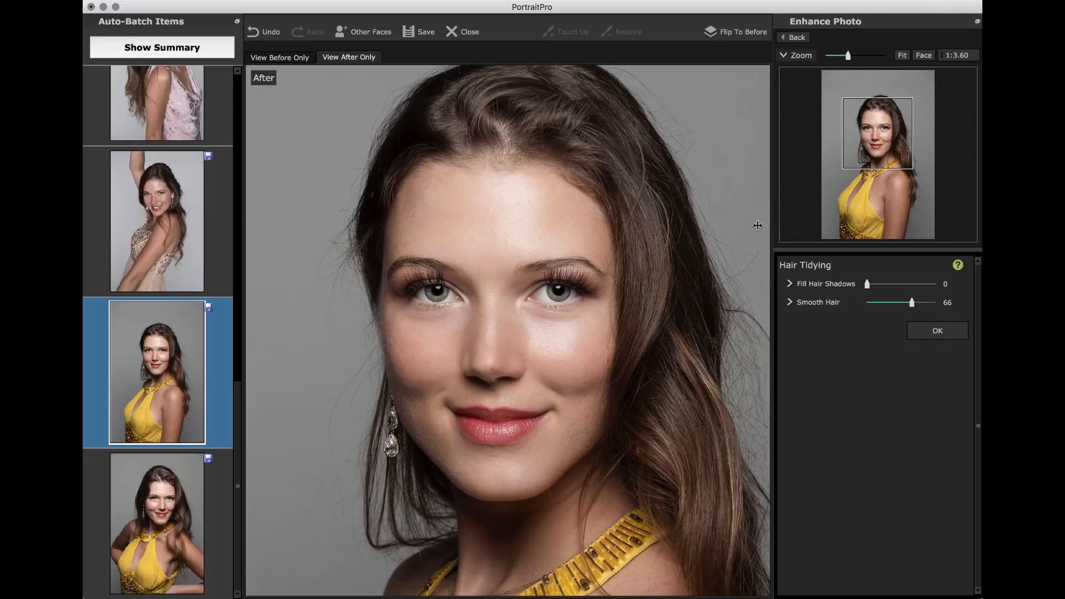
{"action": "mouse_move", "coordinate": [938, 331]}
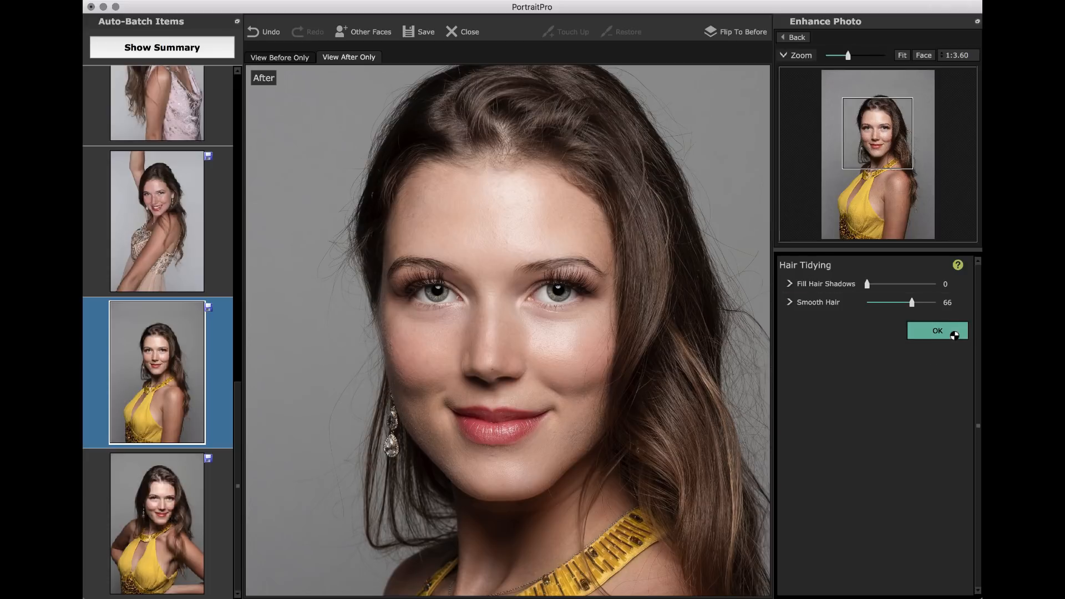
{"action": "left_click", "coordinate": [937, 331]}
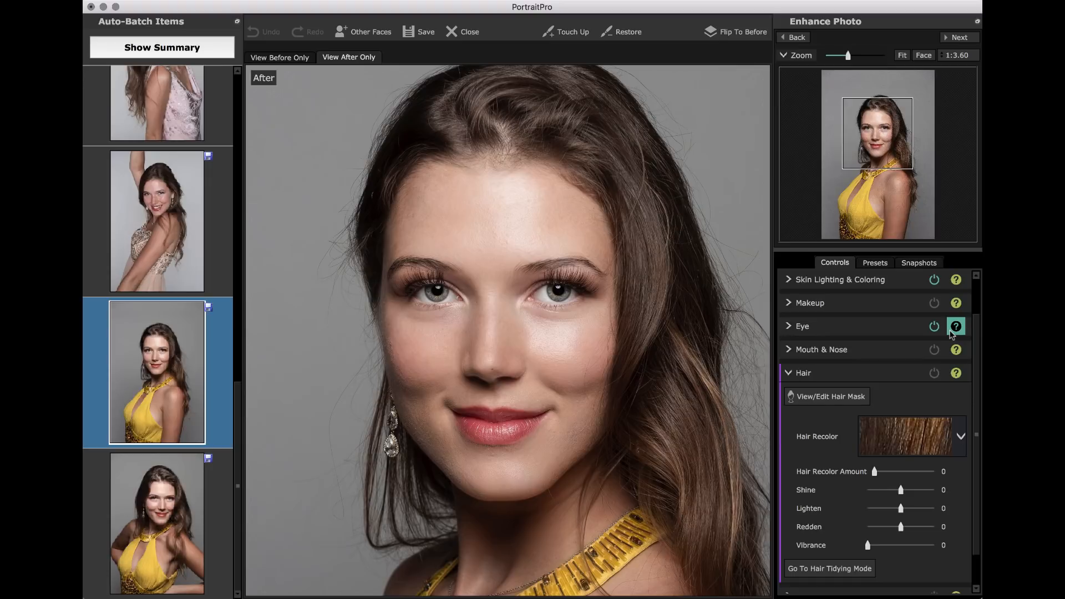
Step: Collapse the Hair section so all adjustment groups show only their on/off state
{"action": "scroll", "scroll_direction": "down", "scroll_amount": 3}
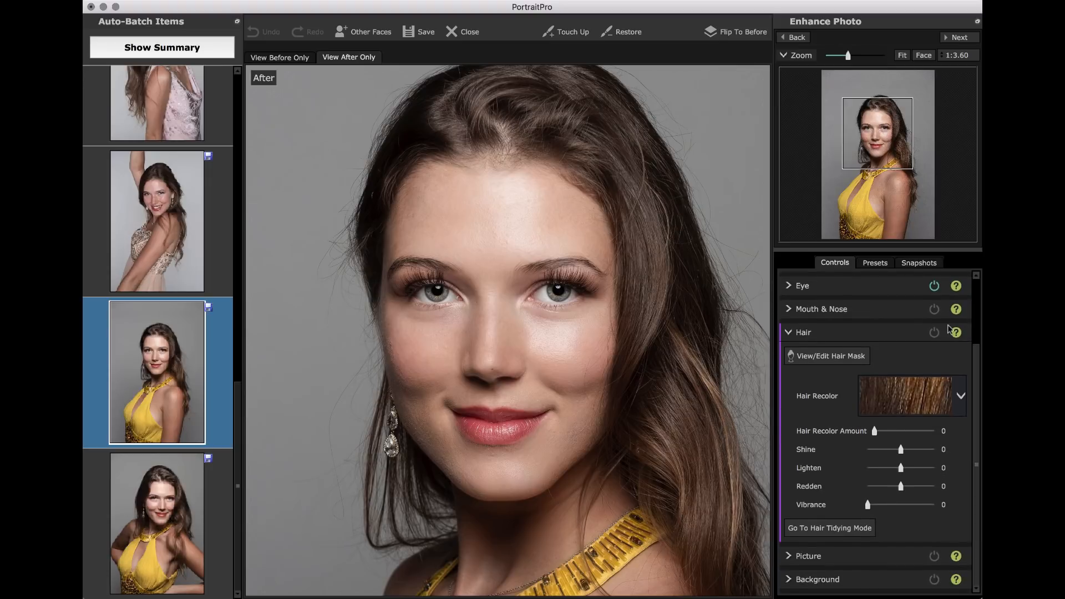
{"action": "left_click", "coordinate": [803, 332]}
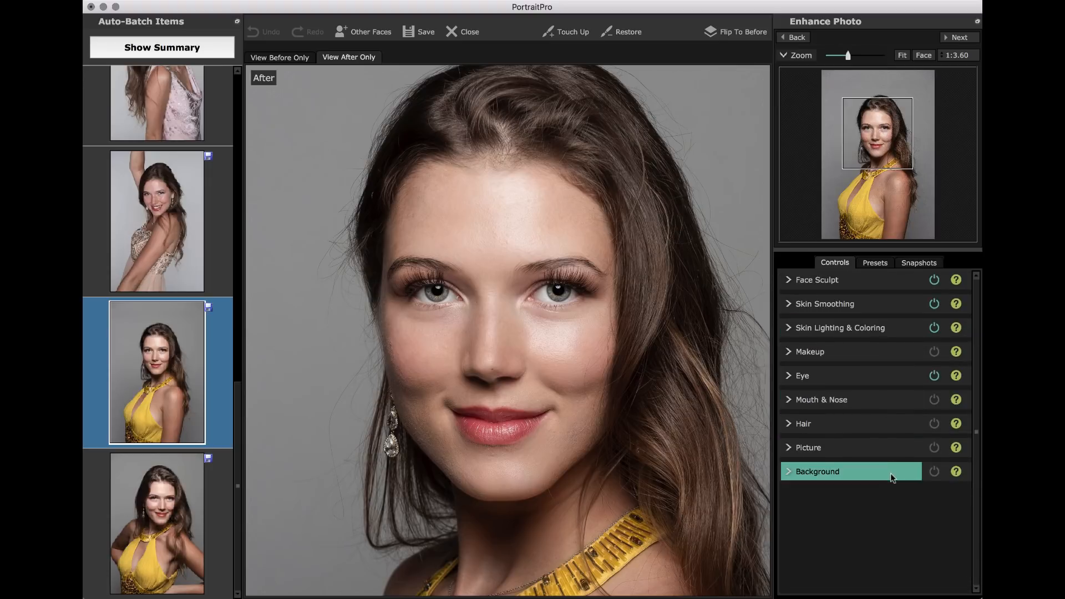
{"action": "left_click", "coordinate": [935, 447]}
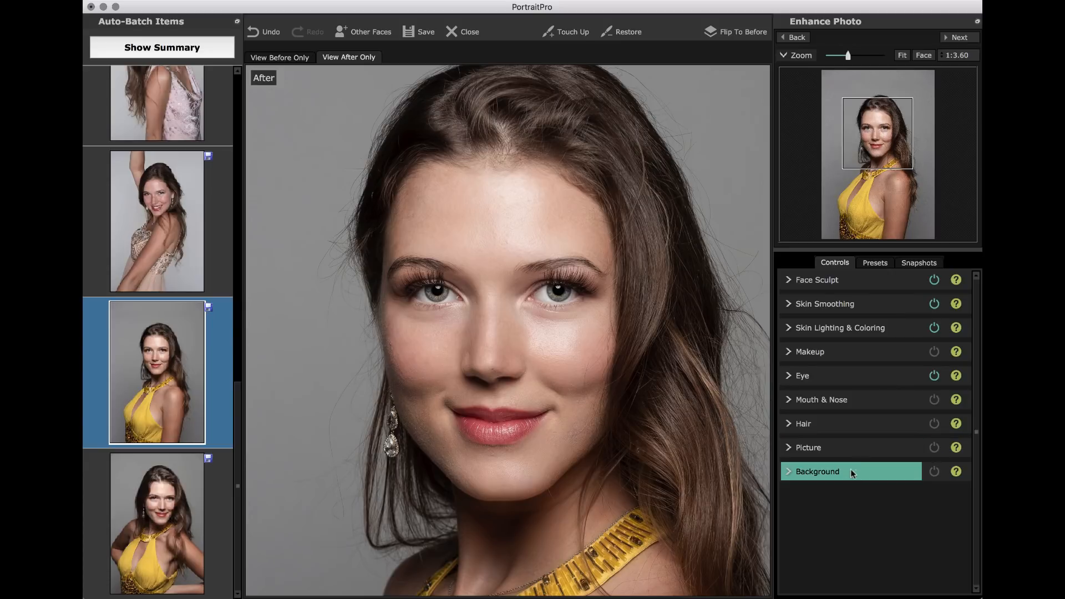
{"action": "mouse_move", "coordinate": [855, 501]}
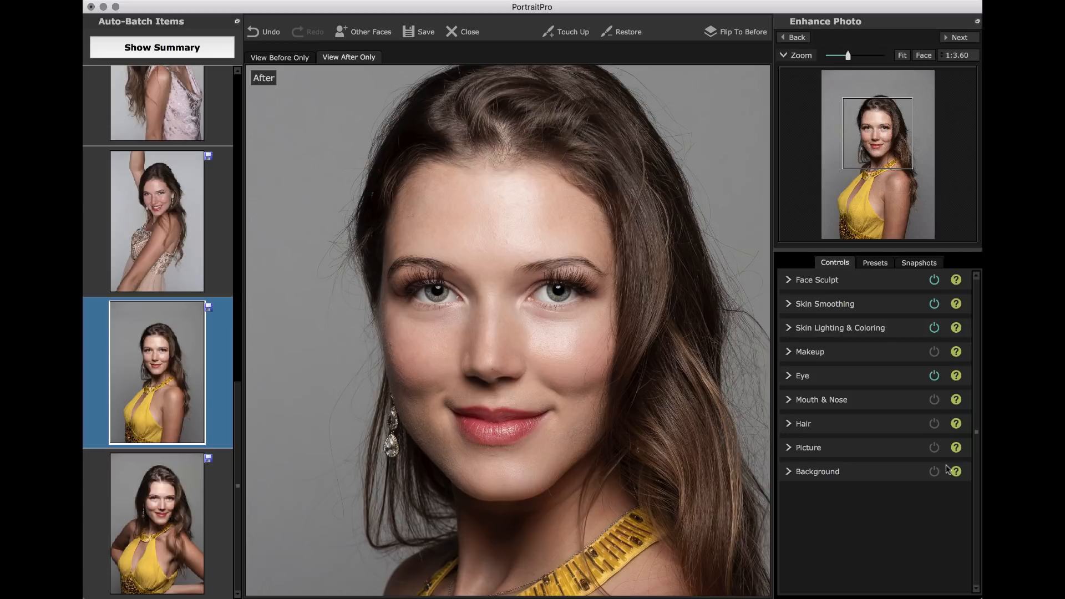
{"action": "mouse_move", "coordinate": [862, 504]}
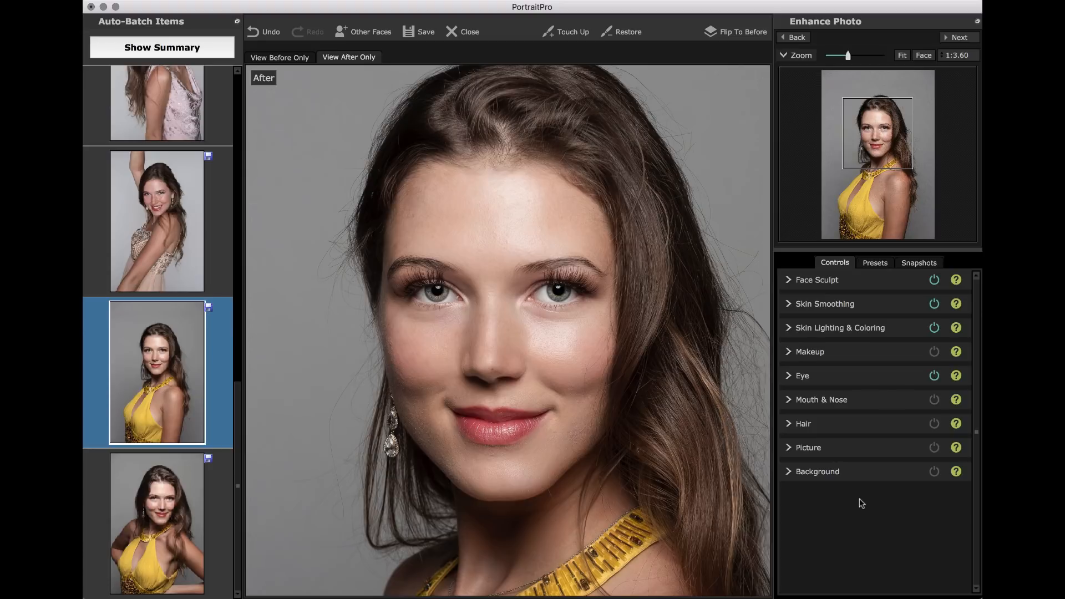
{"action": "mouse_move", "coordinate": [900, 74]}
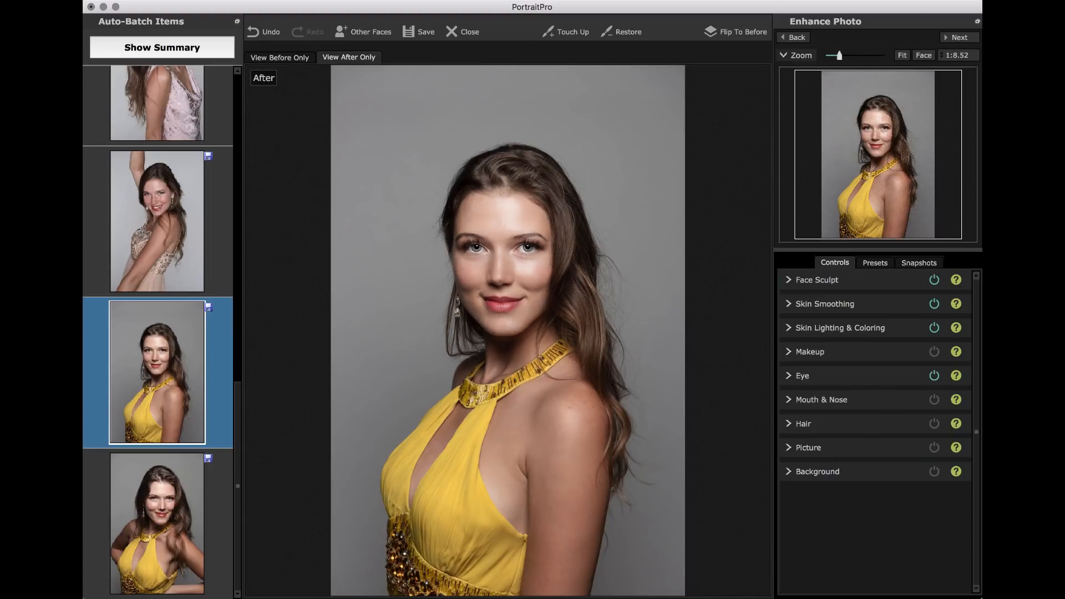
{"action": "mouse_move", "coordinate": [526, 269]}
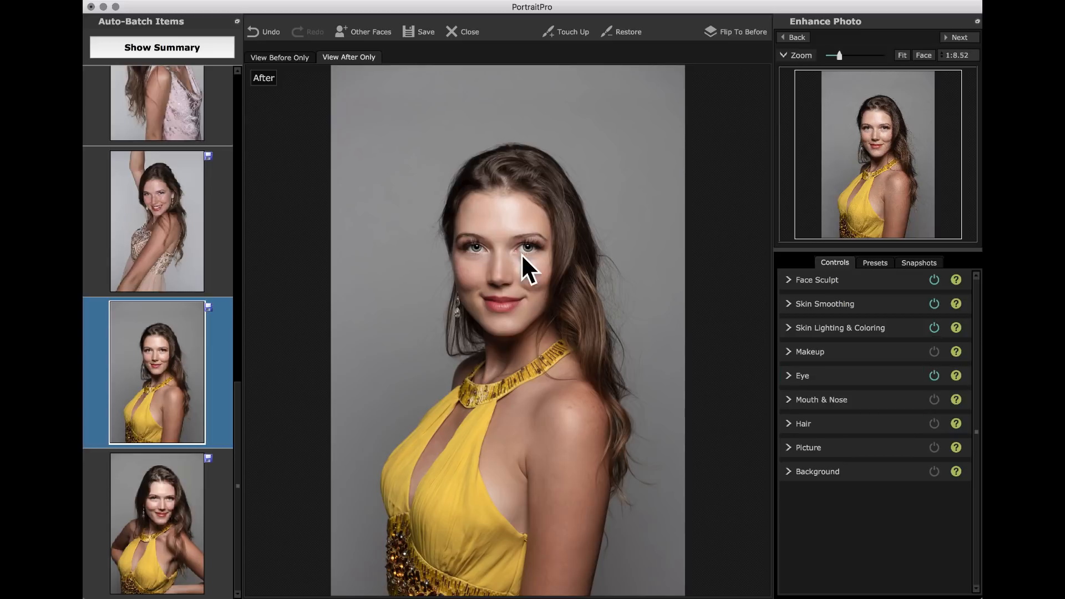
{"action": "mouse_move", "coordinate": [531, 238]}
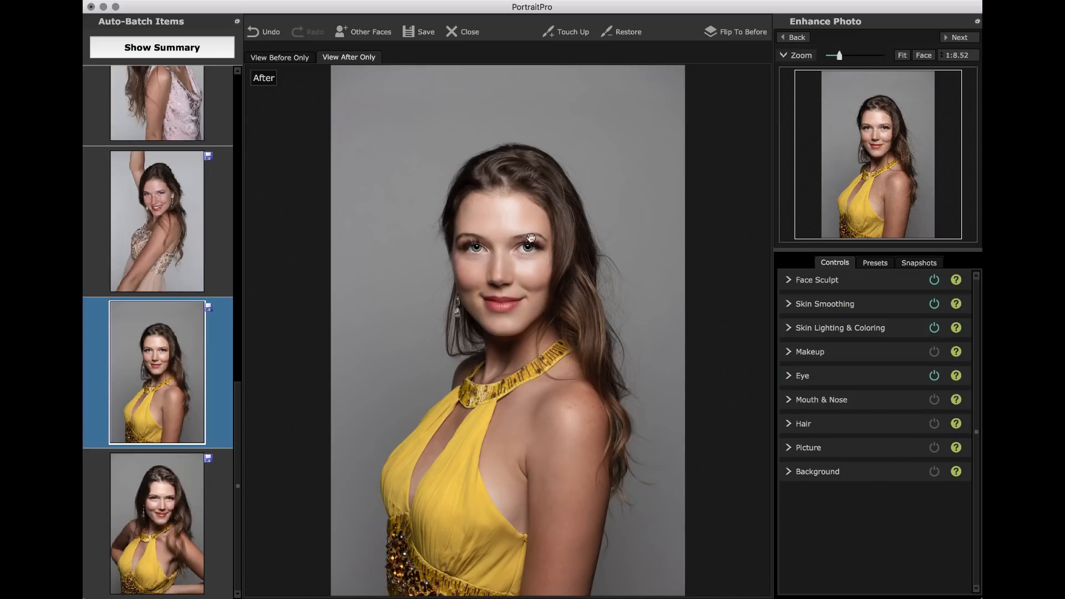
Step: Fit the whole portrait, zoom back to the face, and show the saved presets list
{"action": "left_click", "coordinate": [925, 55]}
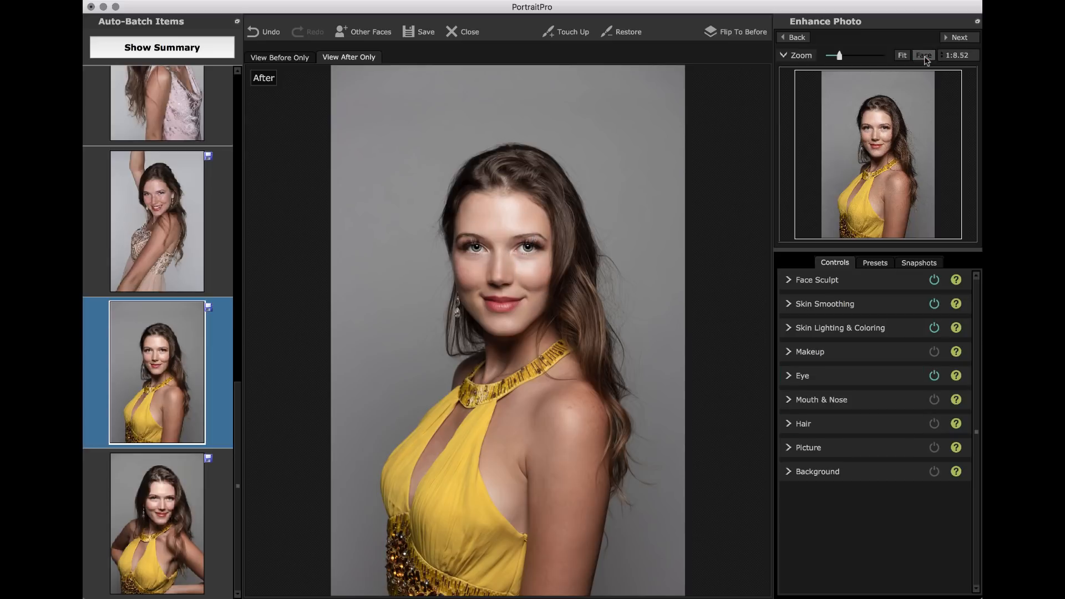
{"action": "left_click", "coordinate": [924, 55]}
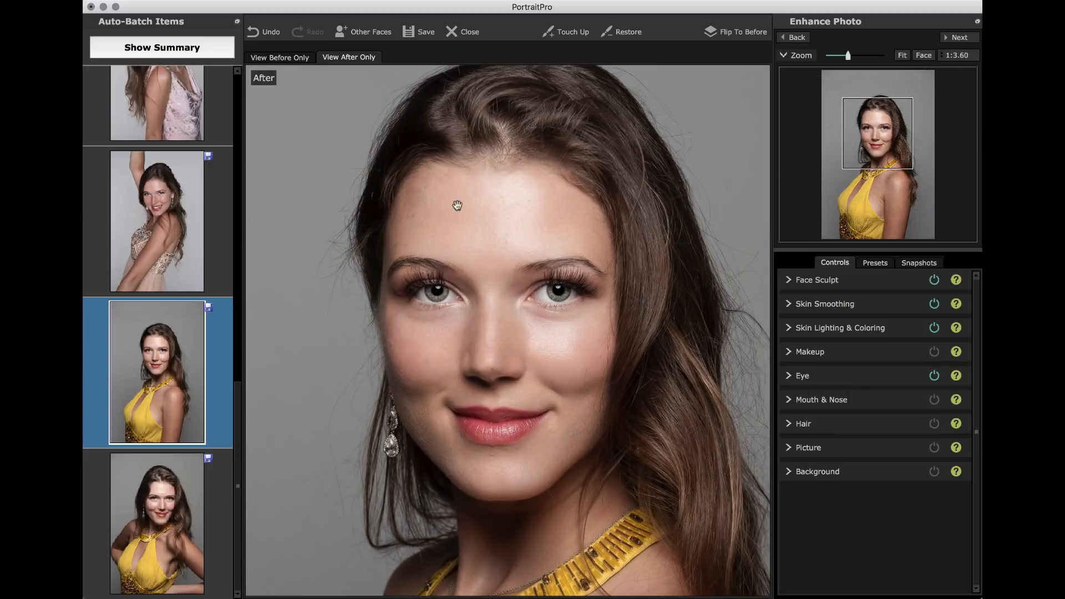
{"action": "mouse_move", "coordinate": [652, 406]}
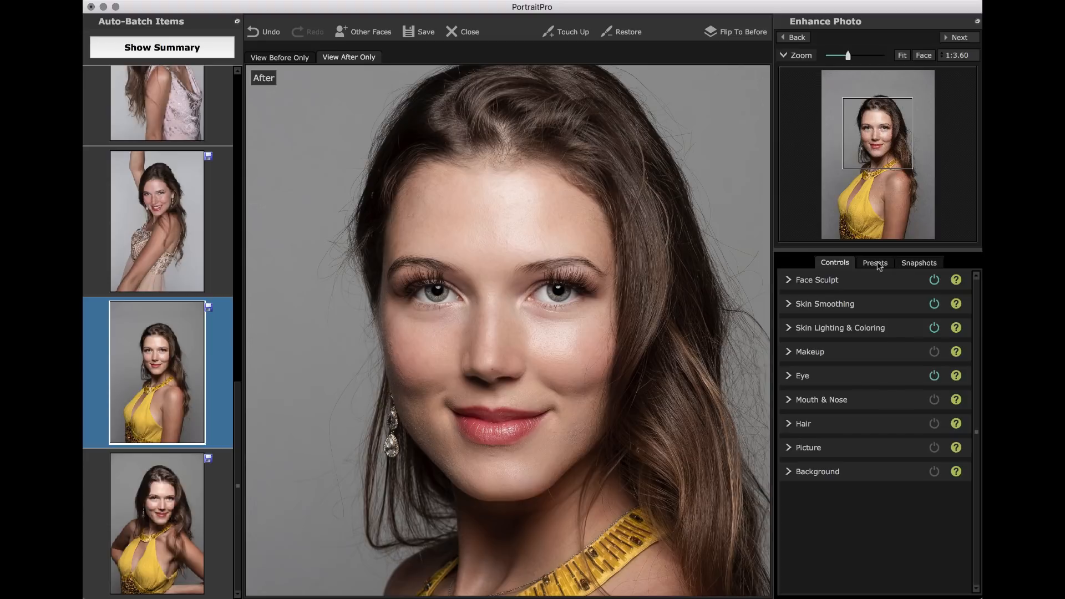
{"action": "left_click", "coordinate": [875, 264]}
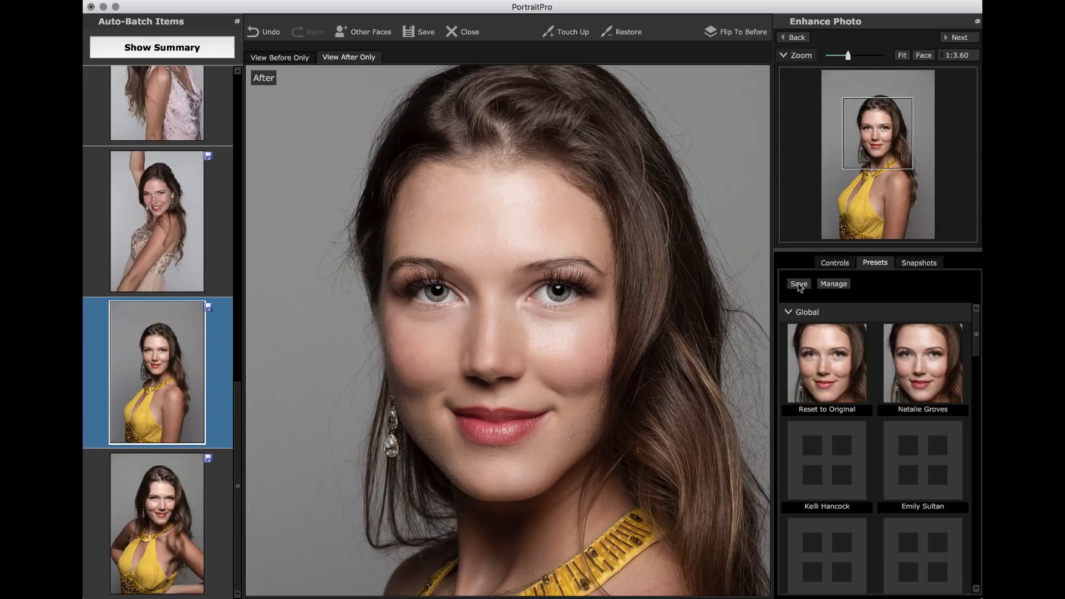
Step: Save current settings as global preset 'Test-Female Batch' limited to Adult Female Faces Only
{"action": "left_click", "coordinate": [798, 283]}
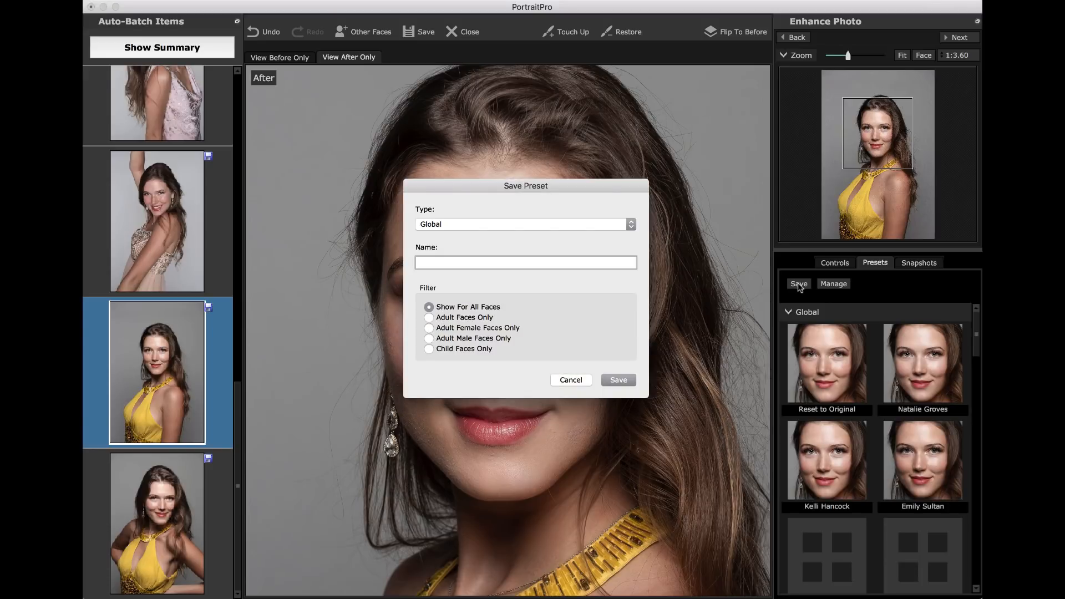
{"action": "type", "text": "Test"}
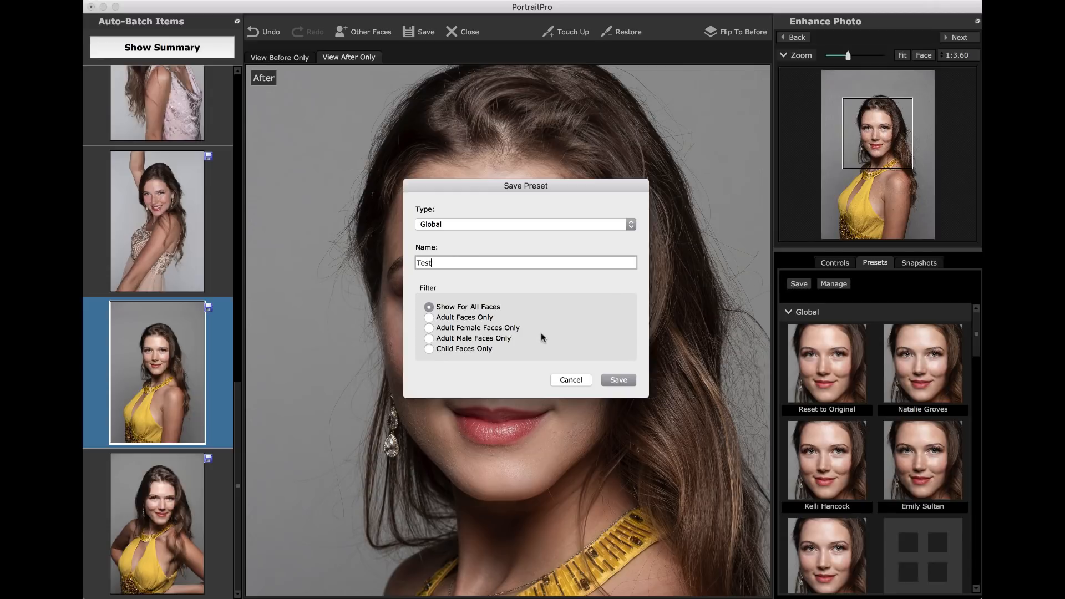
{"action": "type", "text": "-Female"}
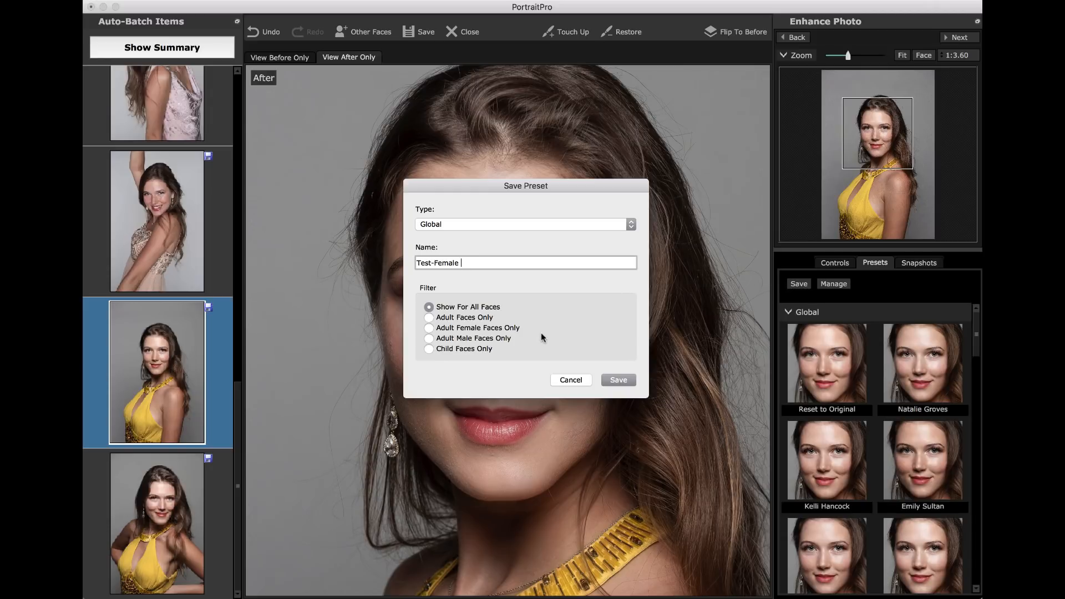
{"action": "type", "text": "Batch"}
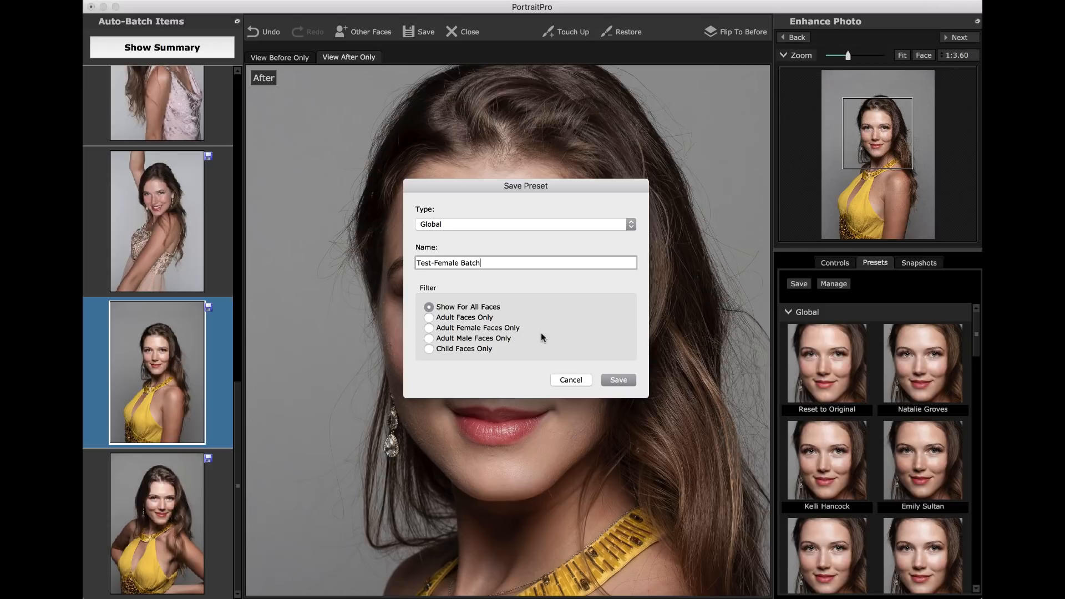
{"action": "left_click", "coordinate": [428, 327]}
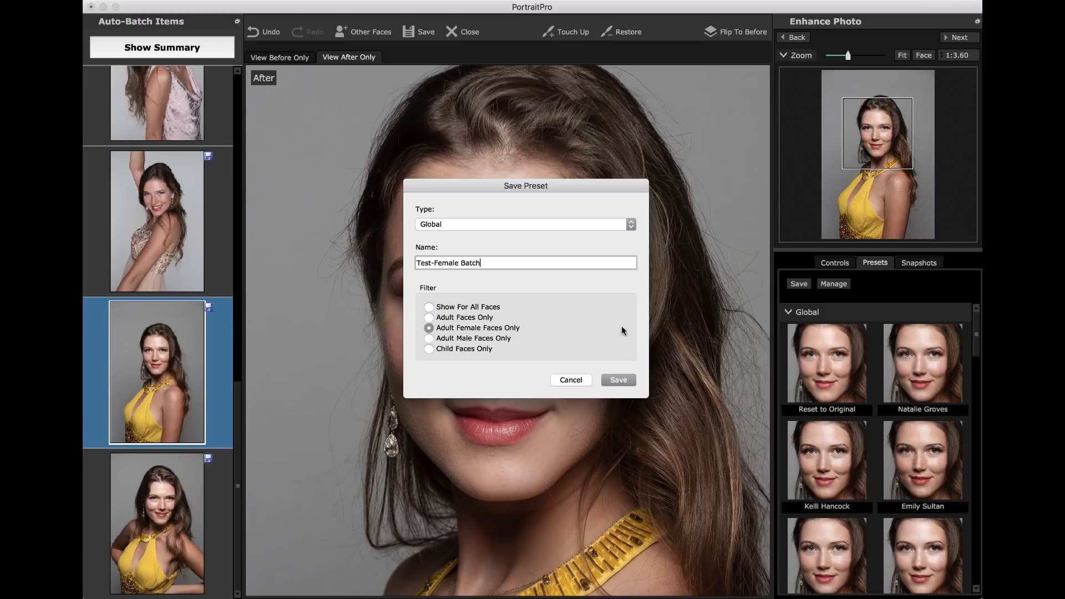
{"action": "left_click", "coordinate": [617, 379]}
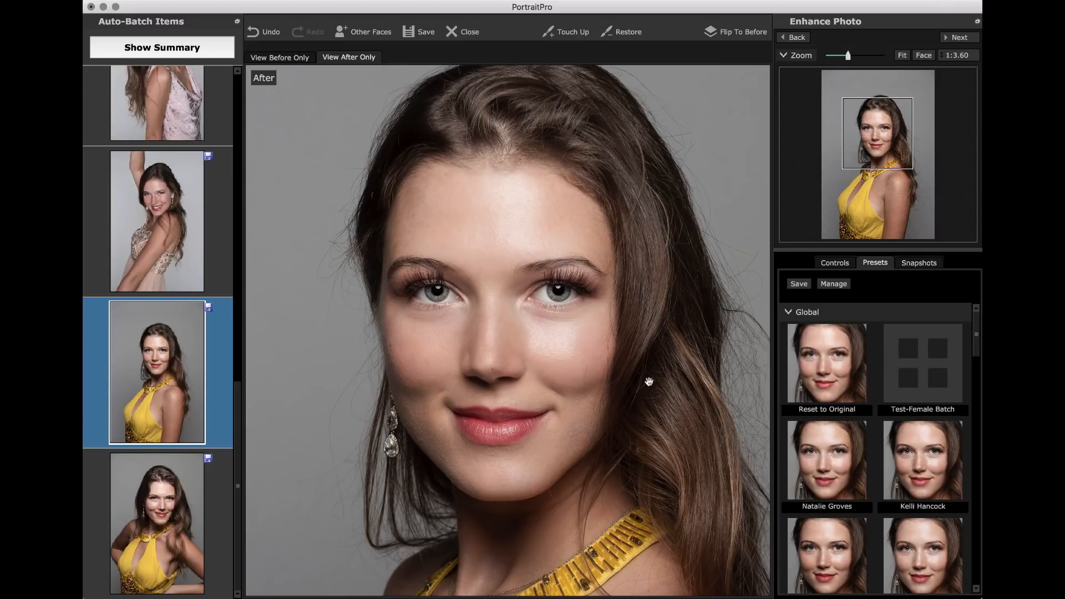
{"action": "mouse_move", "coordinate": [676, 80]}
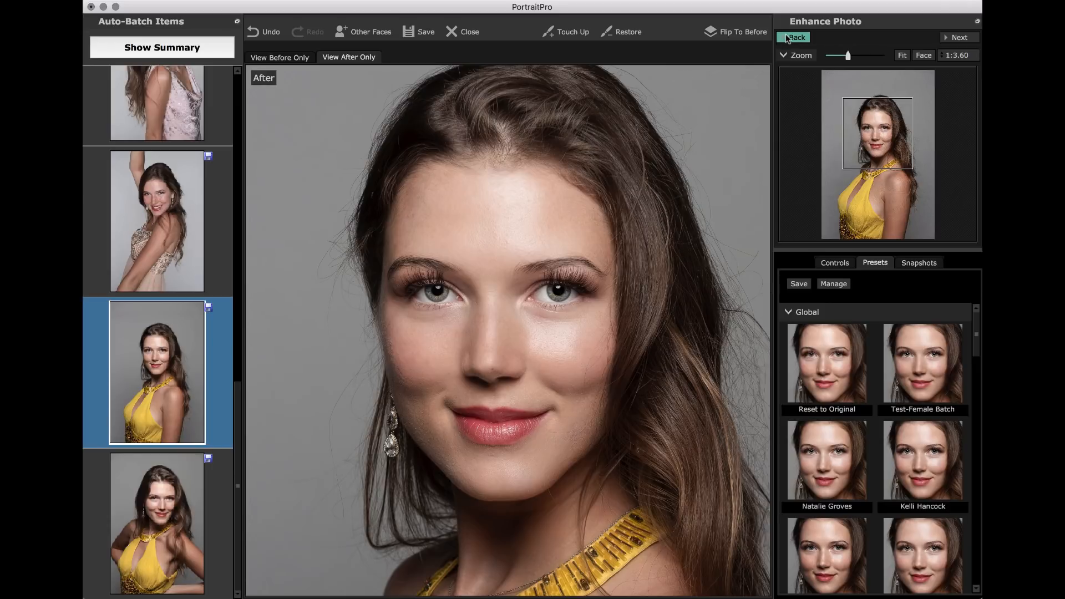
{"action": "mouse_move", "coordinate": [175, 51]}
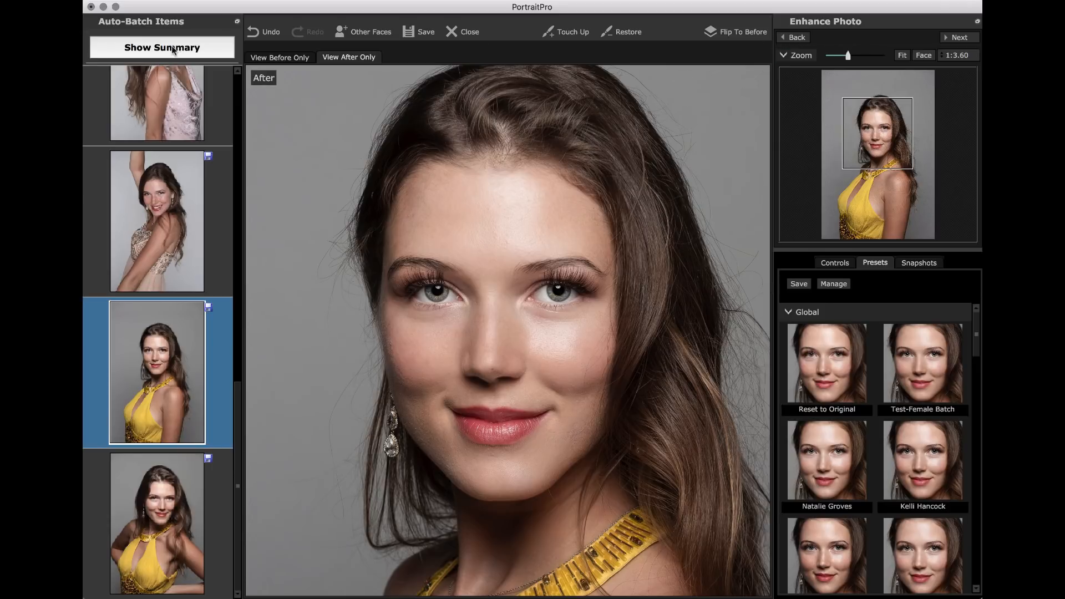
Step: Rerun the batch re-applying presets to all faces with Test-Female Batch for Female Faces
{"action": "left_click", "coordinate": [162, 46]}
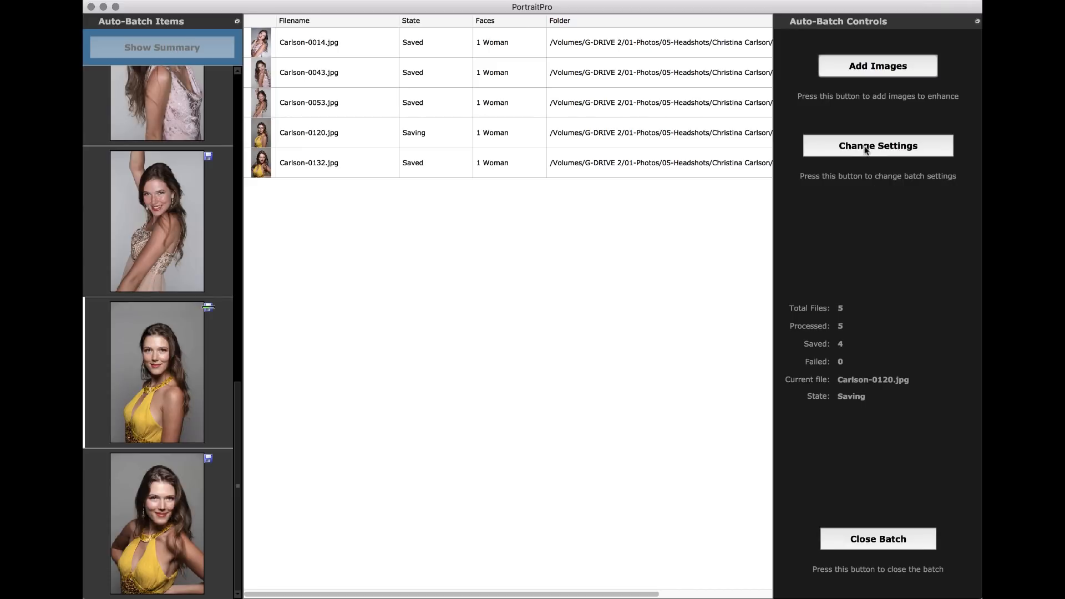
{"action": "left_click", "coordinate": [877, 145]}
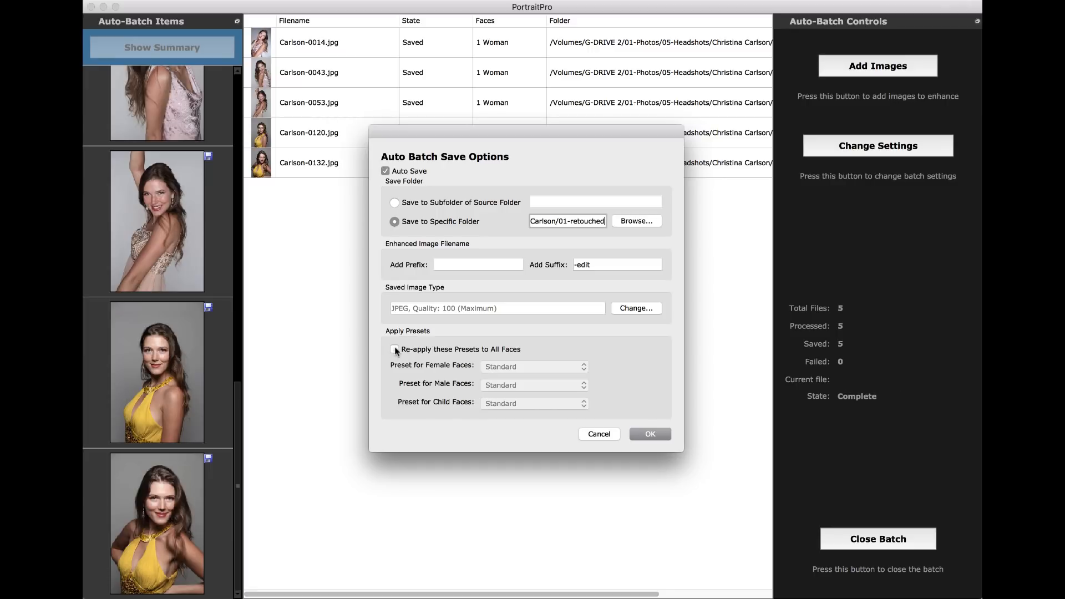
{"action": "left_click", "coordinate": [395, 349]}
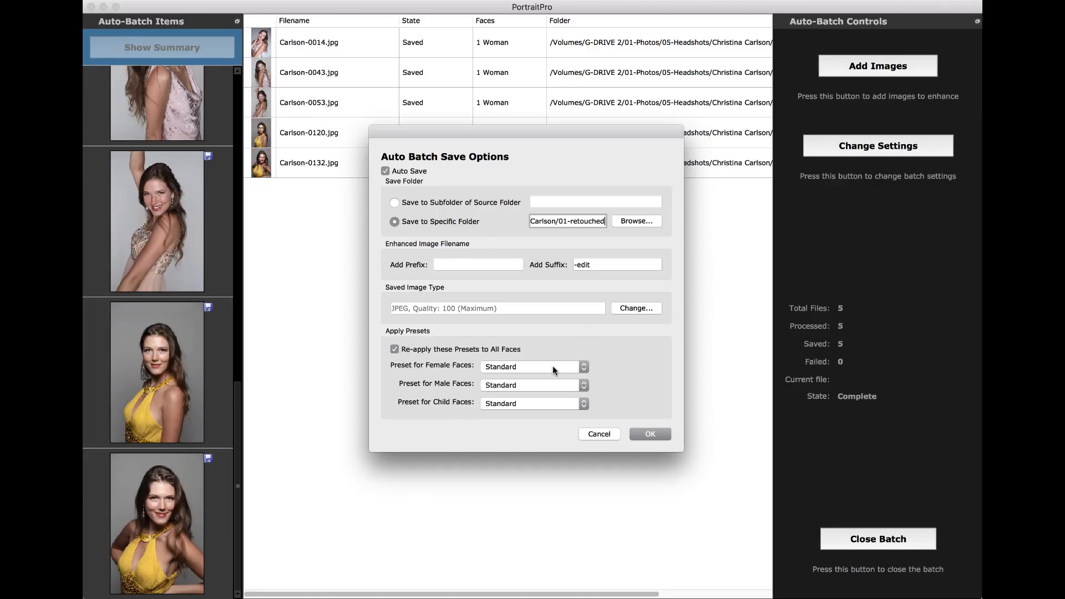
{"action": "left_click", "coordinate": [532, 368]}
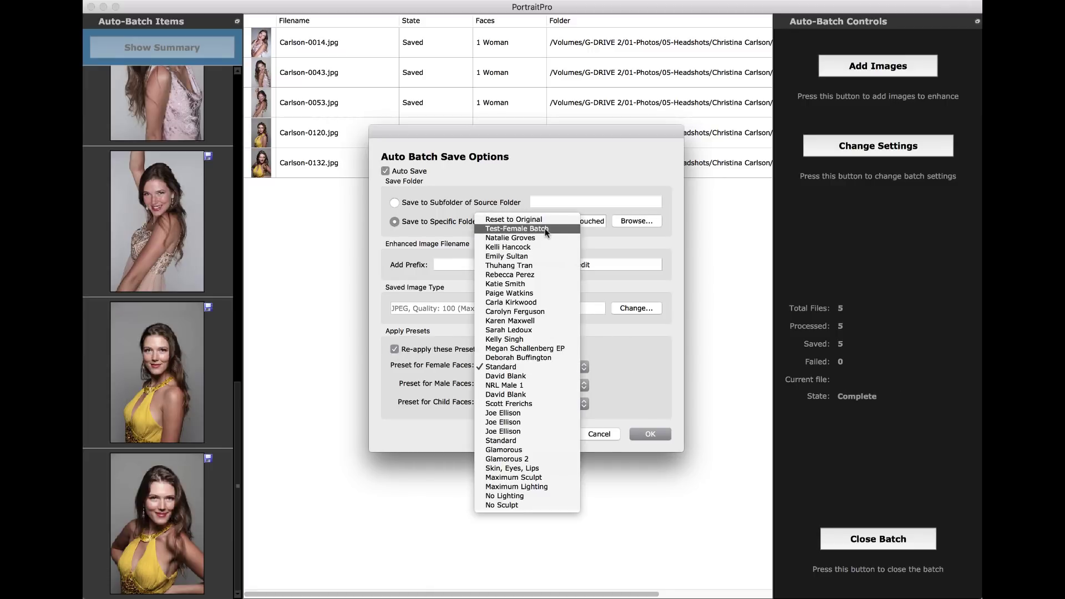
{"action": "left_click", "coordinate": [516, 229]}
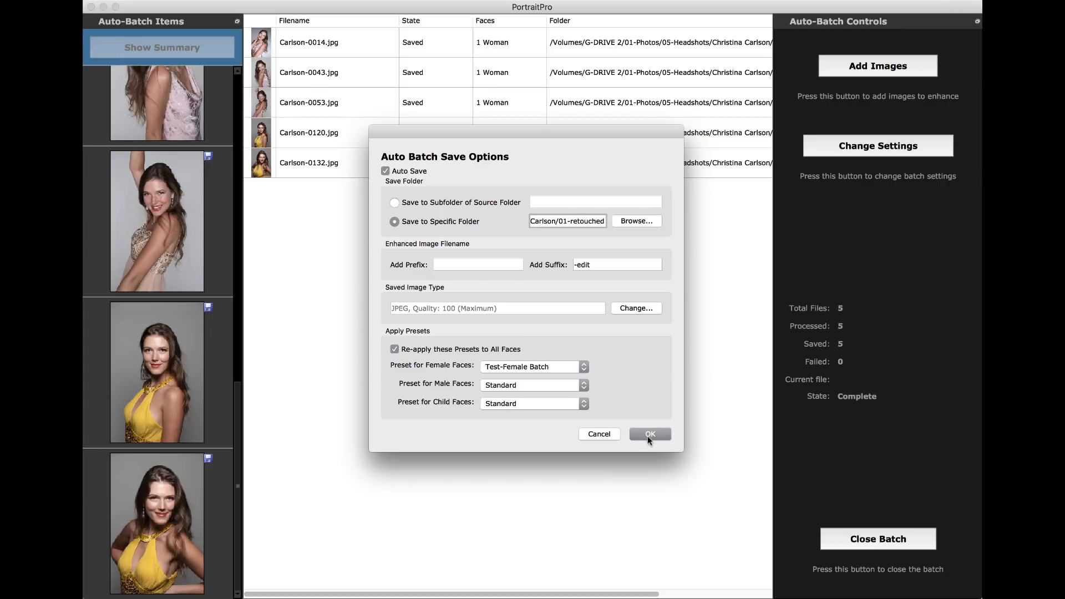
{"action": "left_click", "coordinate": [649, 434]}
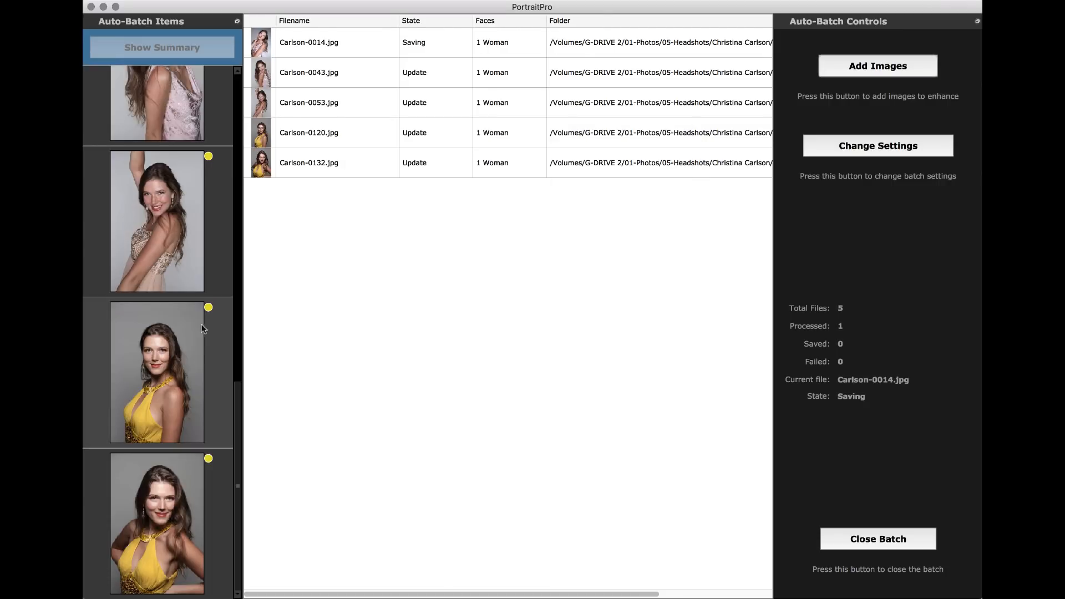
Step: Watch the summary's State column as the re-batched portraits are processed and saved
{"action": "scroll", "scroll_direction": "up", "scroll_amount": 3}
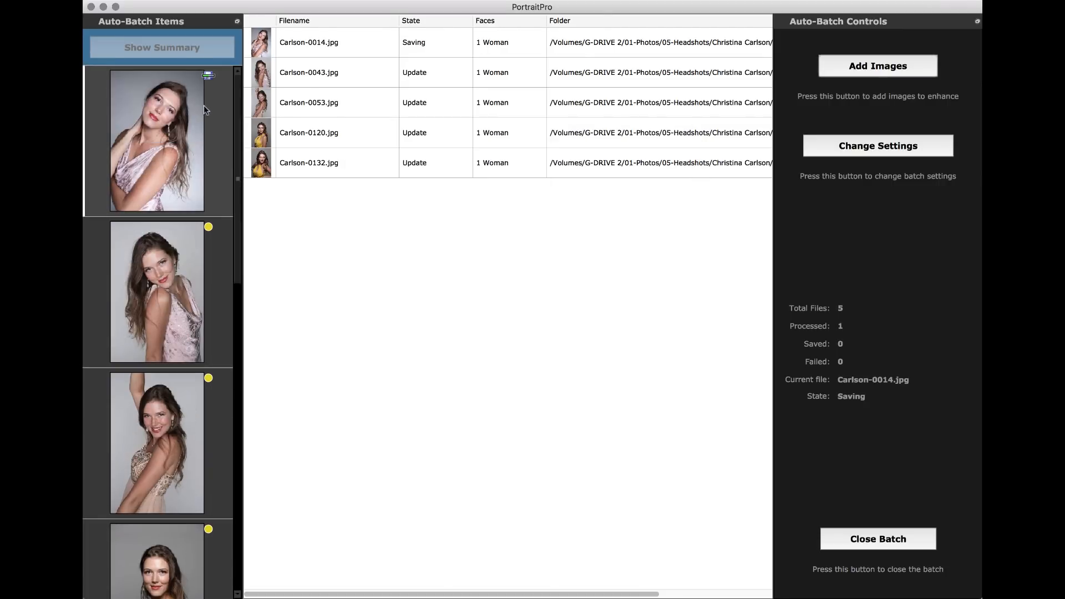
{"action": "mouse_move", "coordinate": [214, 106]}
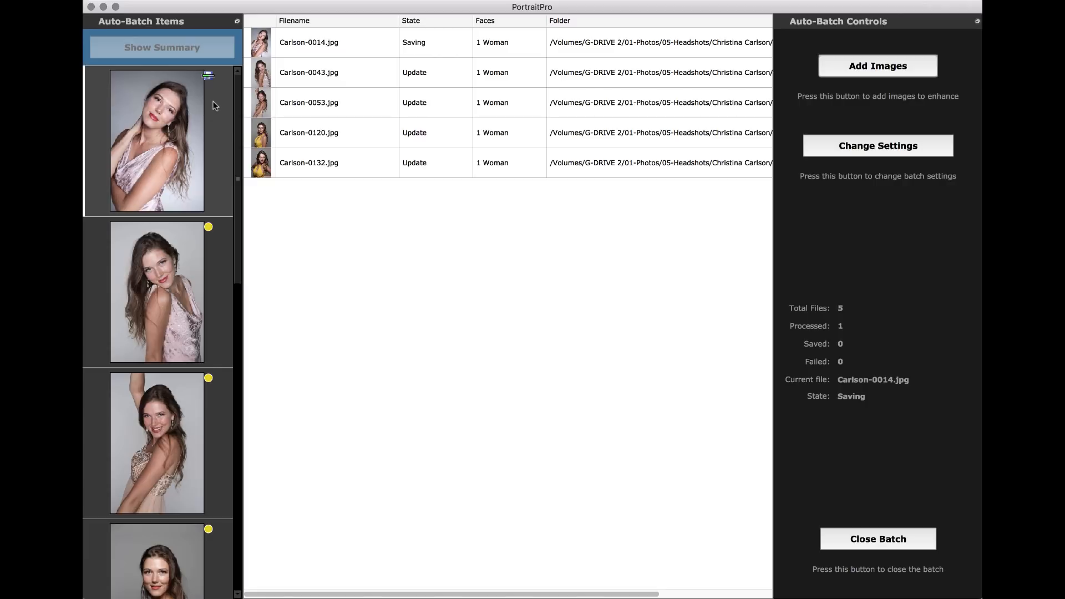
{"action": "mouse_move", "coordinate": [226, 287]}
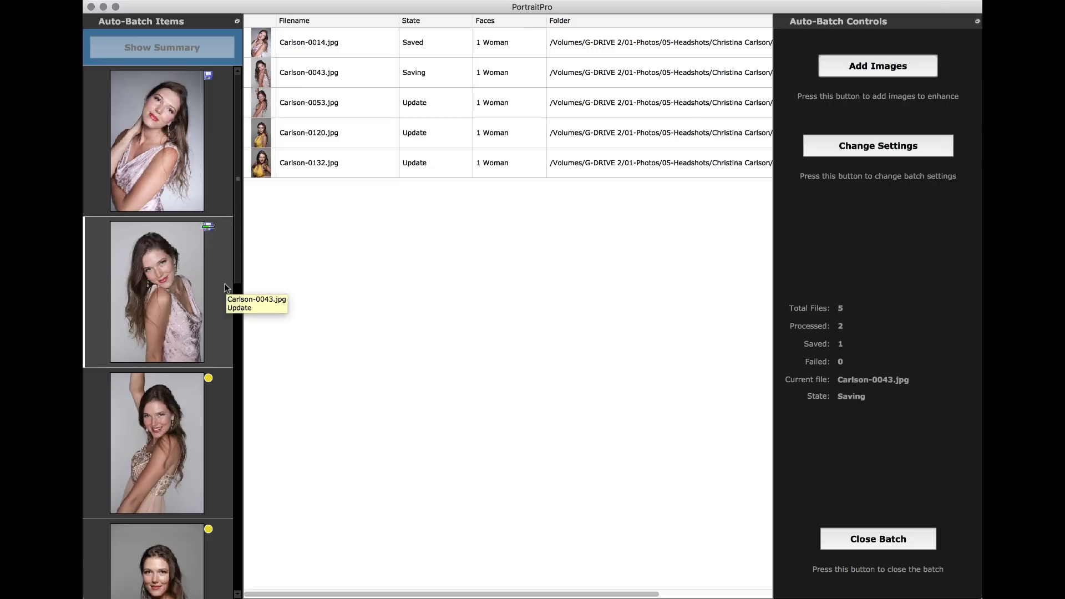
{"action": "mouse_move", "coordinate": [390, 315]}
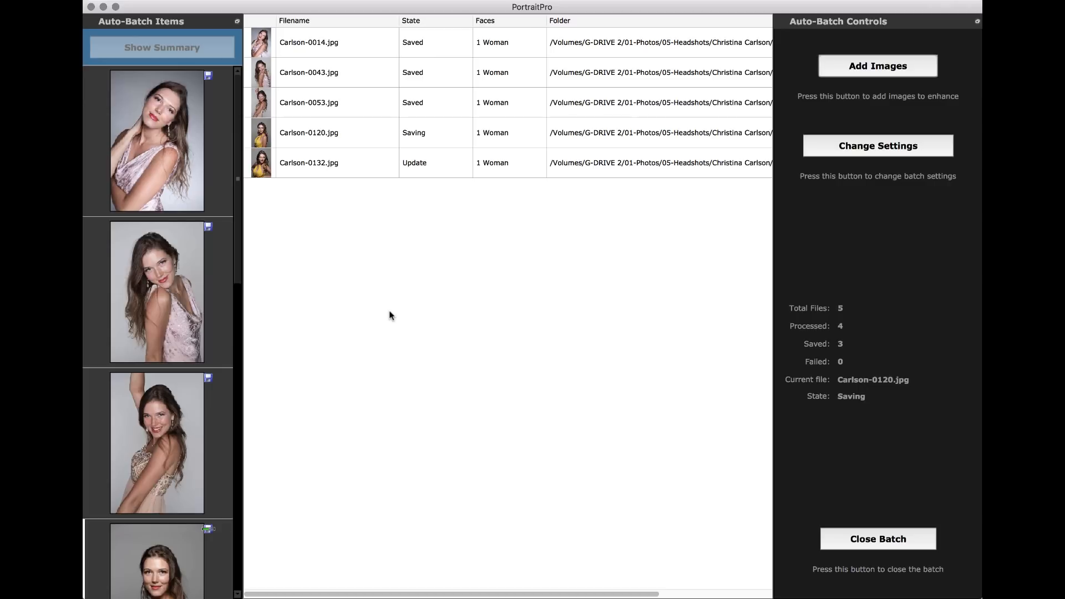
{"action": "mouse_move", "coordinate": [360, 280]}
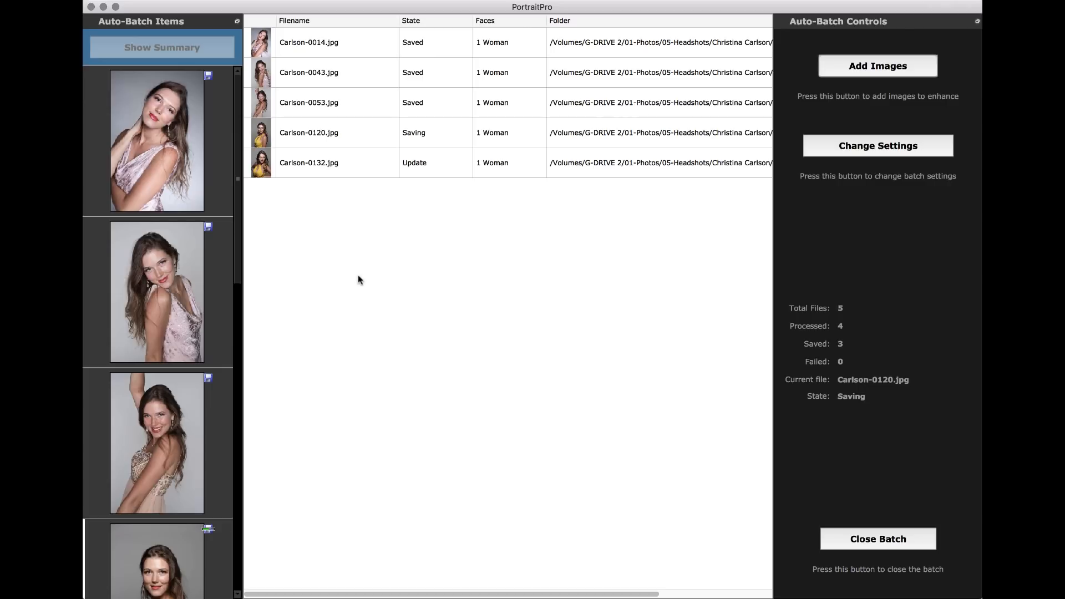
{"action": "mouse_move", "coordinate": [369, 276]}
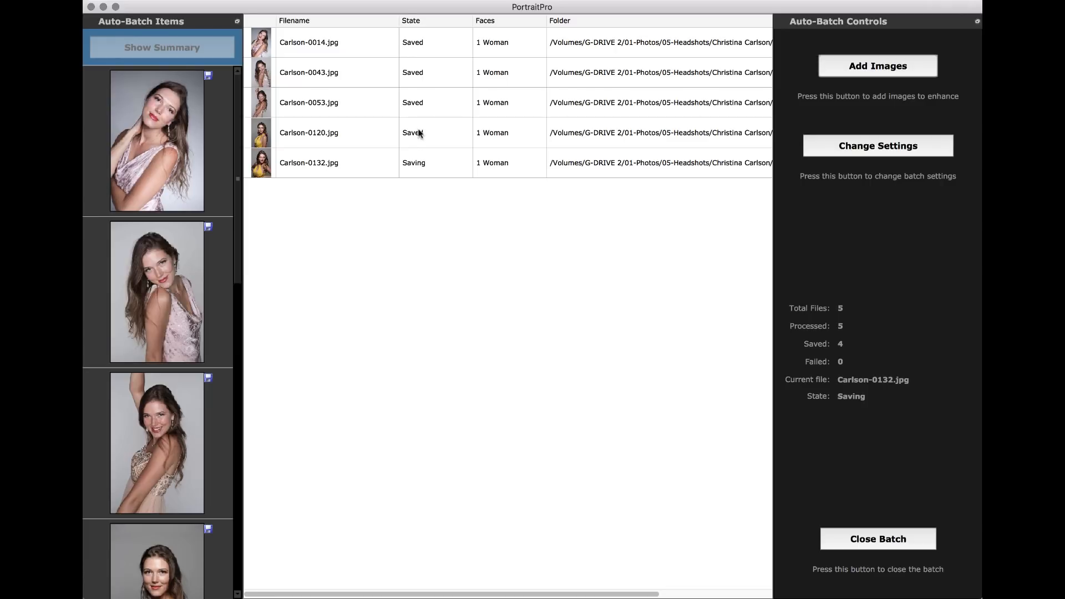
{"action": "mouse_move", "coordinate": [420, 145]}
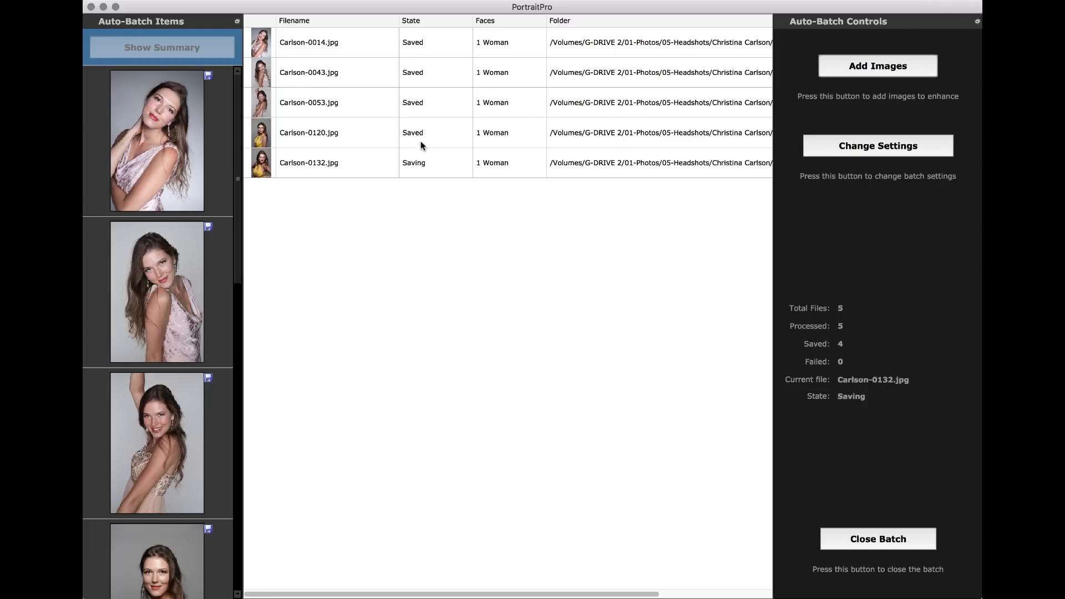
{"action": "mouse_move", "coordinate": [637, 440]}
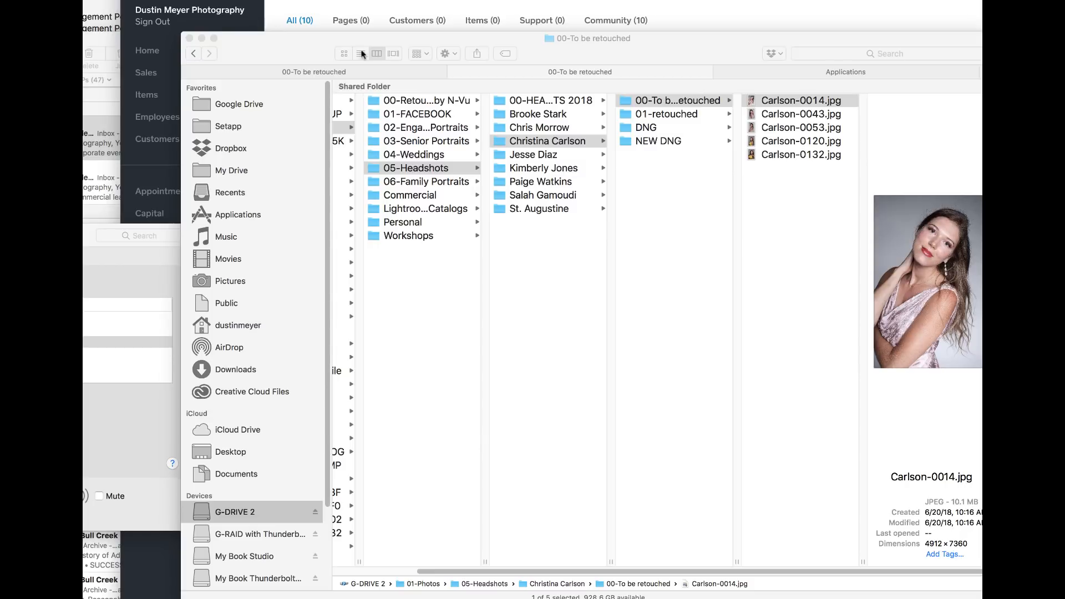
Step: Select all five -edit JPEGs in the 01-retouched folder to open them together
{"action": "left_click", "coordinate": [668, 109]}
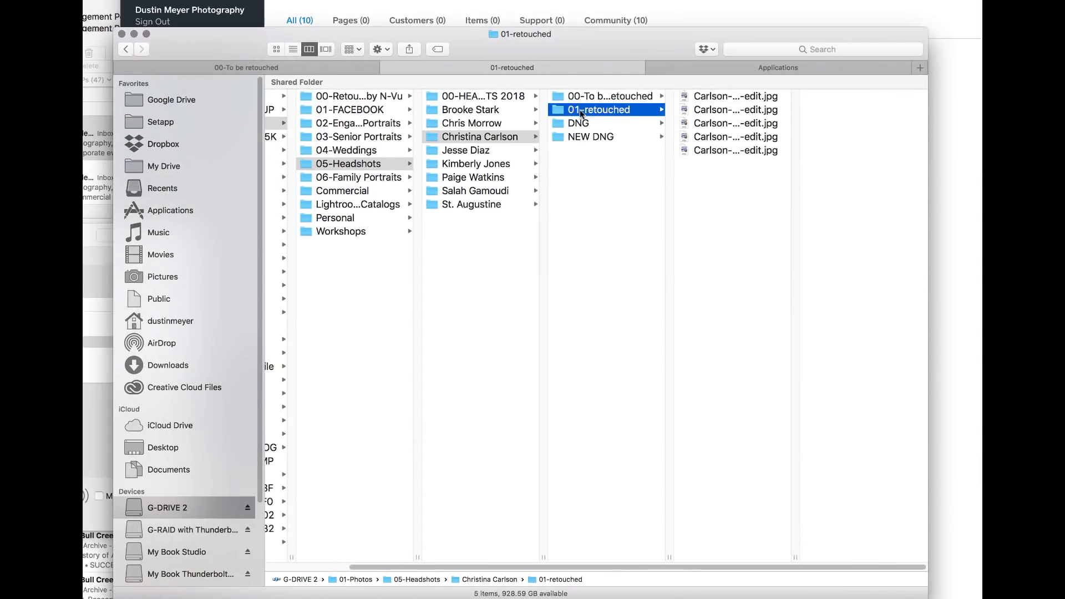
{"action": "key", "text": "cmd+a"}
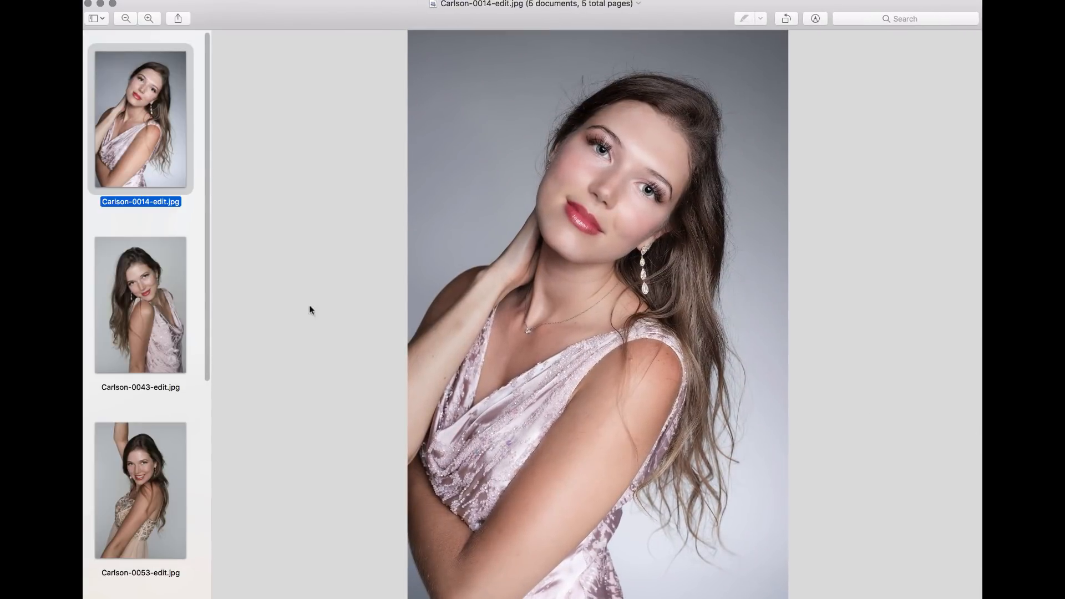
{"action": "mouse_move", "coordinate": [276, 312]}
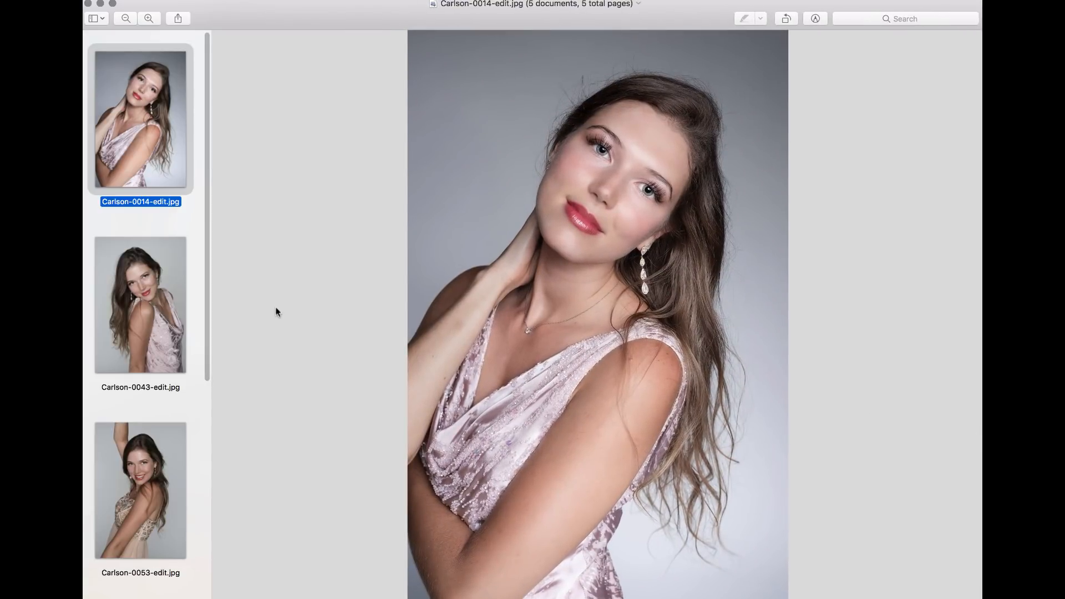
Step: Review Carlson-0043-edit.jpg then Carlson-0053-edit.jpg in Preview's sidebar
{"action": "left_click", "coordinate": [140, 304]}
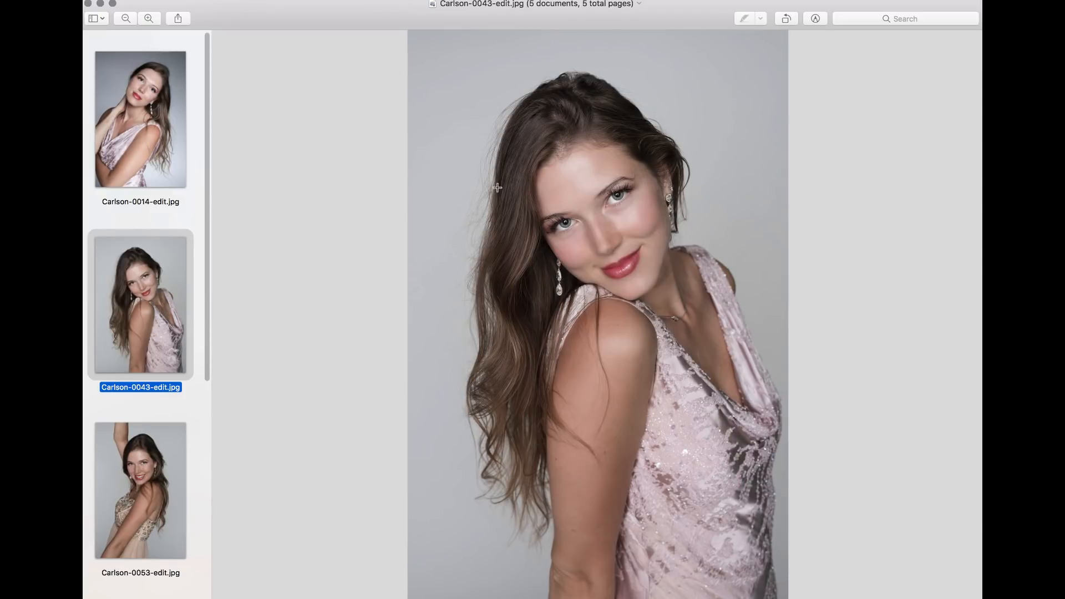
{"action": "mouse_move", "coordinate": [624, 192]}
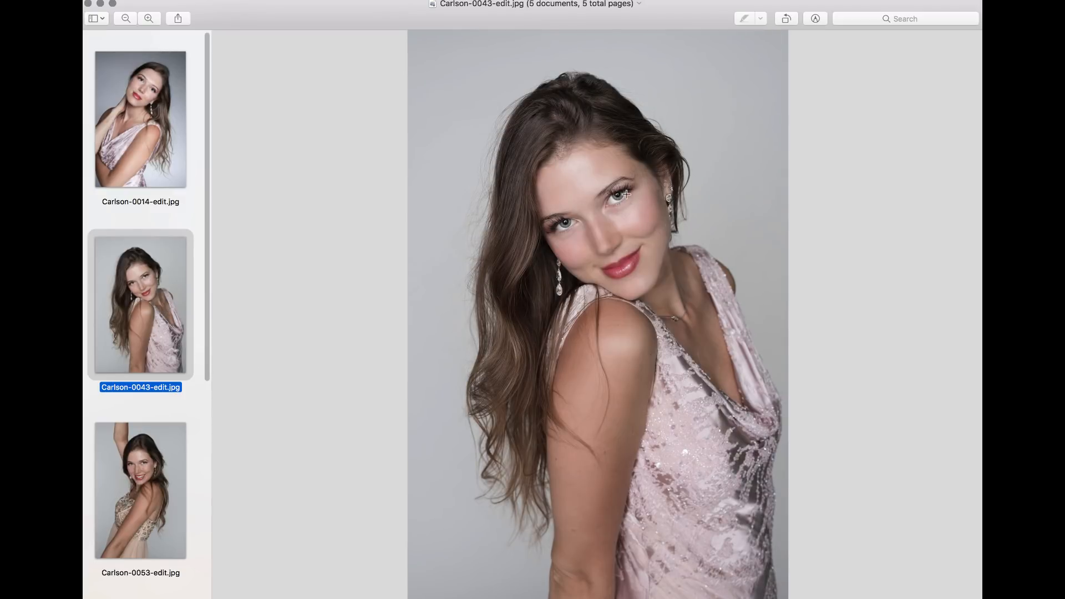
{"action": "mouse_move", "coordinate": [659, 221]}
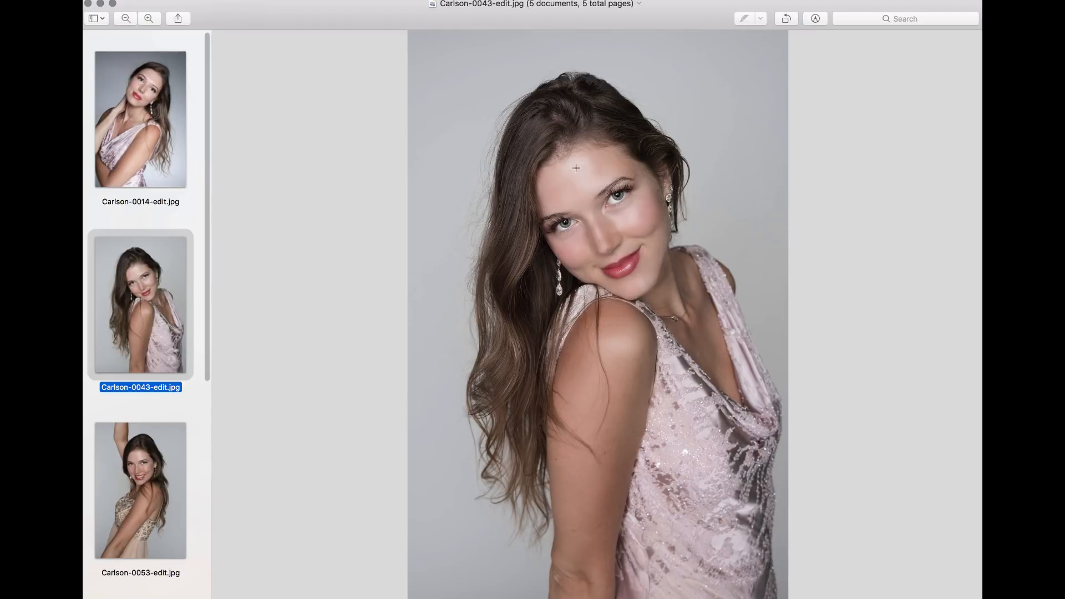
{"action": "mouse_move", "coordinate": [649, 218]}
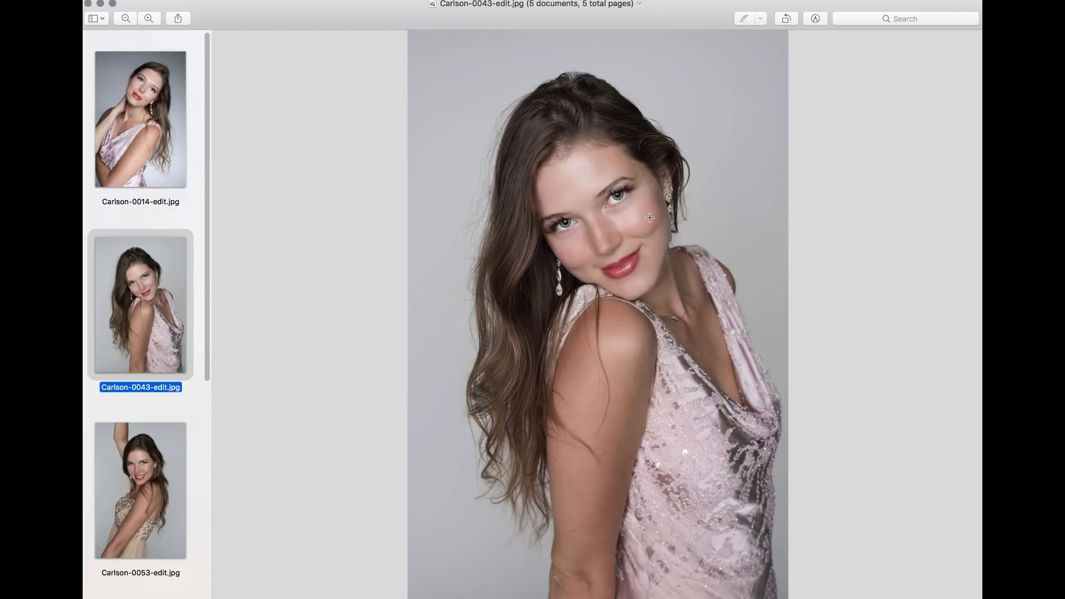
{"action": "mouse_move", "coordinate": [829, 256]}
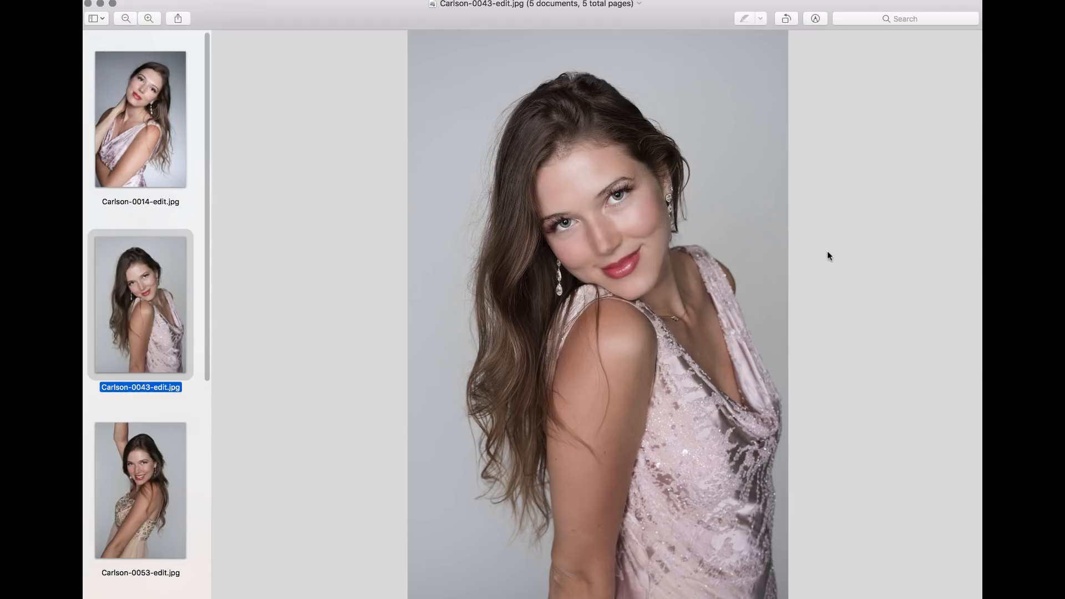
{"action": "mouse_move", "coordinate": [325, 419]}
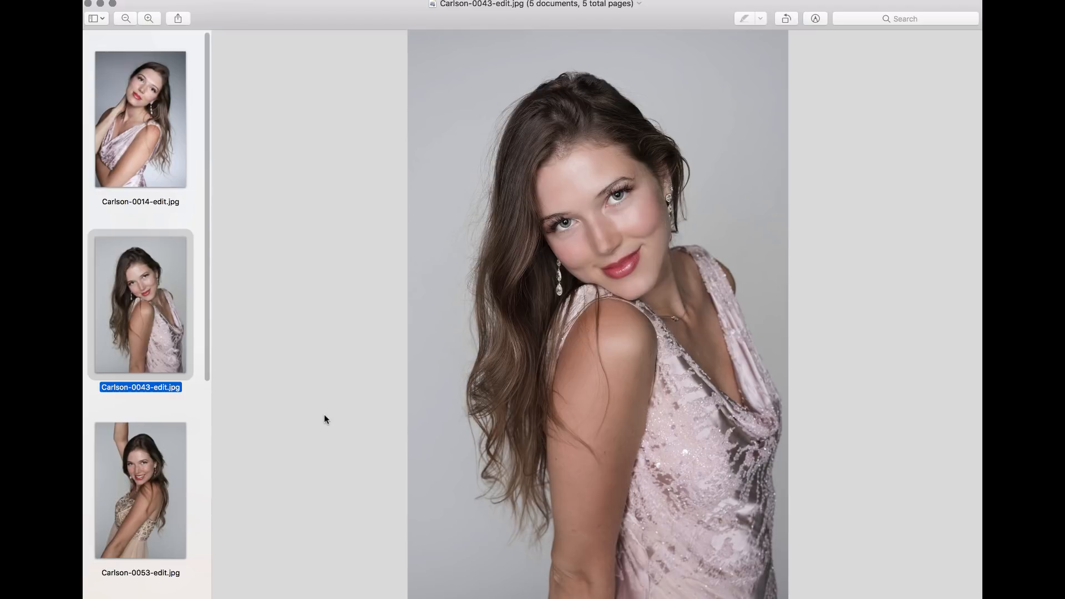
{"action": "left_click", "coordinate": [140, 490]}
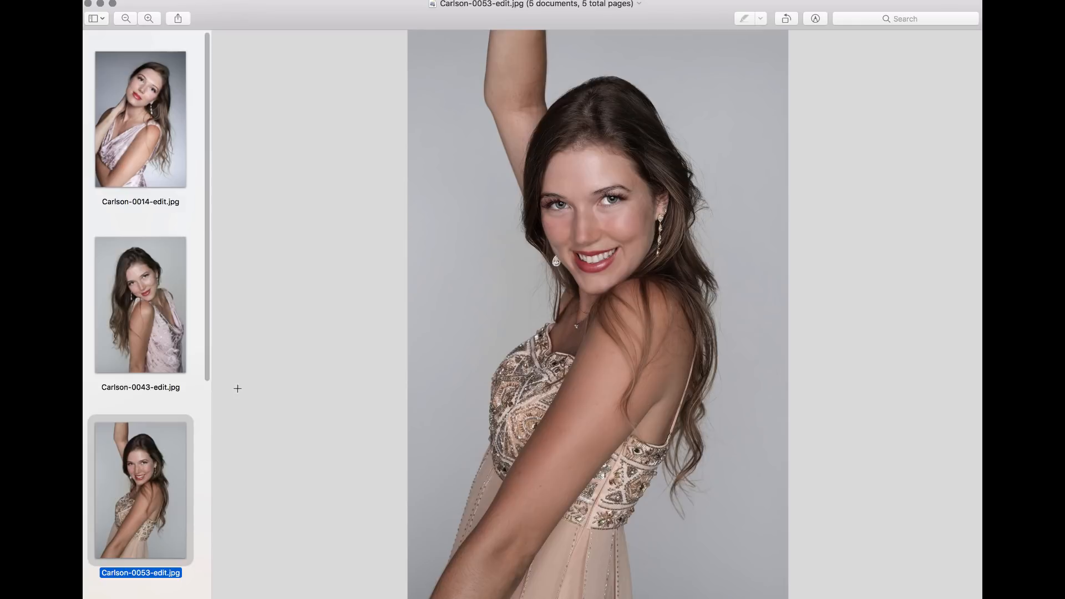
{"action": "mouse_move", "coordinate": [597, 284]}
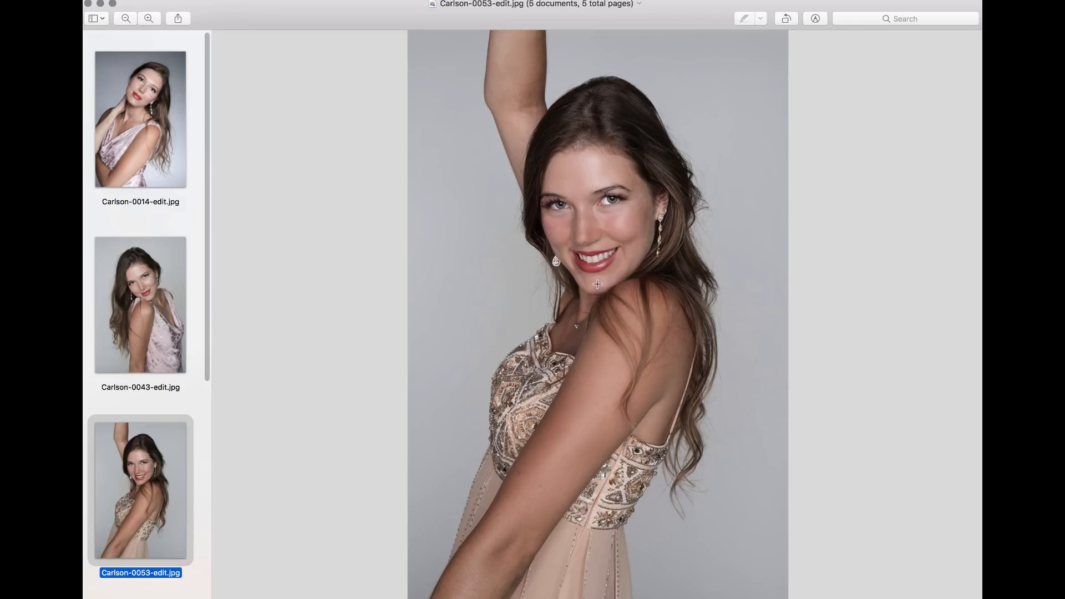
{"action": "mouse_move", "coordinate": [620, 258]}
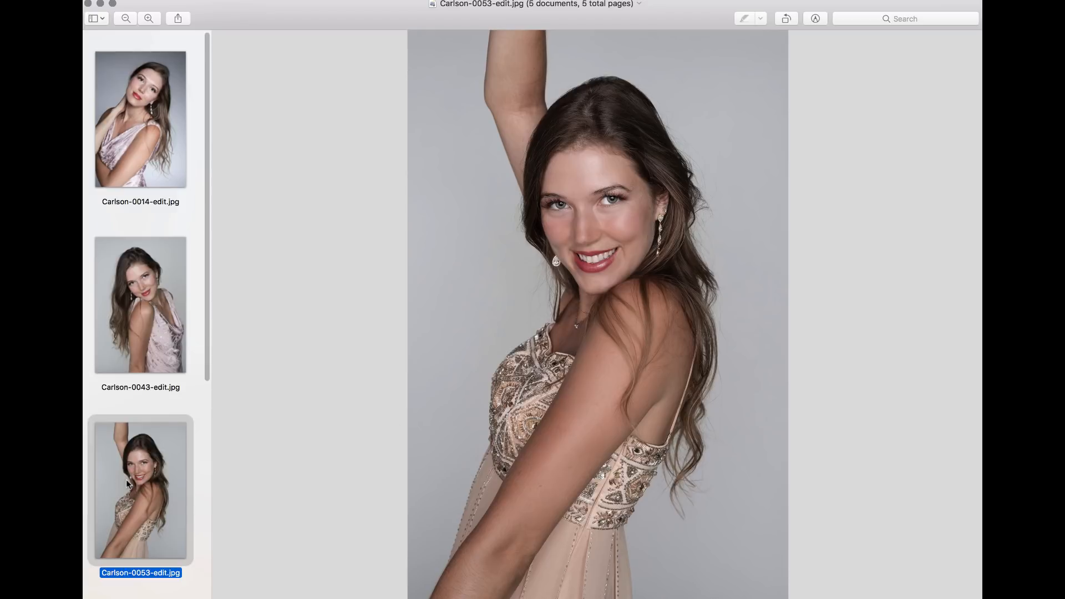
Step: Inspect Carlson-0120-edit.jpg zoomed in around the eyes, then view Carlson-0132-edit.jpg
{"action": "left_click", "coordinate": [140, 319]}
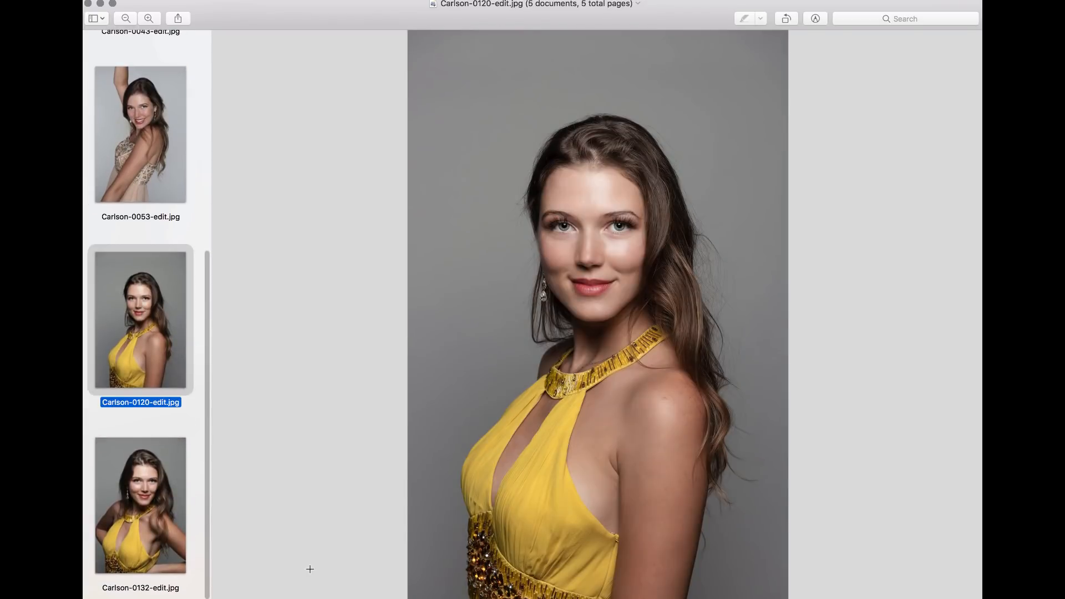
{"action": "mouse_move", "coordinate": [810, 229]}
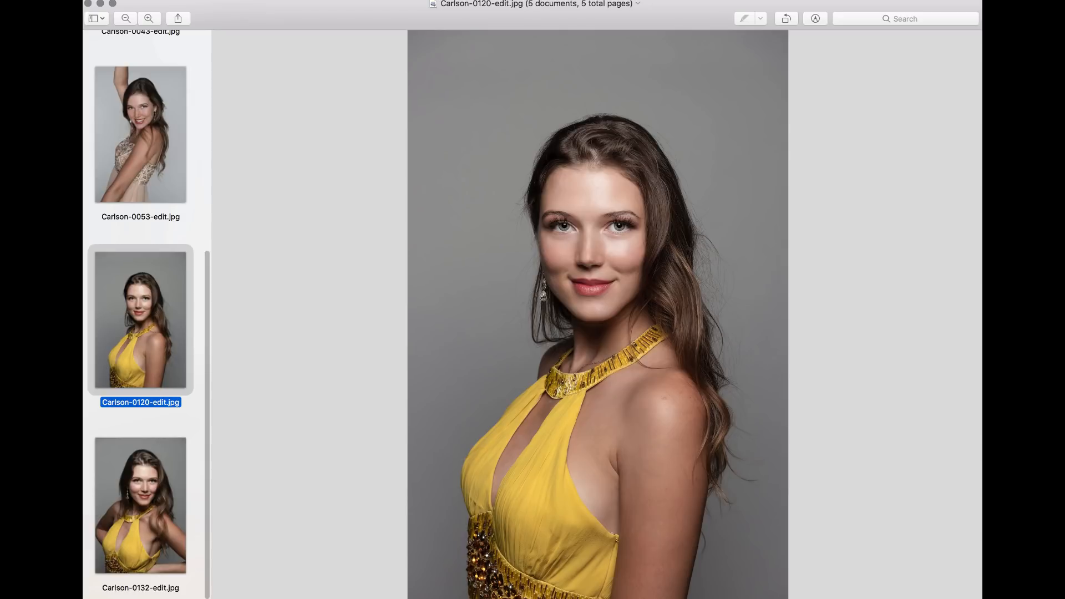
{"action": "left_click", "coordinate": [149, 19]}
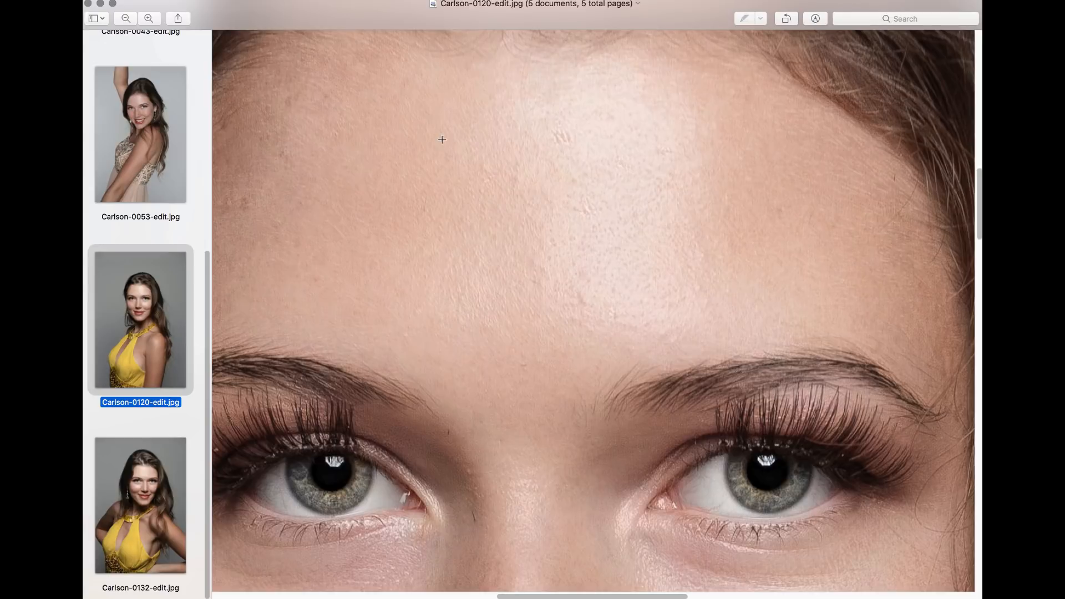
{"action": "mouse_move", "coordinate": [788, 337]}
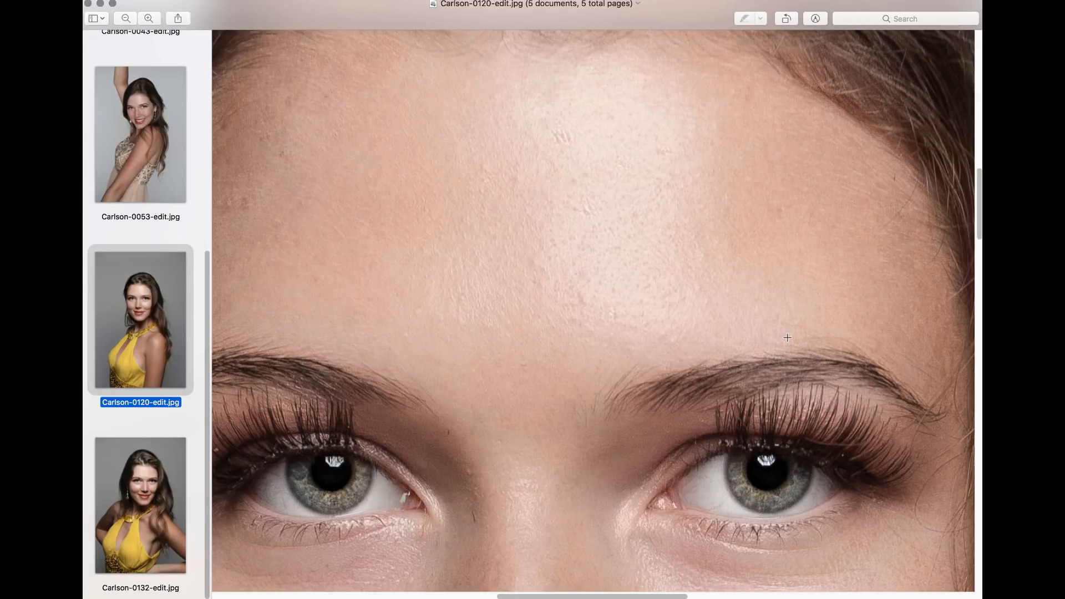
{"action": "mouse_move", "coordinate": [365, 92]}
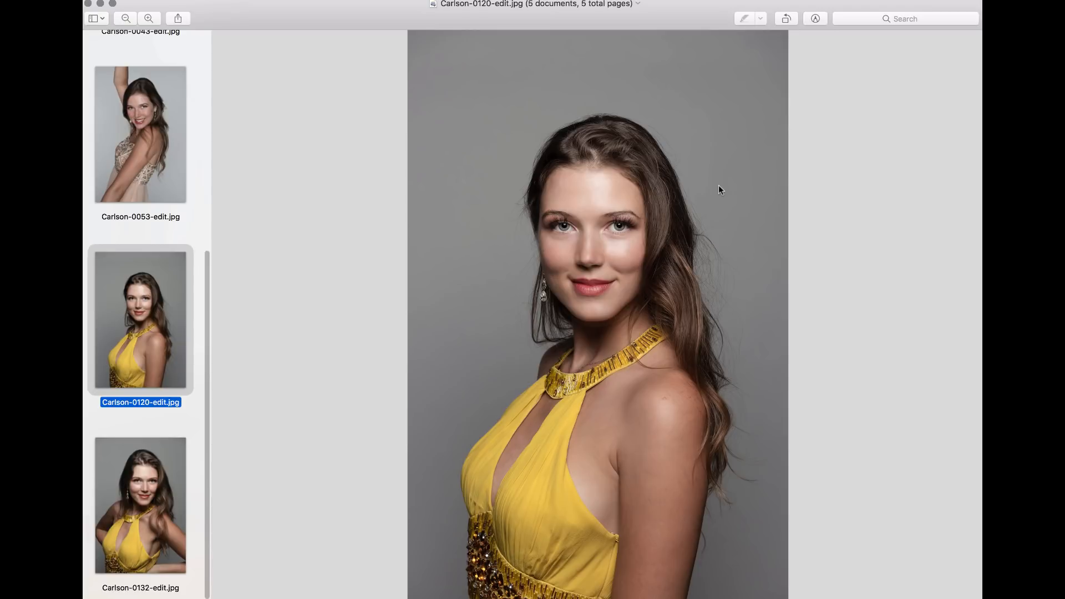
{"action": "mouse_move", "coordinate": [653, 190]}
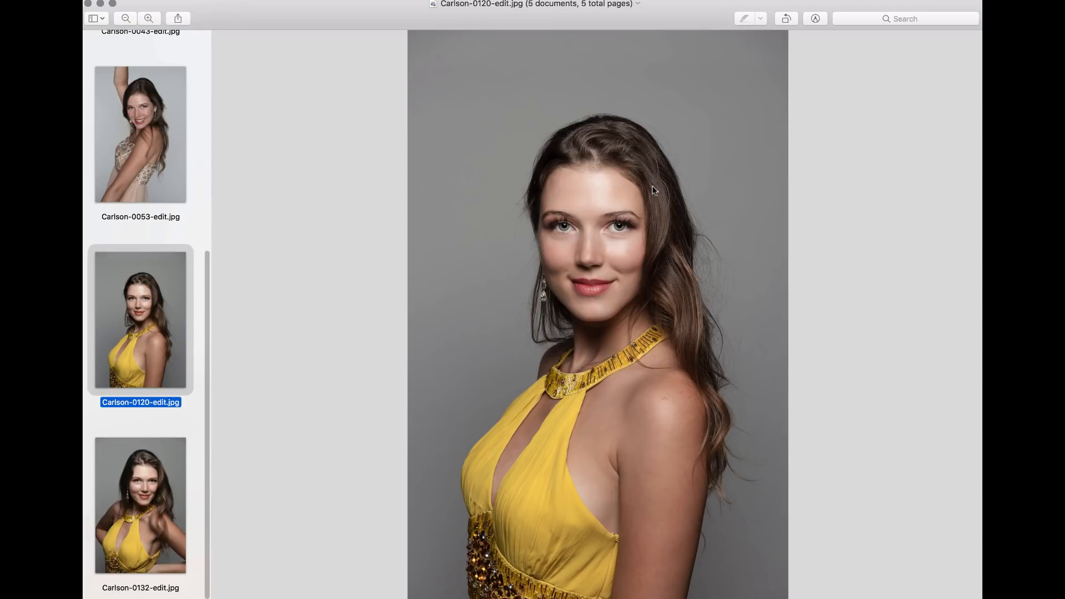
{"action": "mouse_move", "coordinate": [245, 457]}
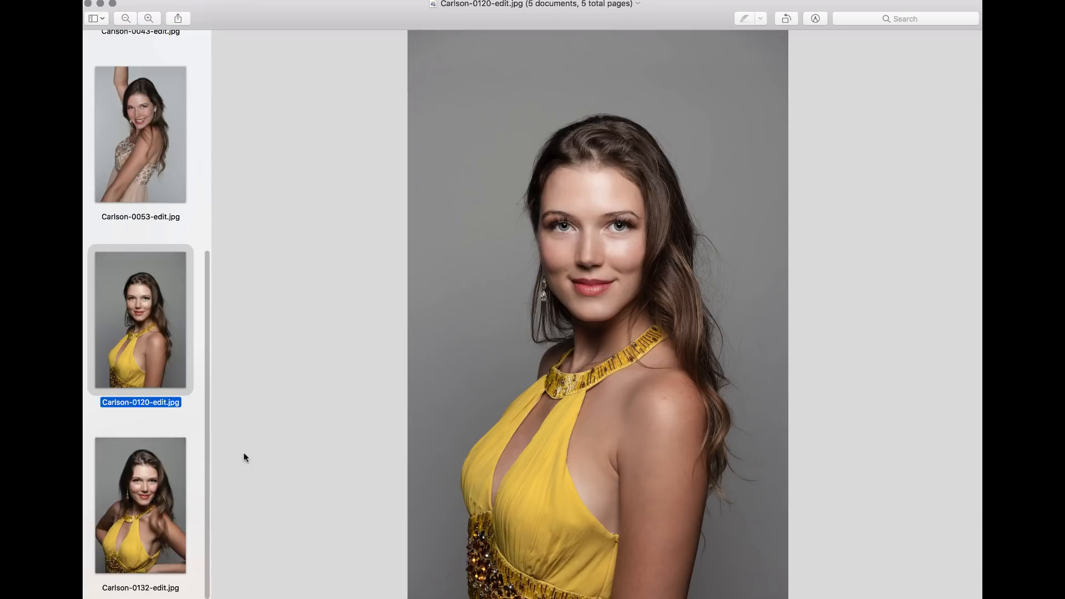
{"action": "left_click", "coordinate": [140, 505]}
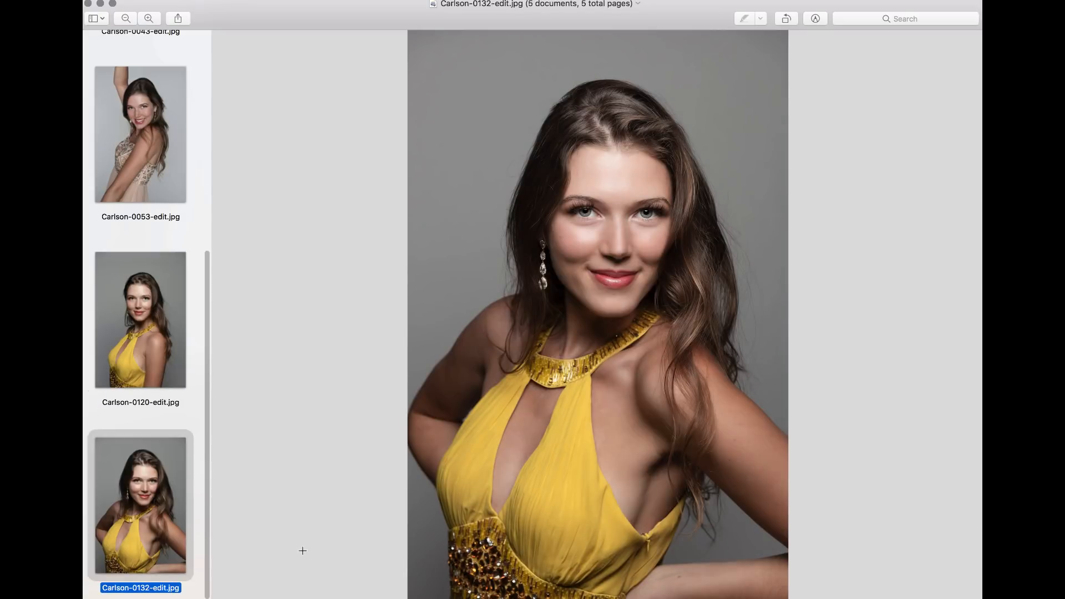
{"action": "mouse_move", "coordinate": [873, 317]}
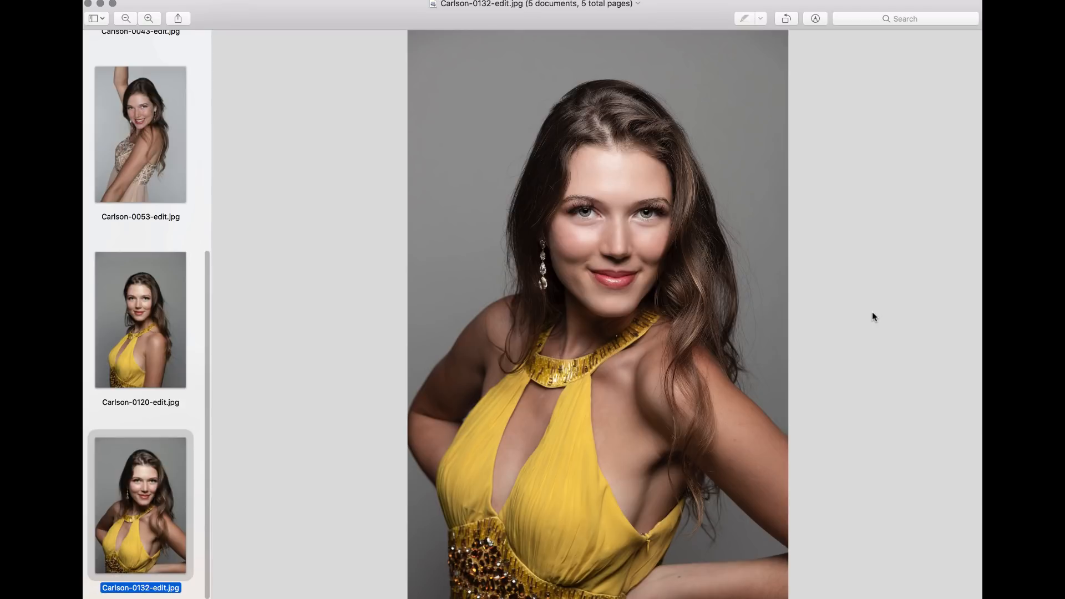
{"action": "mouse_move", "coordinate": [106, 7]}
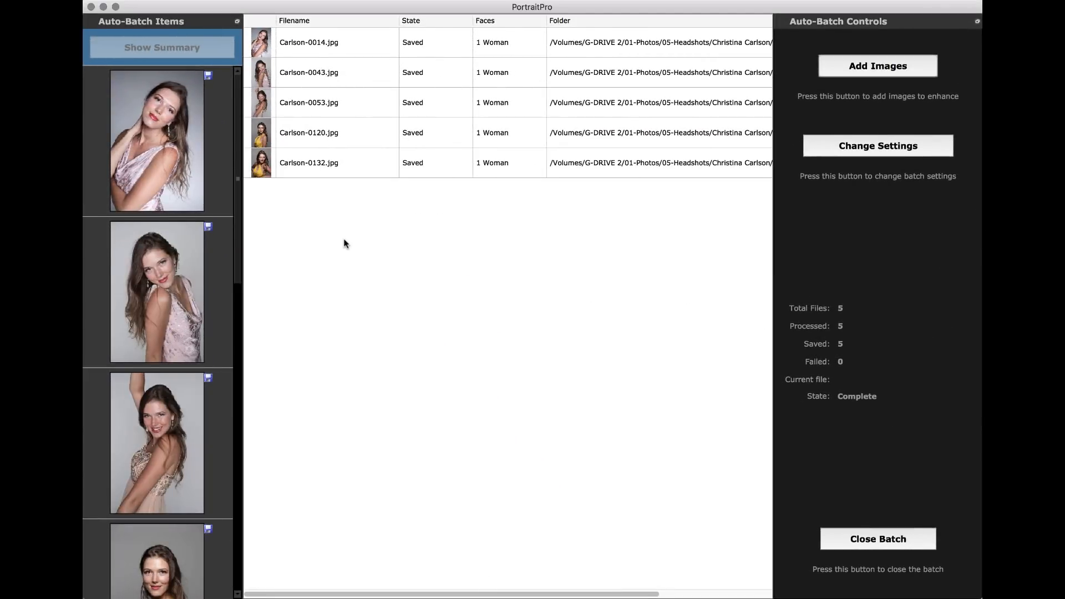
{"action": "mouse_move", "coordinate": [440, 313]}
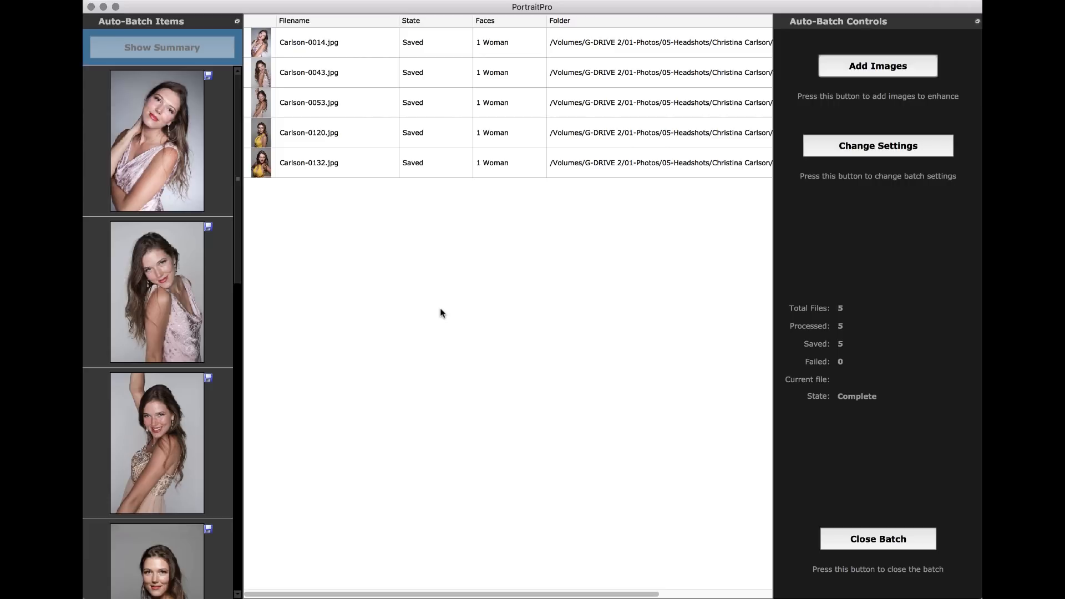
Step: Review the Auto-Batch summary table showing all five Carlson files saved and Complete
{"action": "scroll", "scroll_direction": "right", "scroll_amount": 3}
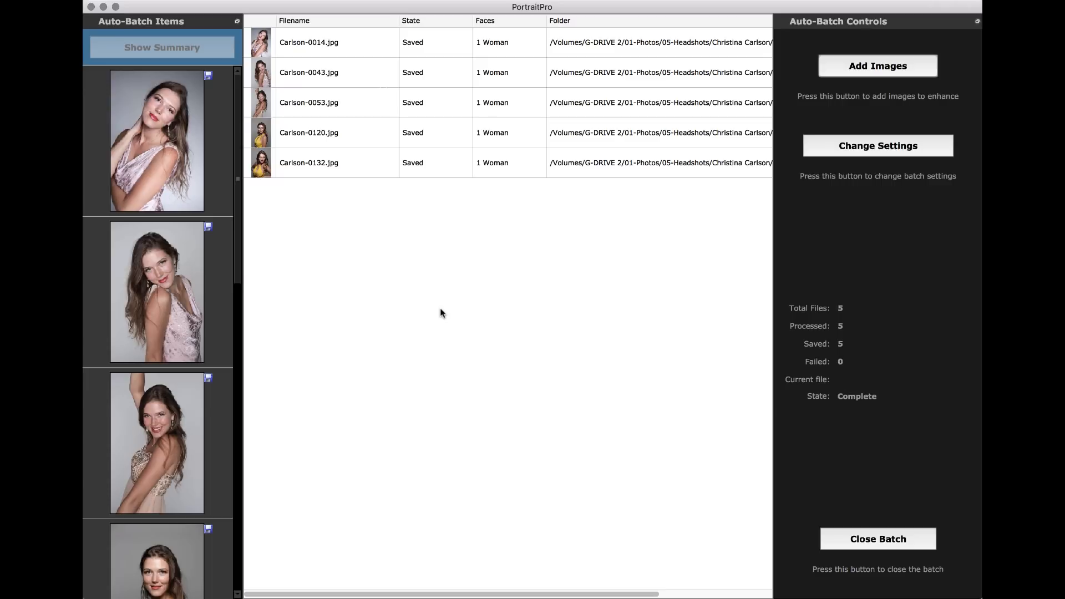
{"action": "scroll", "scroll_direction": "right", "scroll_amount": 3}
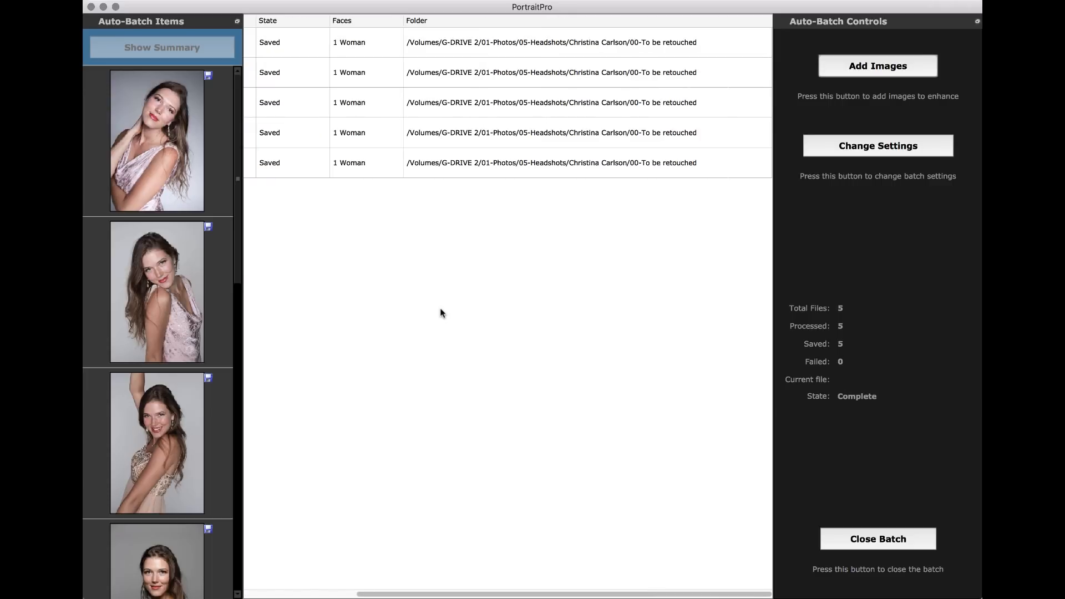
{"action": "scroll", "scroll_direction": "down", "scroll_amount": 3}
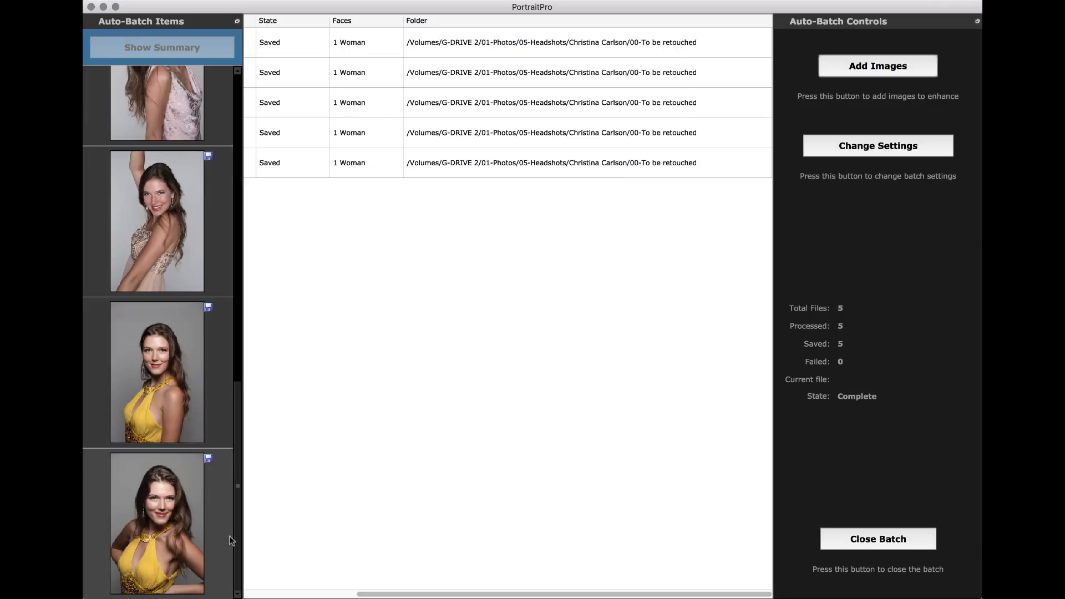
{"action": "mouse_move", "coordinate": [467, 510]}
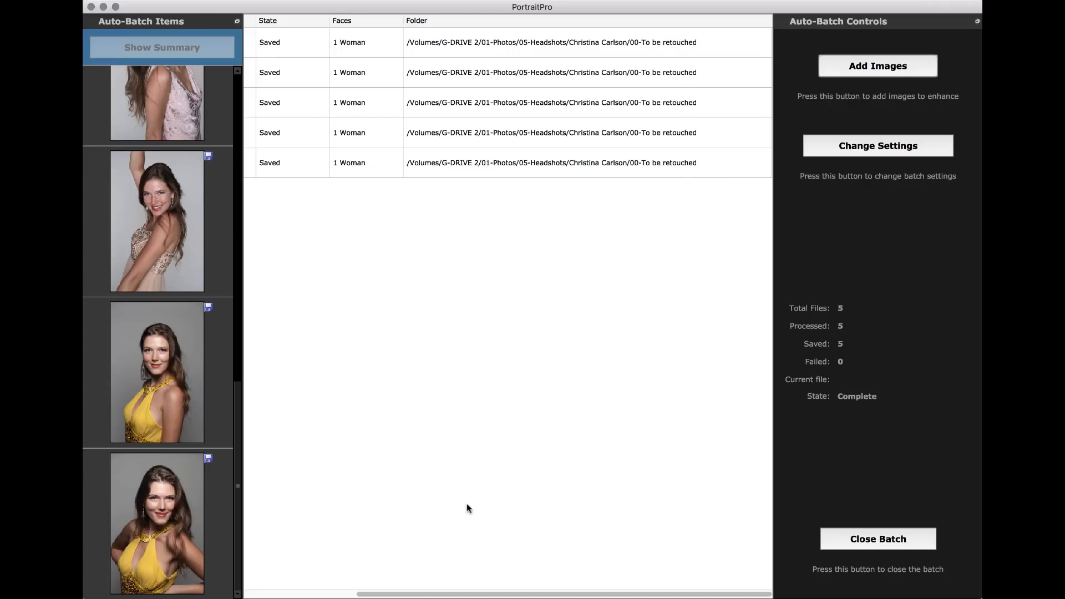
{"action": "mouse_move", "coordinate": [361, 316]}
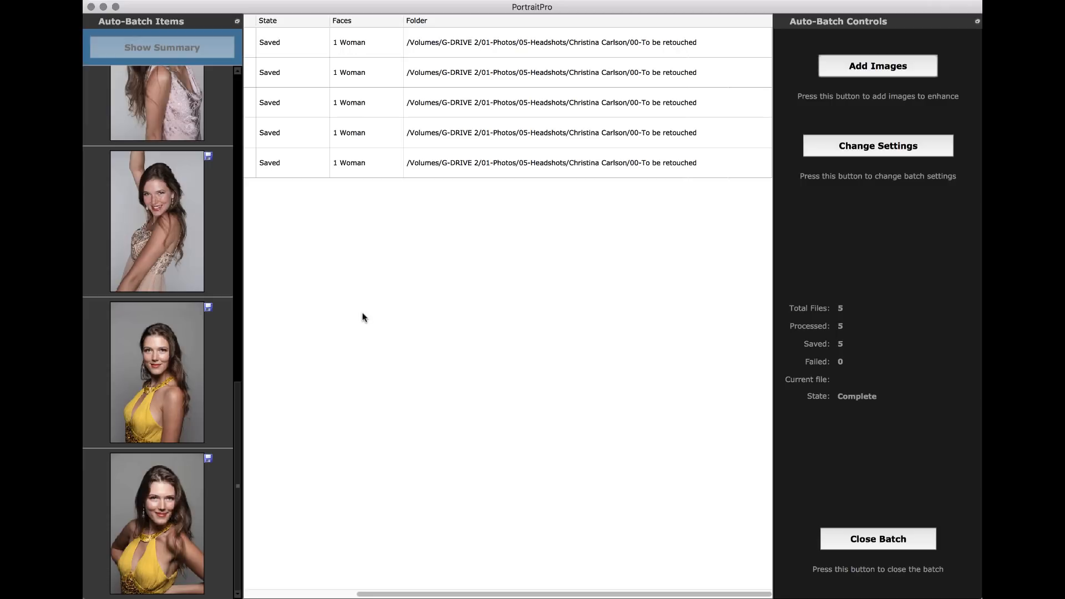
{"action": "mouse_move", "coordinate": [367, 323]}
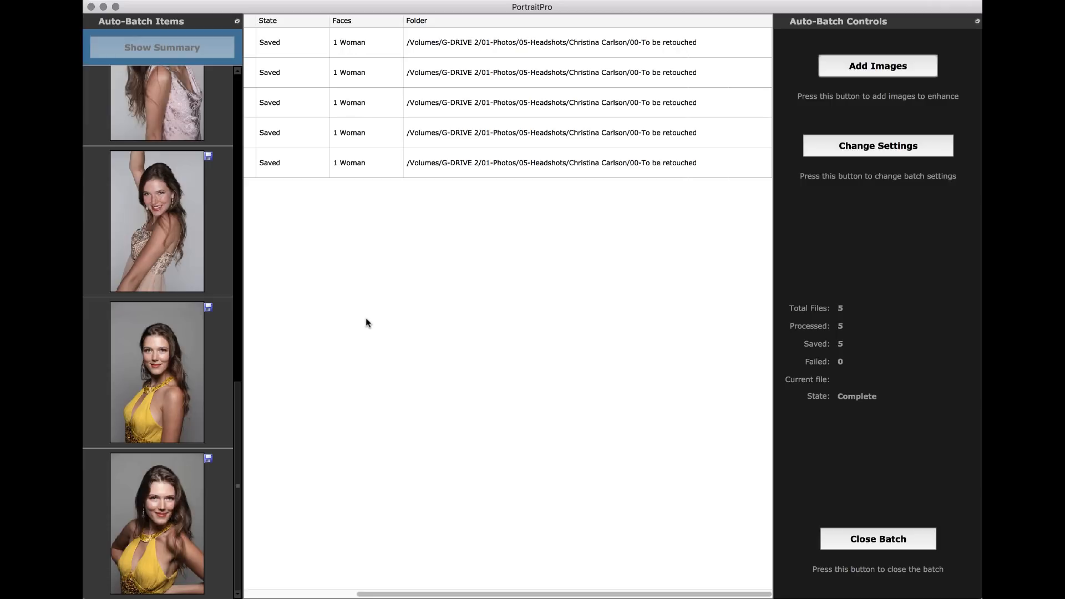
{"action": "mouse_move", "coordinate": [354, 320]}
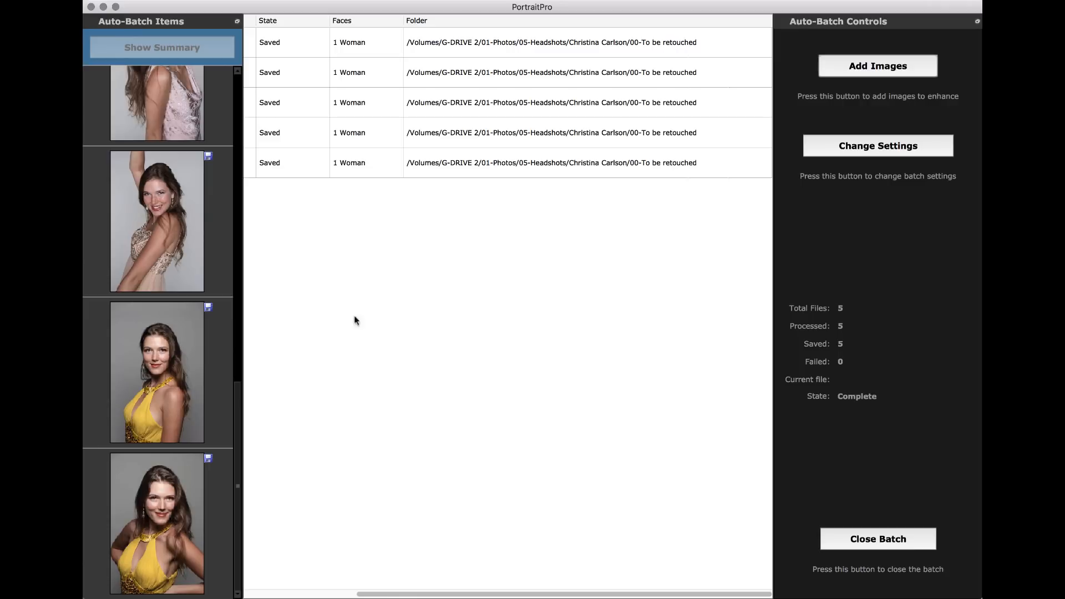
{"action": "mouse_move", "coordinate": [314, 254]}
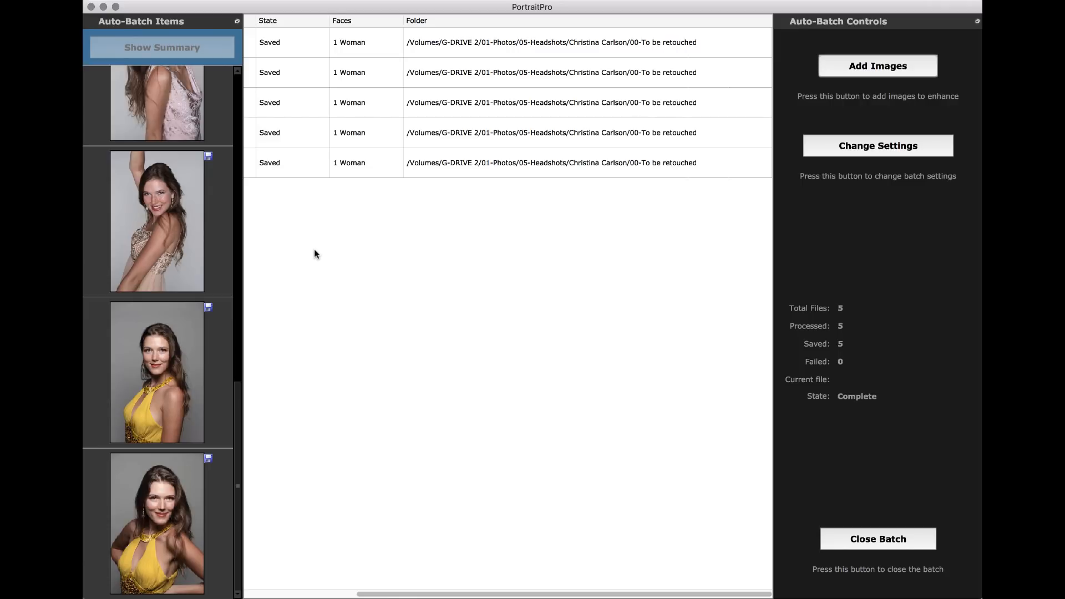
{"action": "mouse_move", "coordinate": [477, 287]}
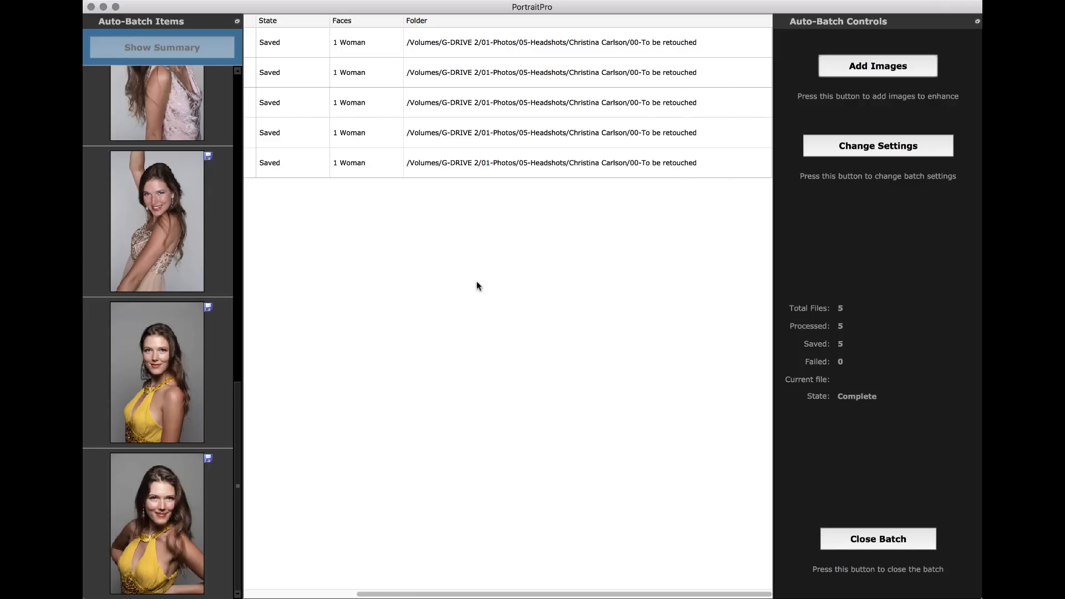
{"action": "mouse_move", "coordinate": [935, 339]}
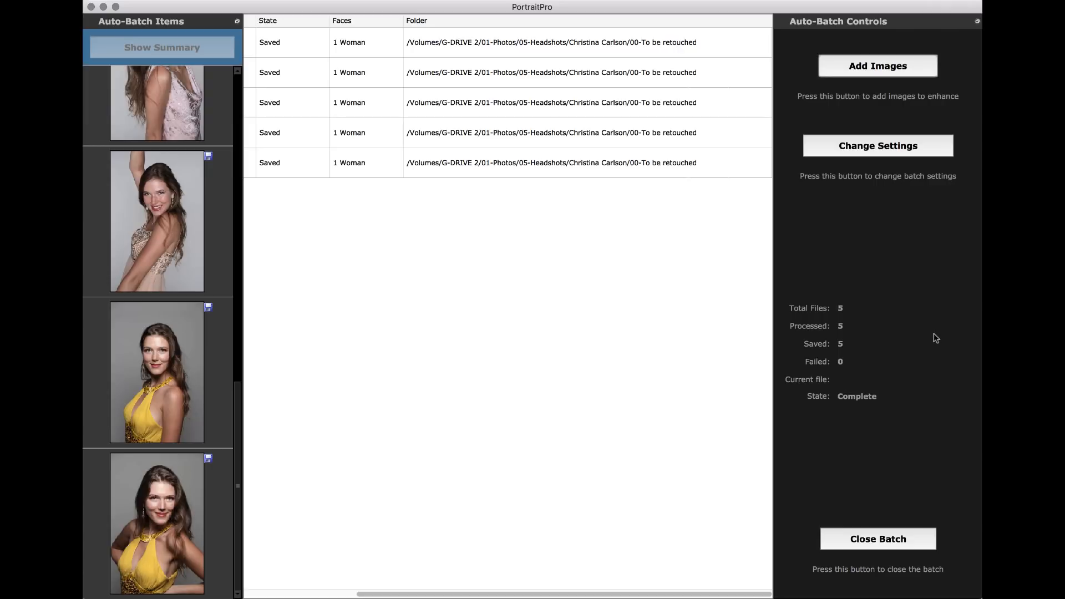